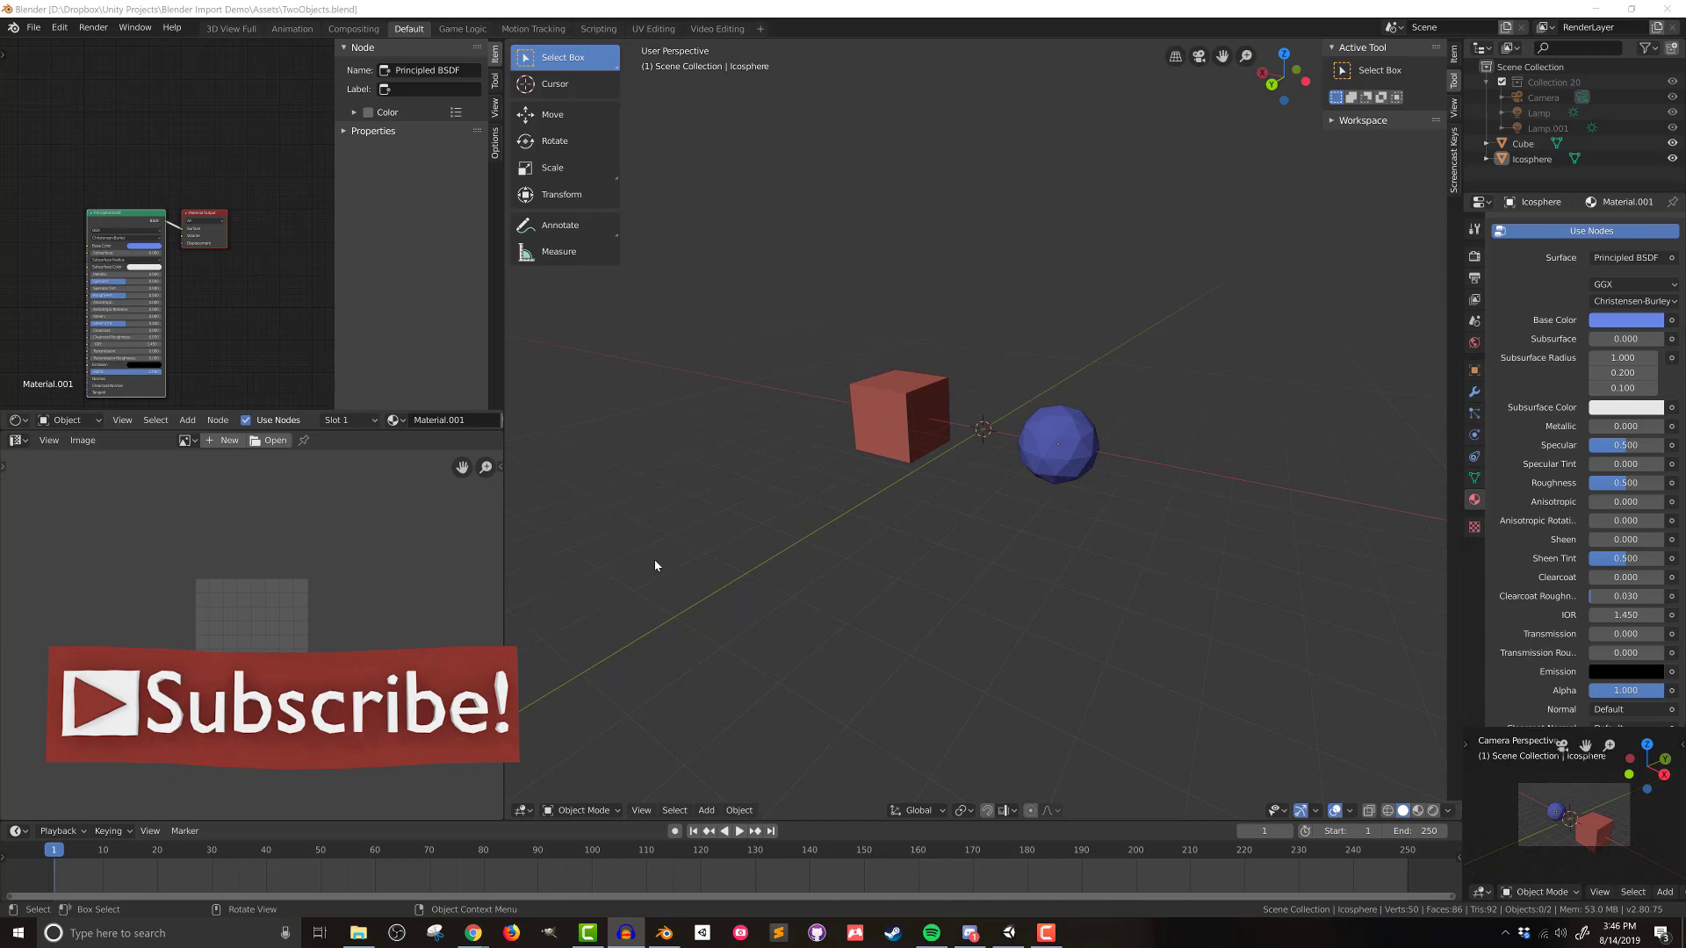
Step: Inspect the red cube's and blue icosphere's materials in the Shader Editor
left_click(898, 415)
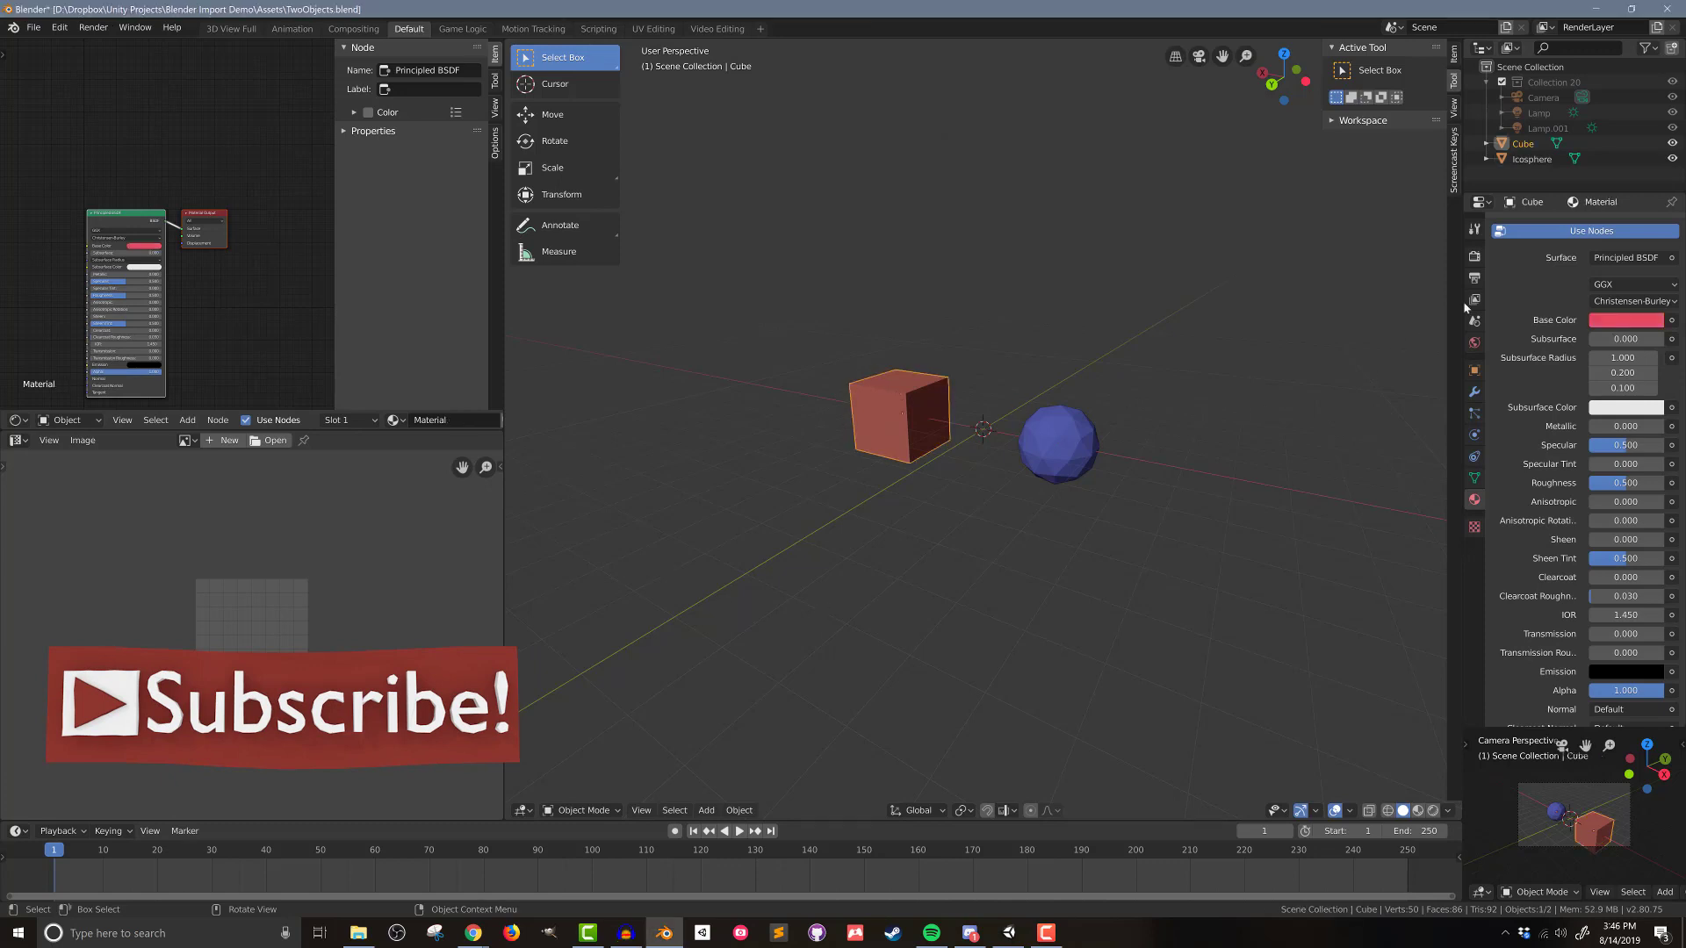
scroll("down", 3)
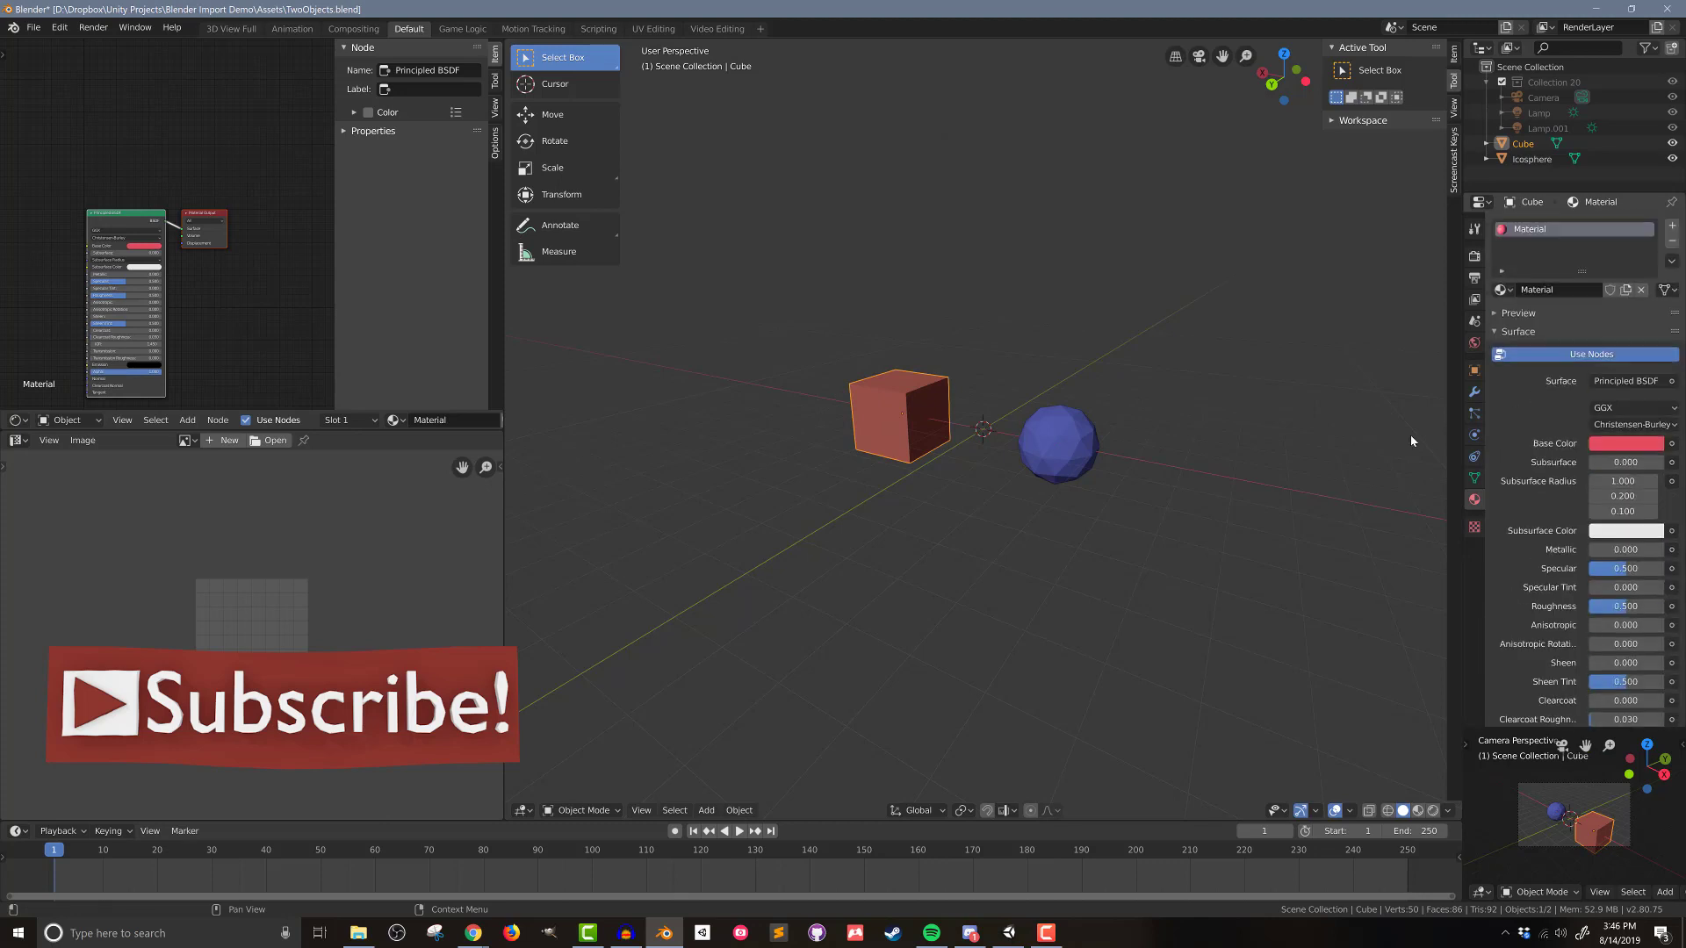
left_click(1056, 440)
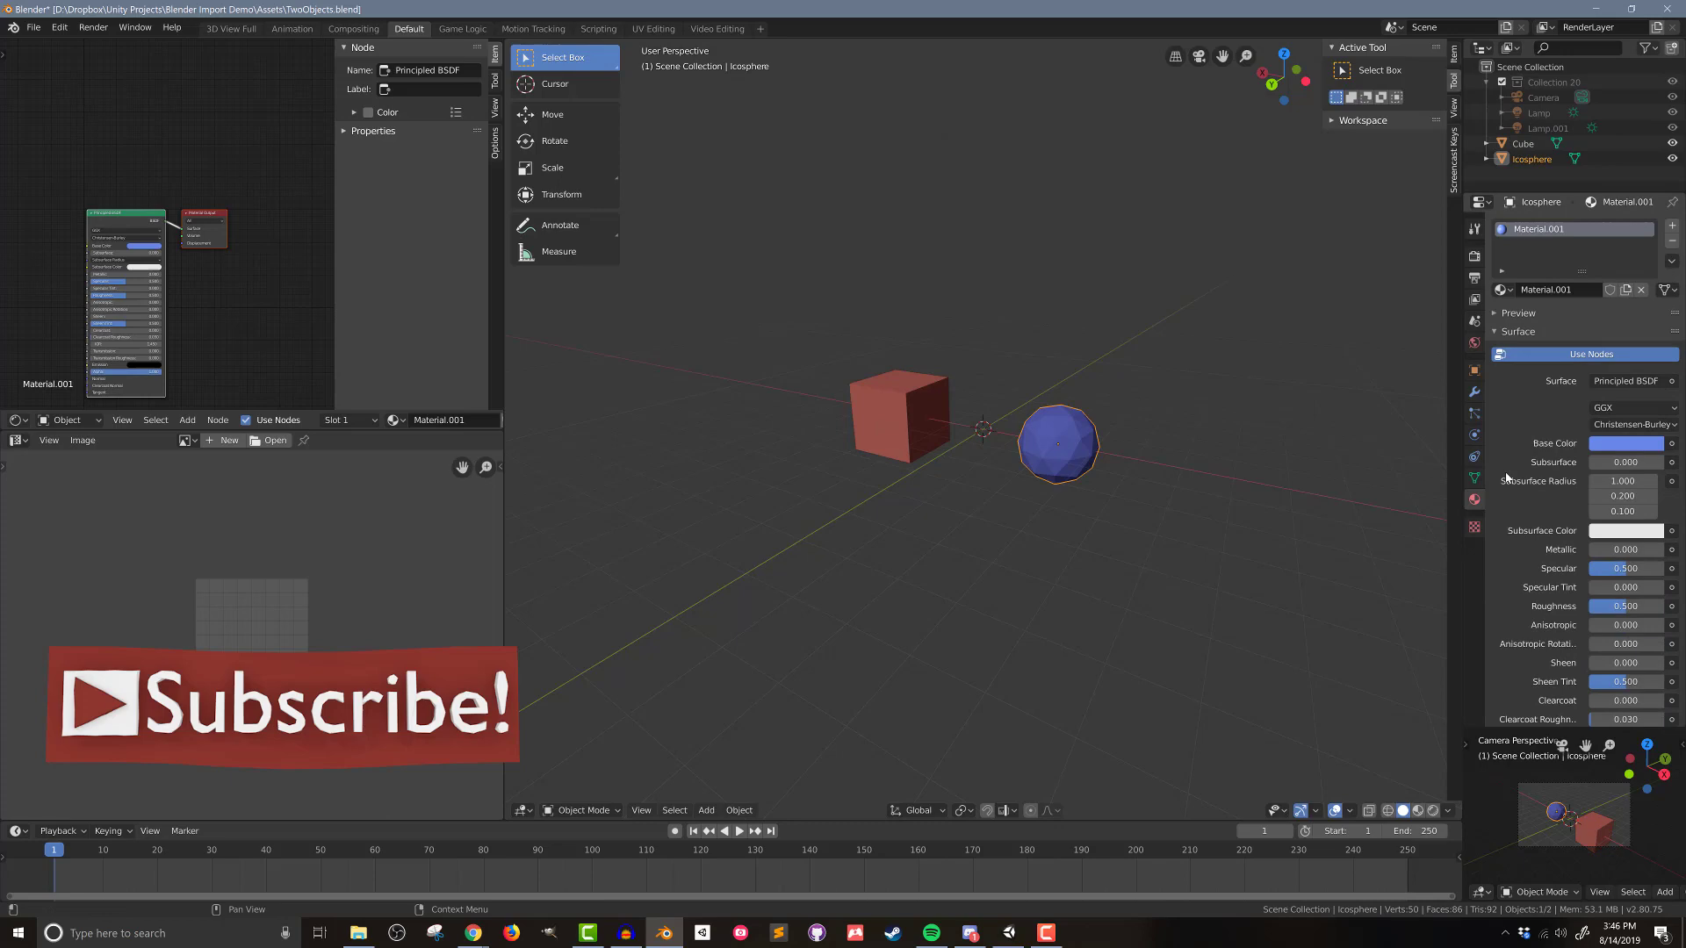
scroll("down", 3)
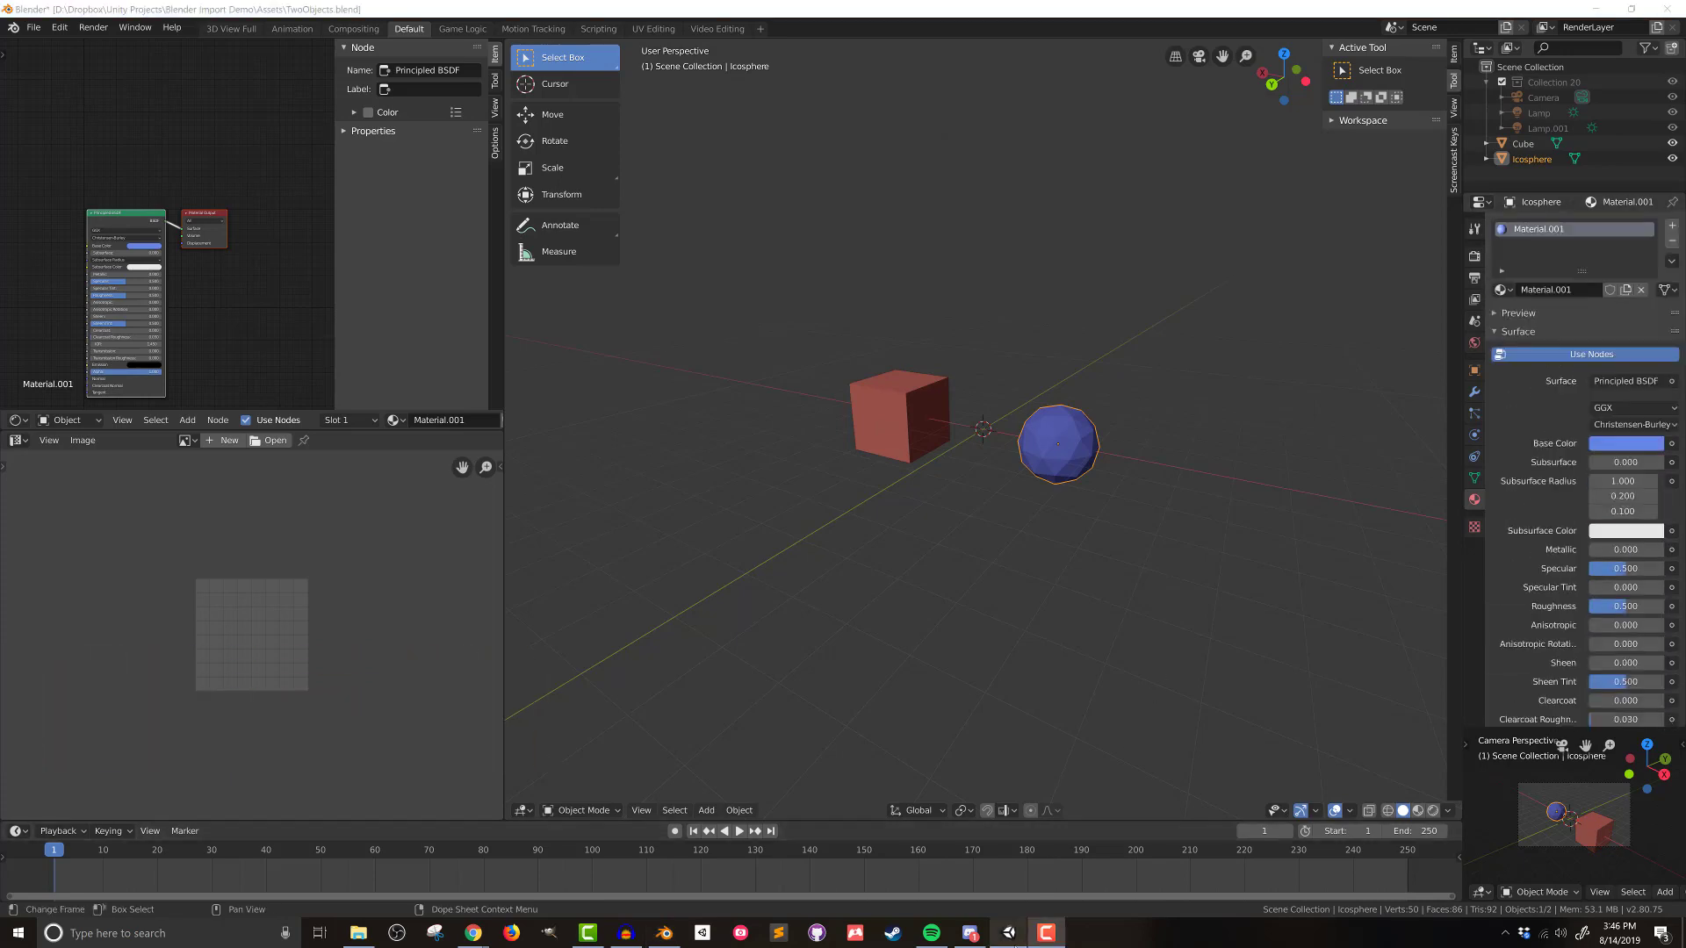
left_click(1008, 933)
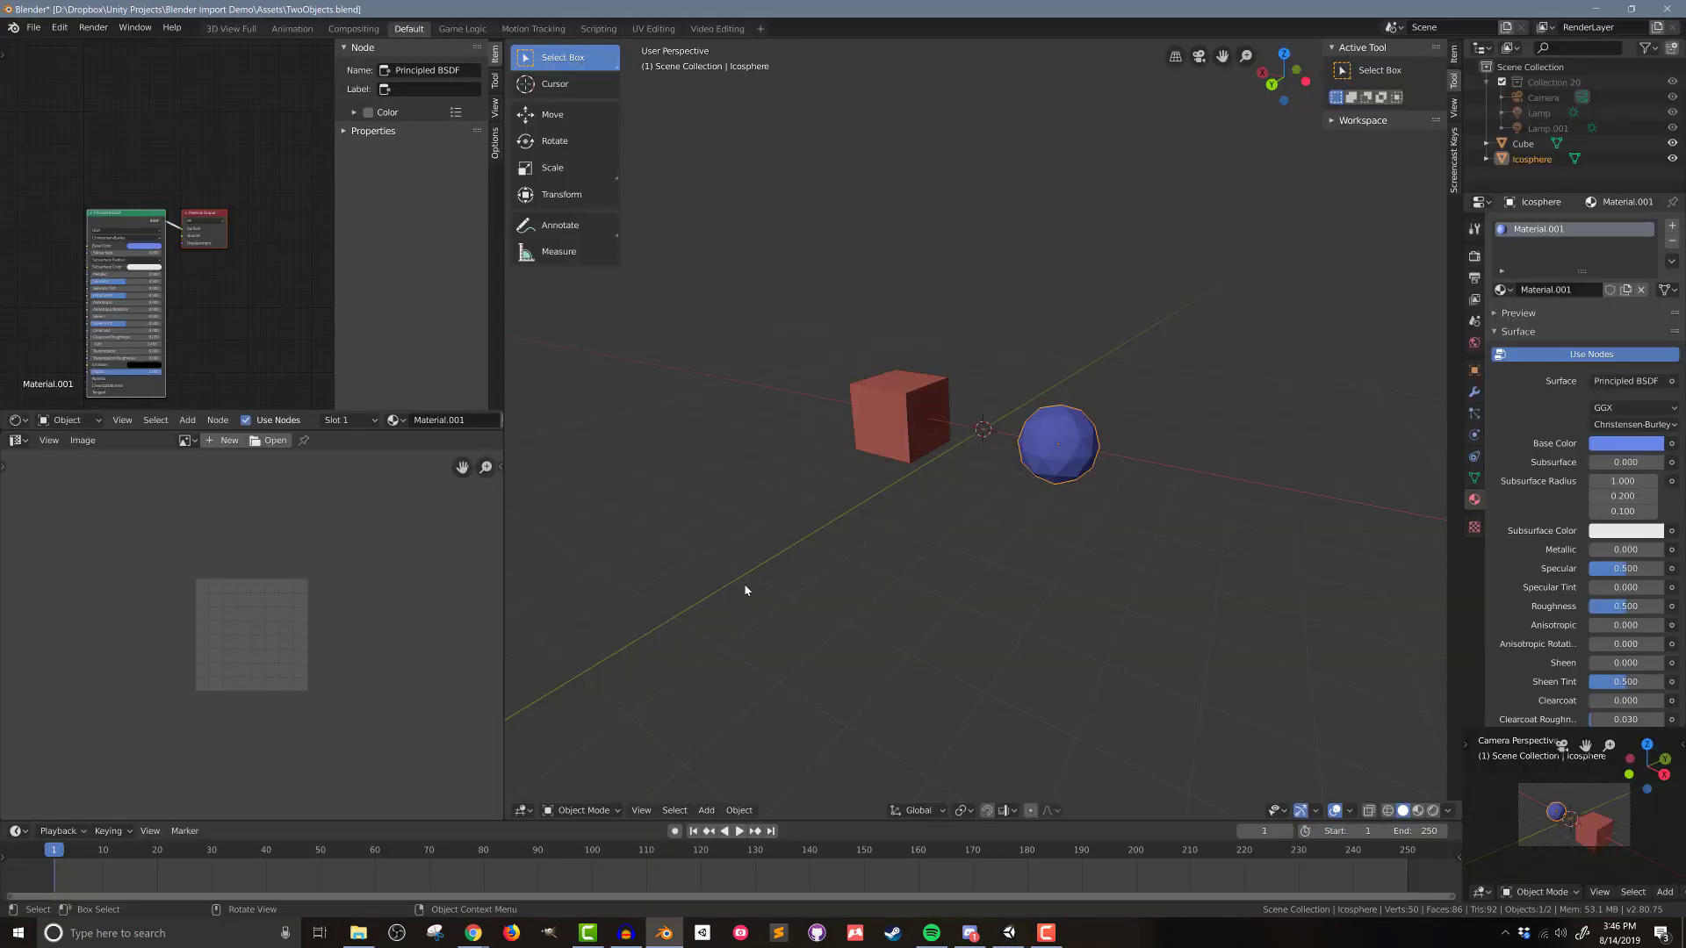
mouse_move(715, 548)
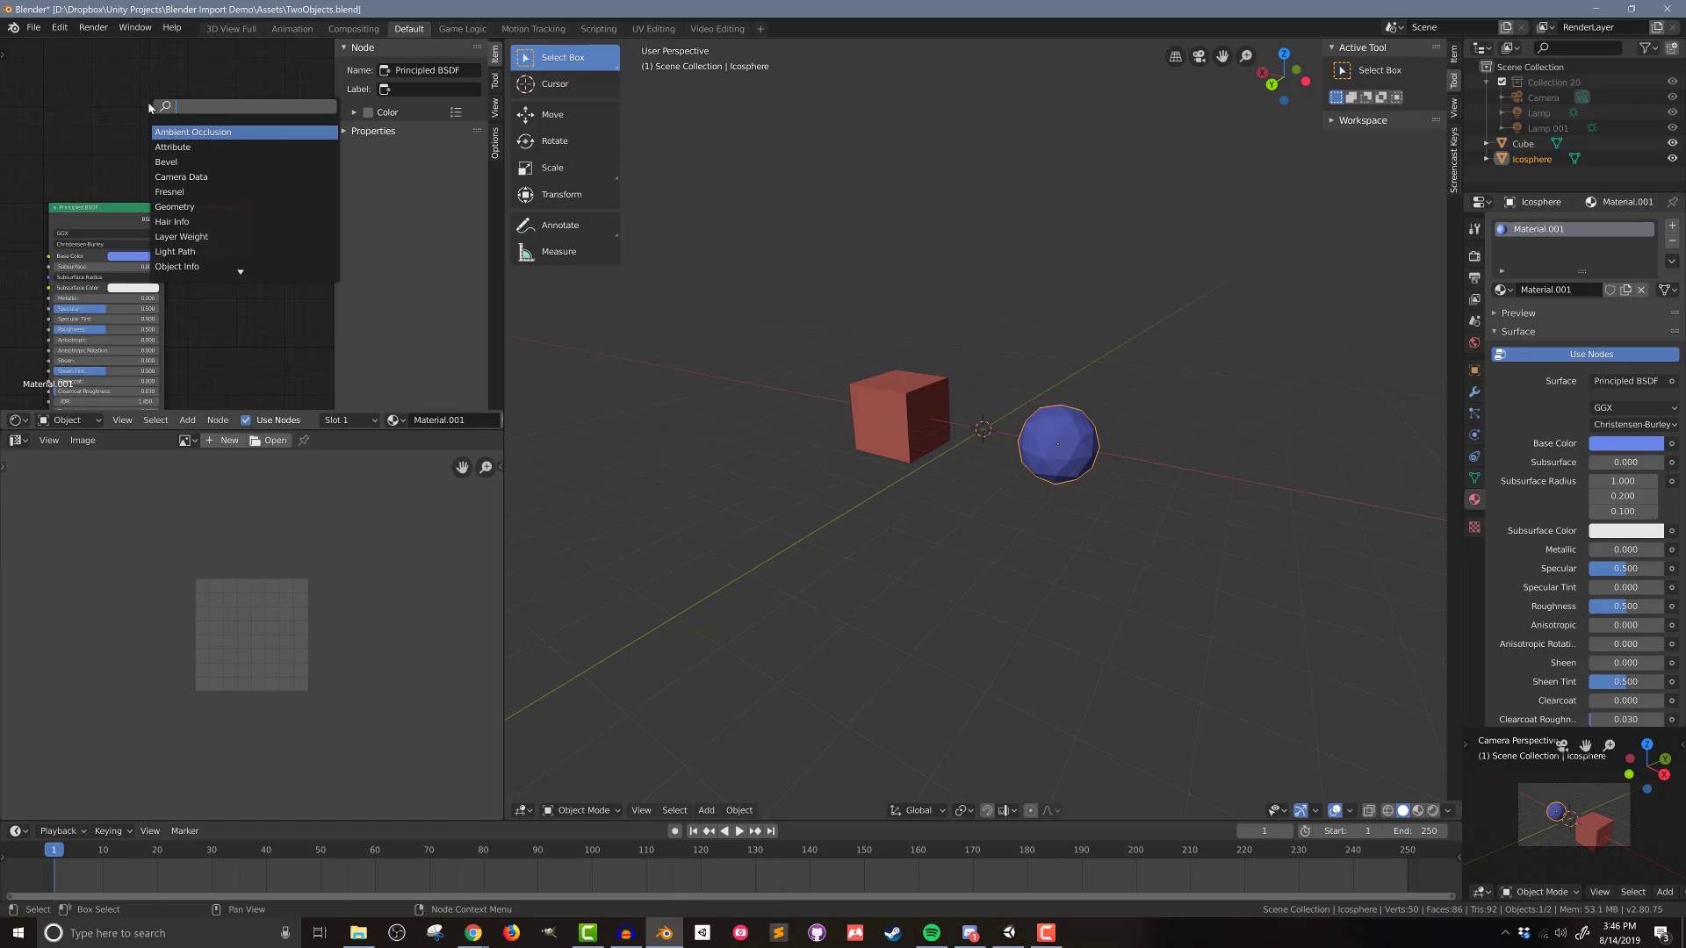
Step: Add an Image Texture node to the icosphere material with a new black image TwoObjects, shown in the Image Editor
type("ima")
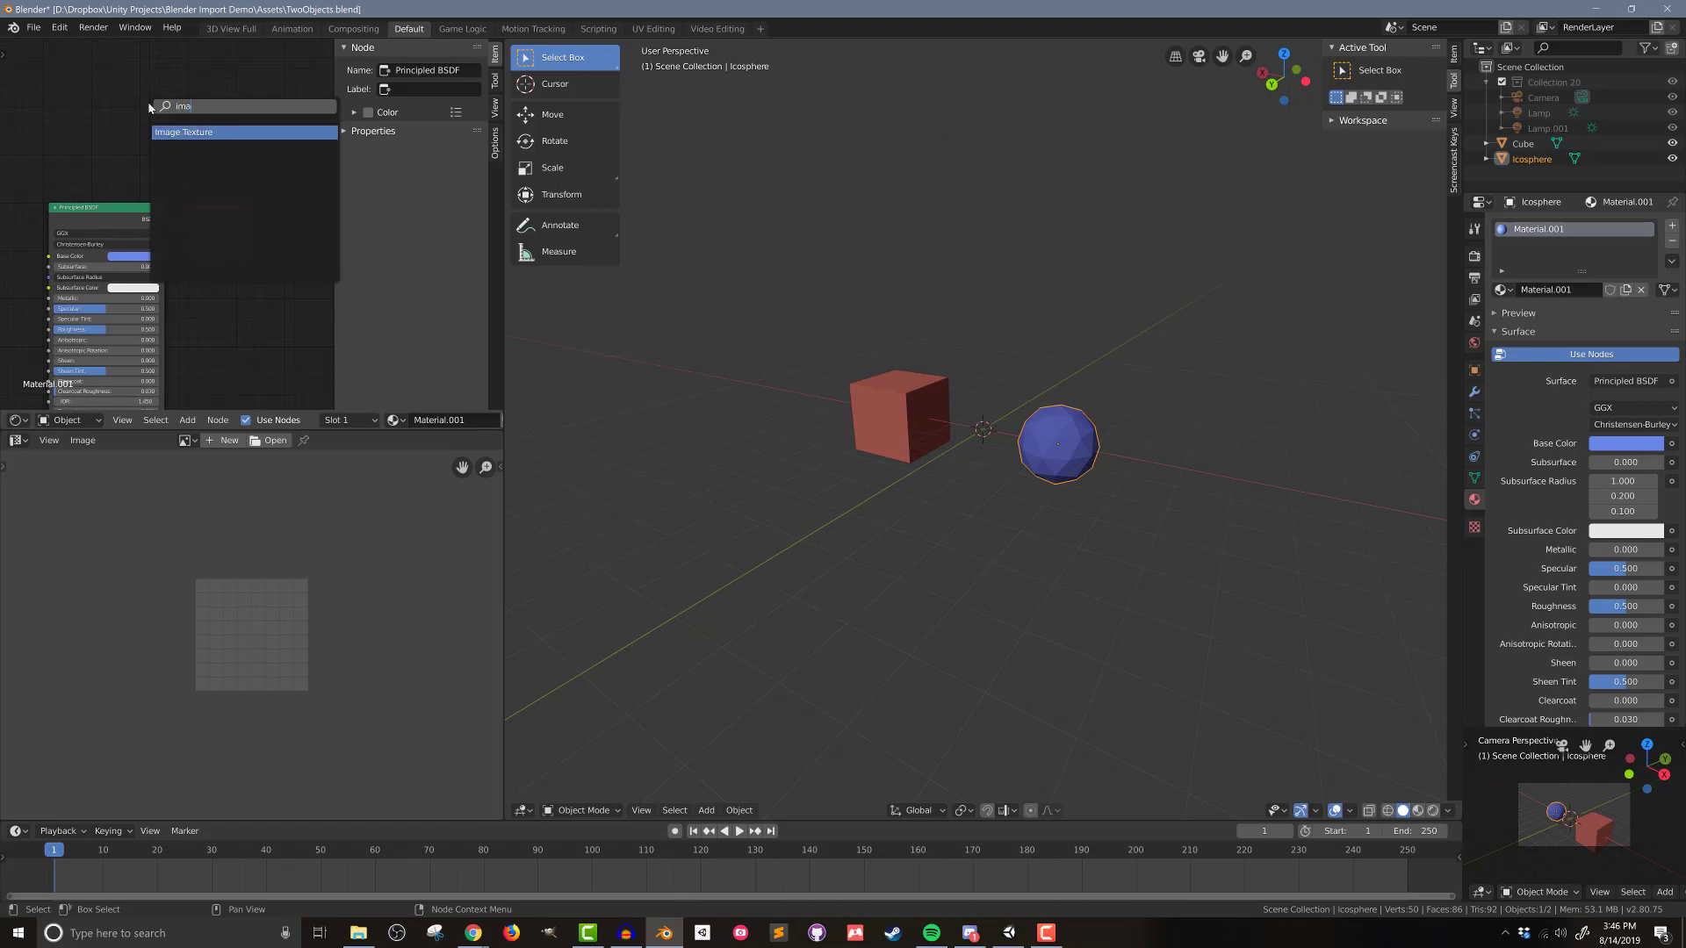
left_click(185, 131)
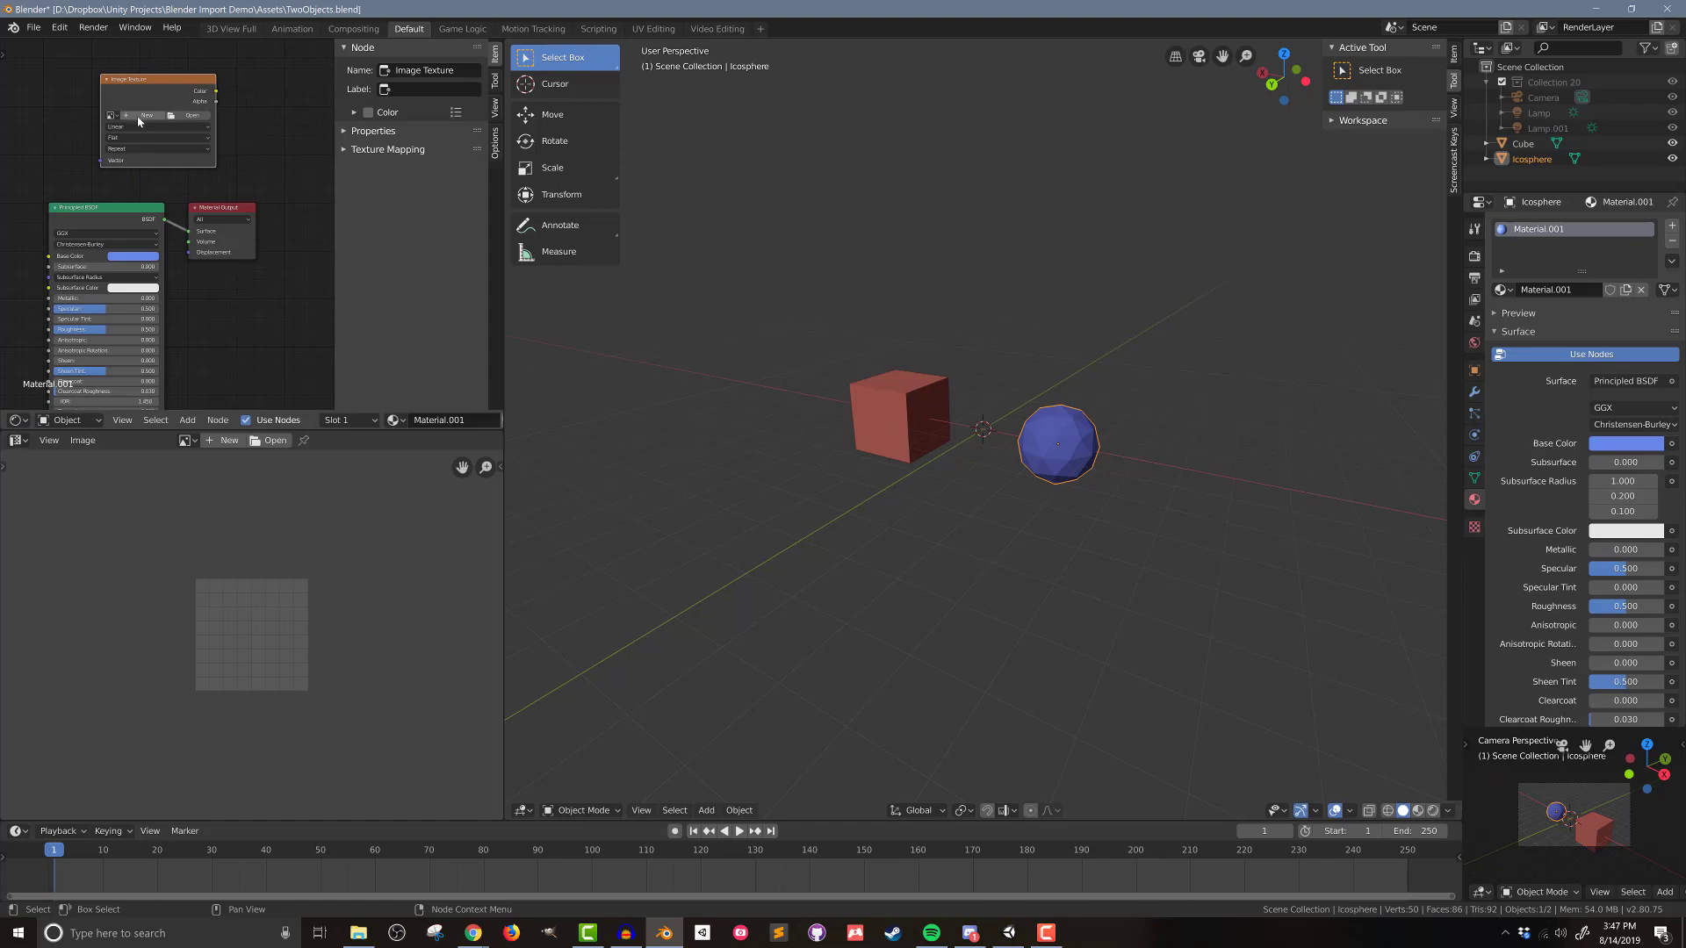
mouse_move(146, 116)
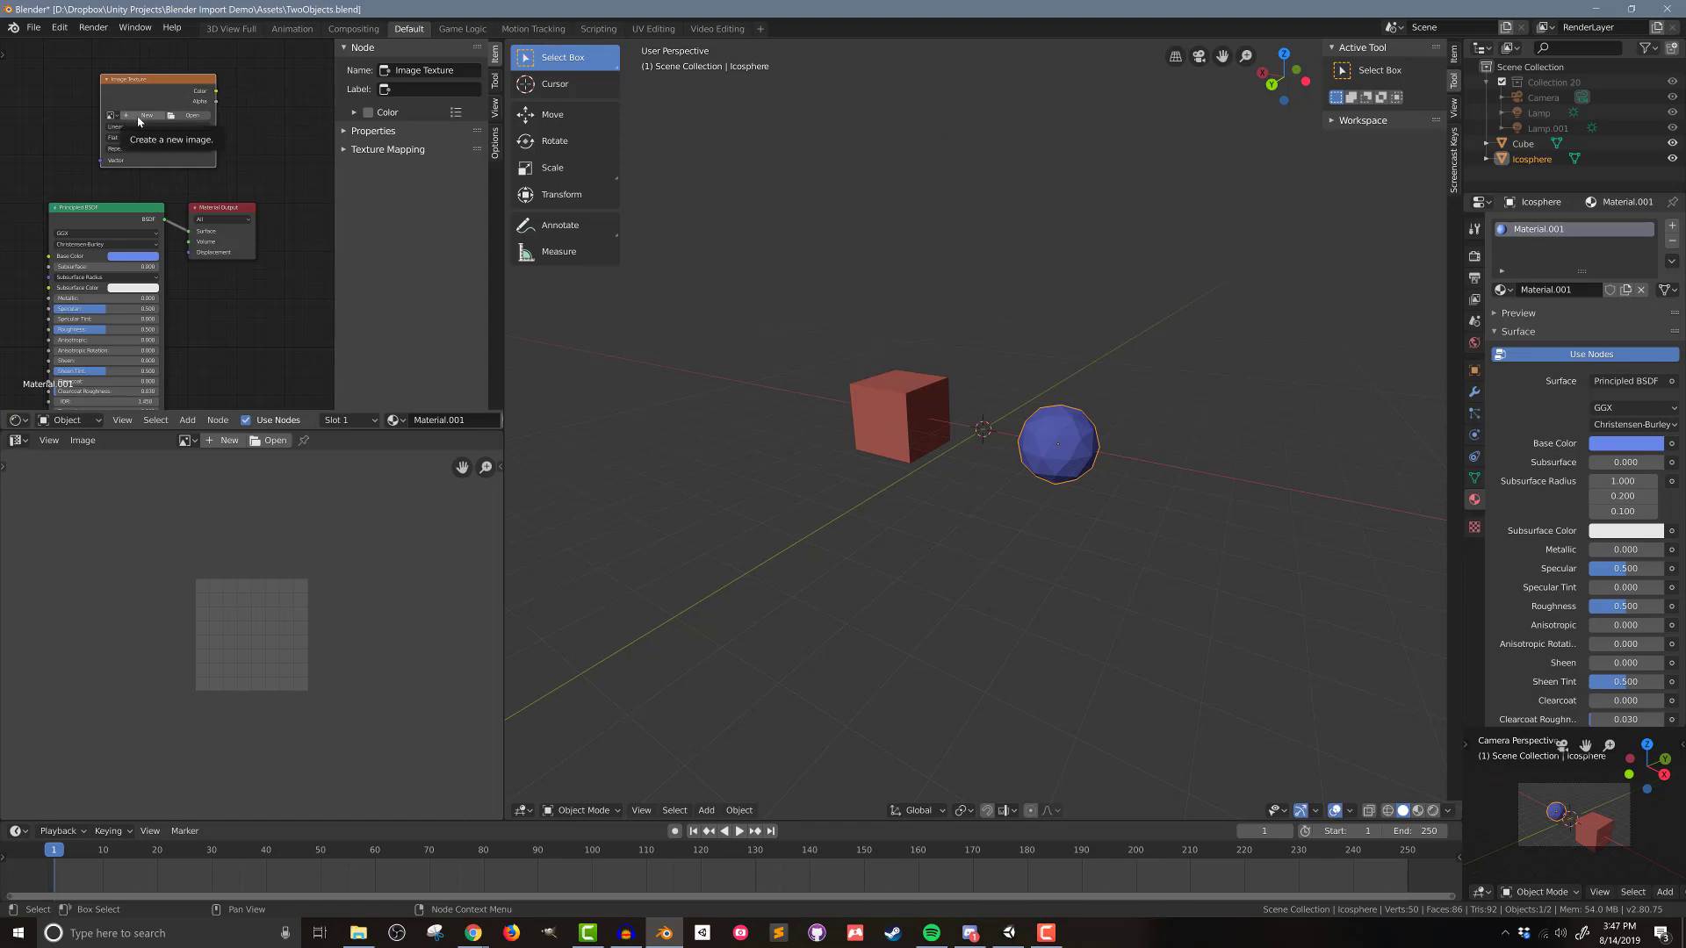
left_click(147, 116)
type("TwoObjects")
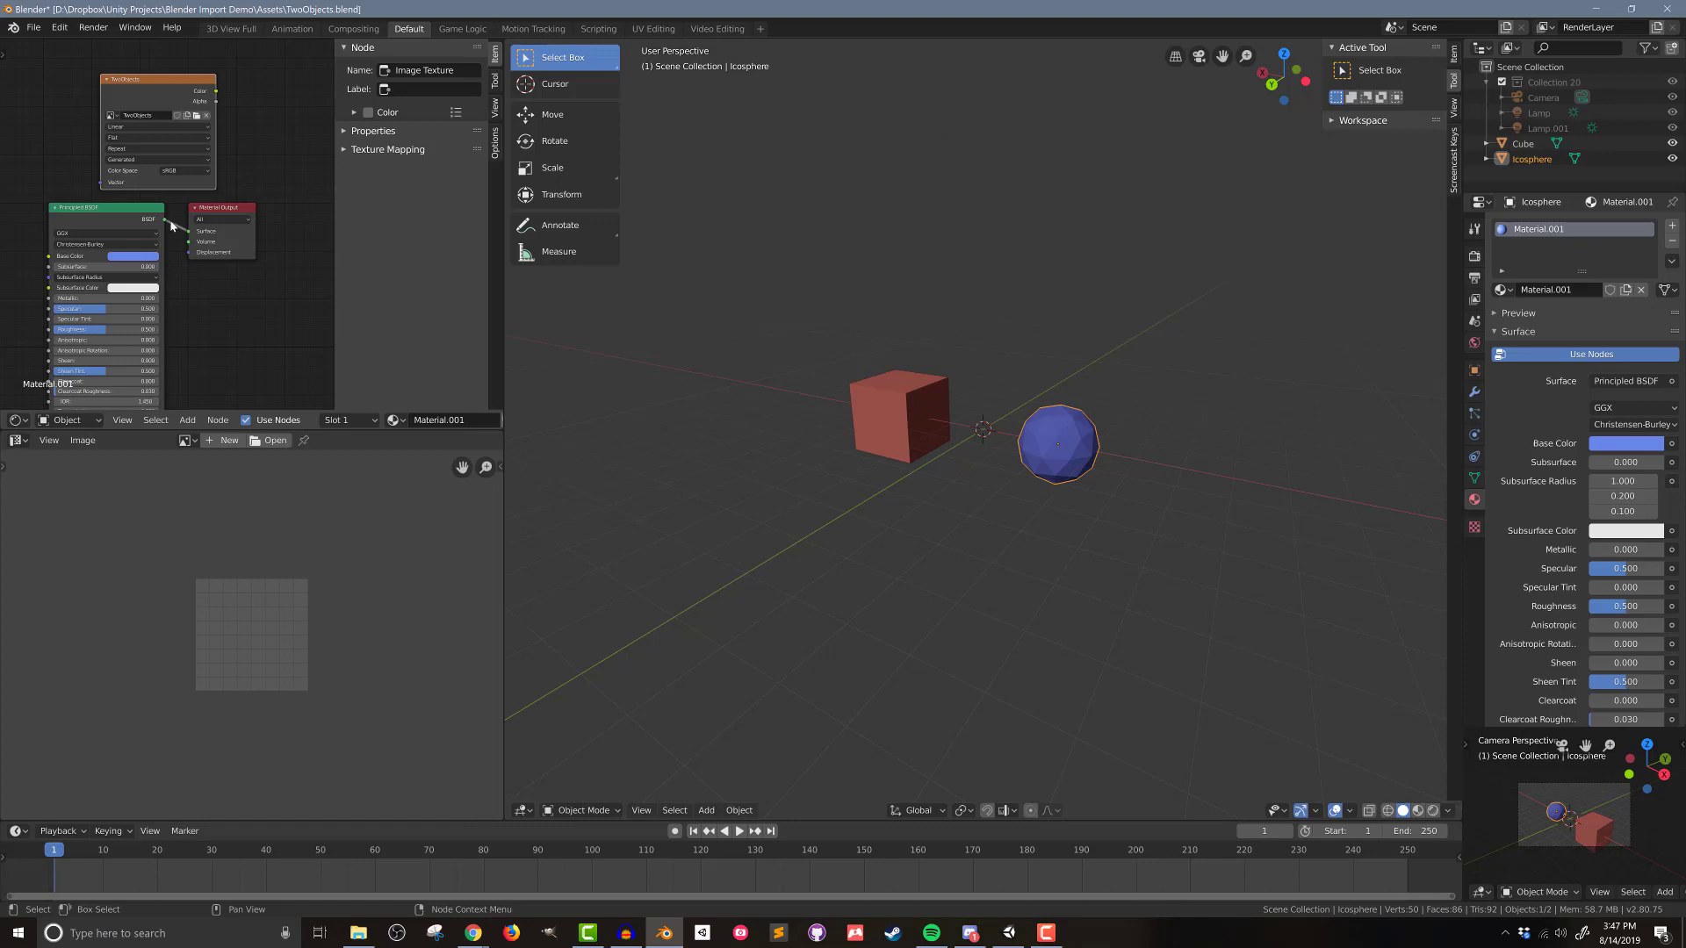
left_click(181, 439)
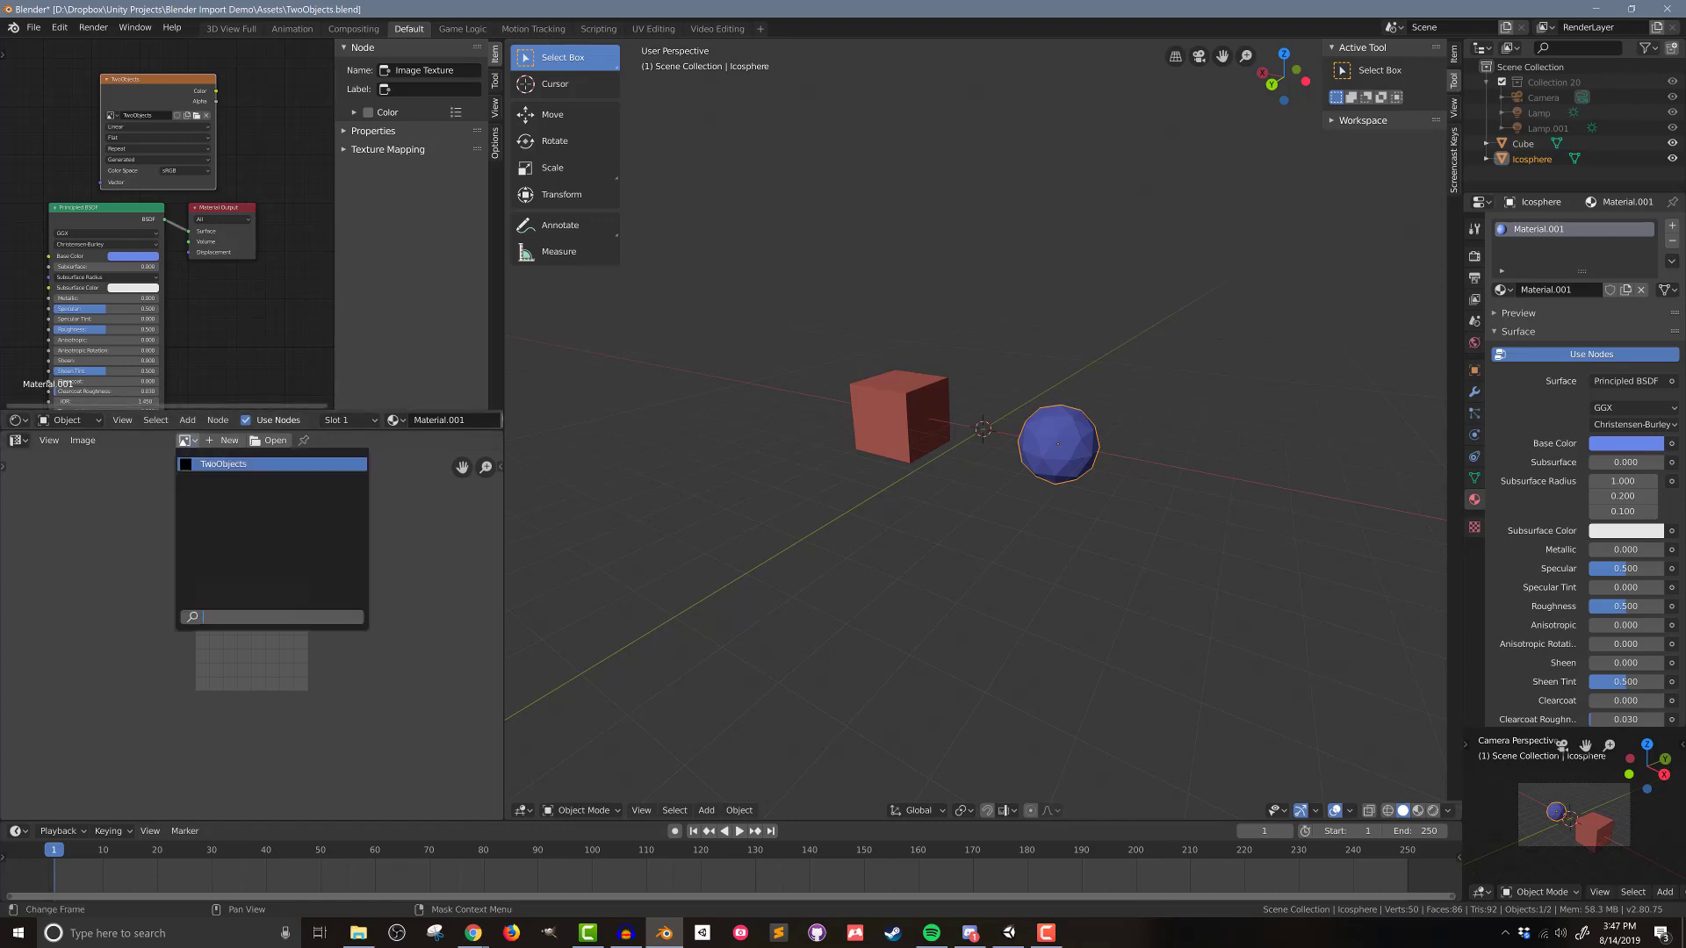
left_click(223, 464)
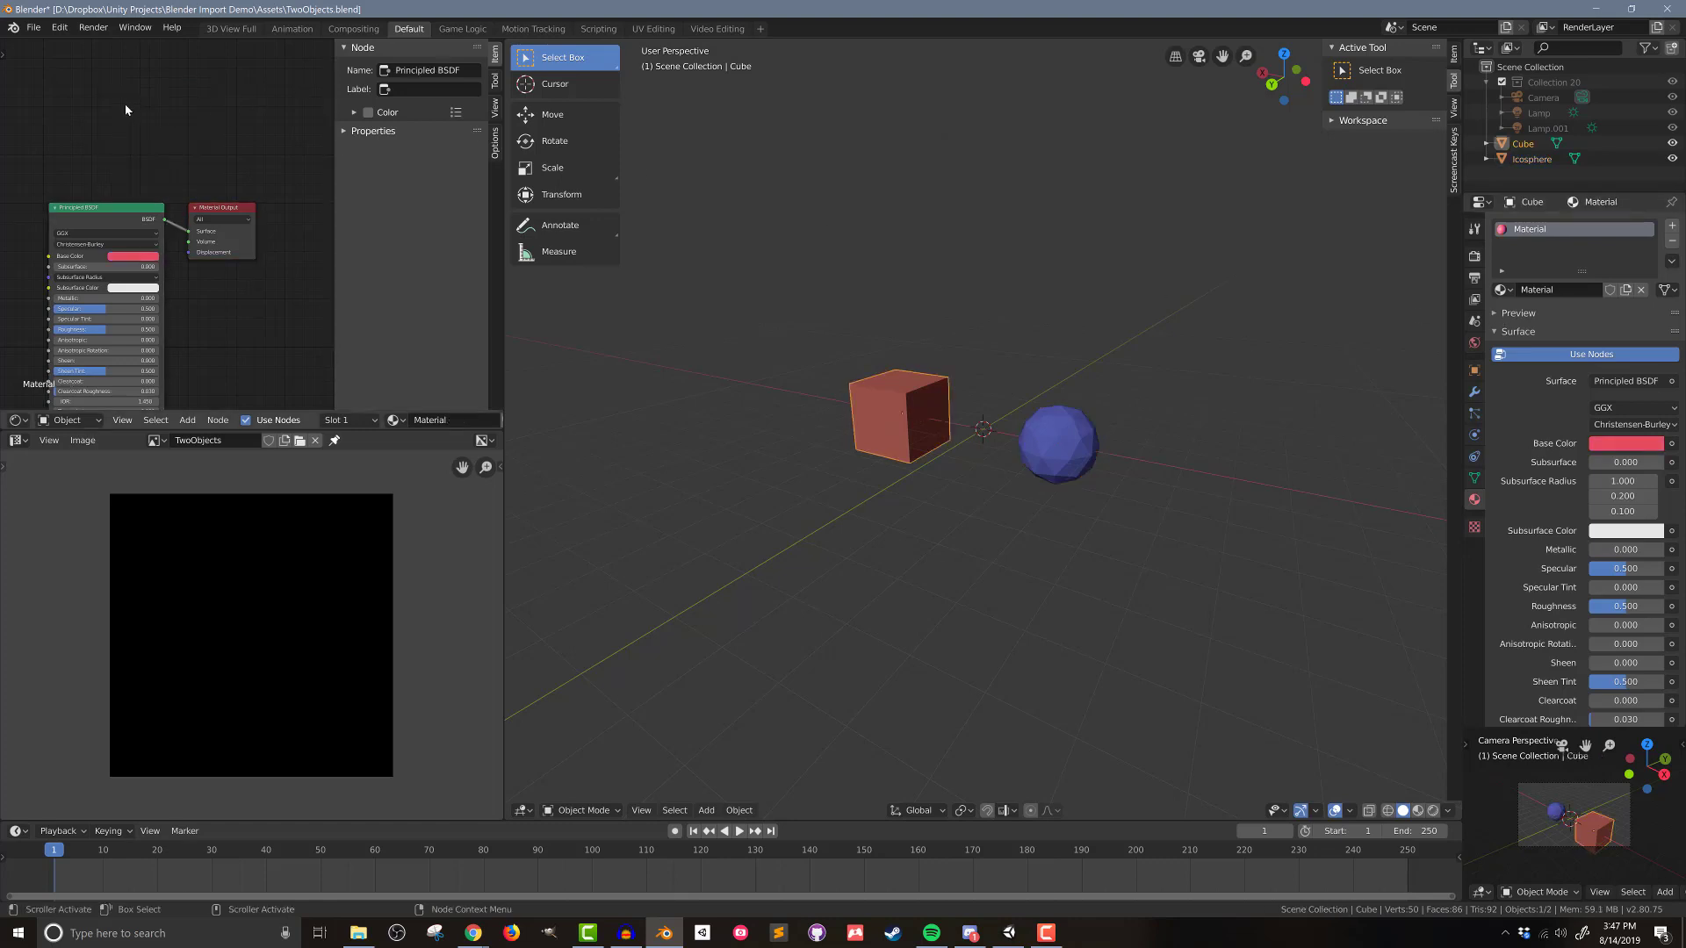
Step: Add an Image Texture node using TwoObjects to the cube's material
type("imag")
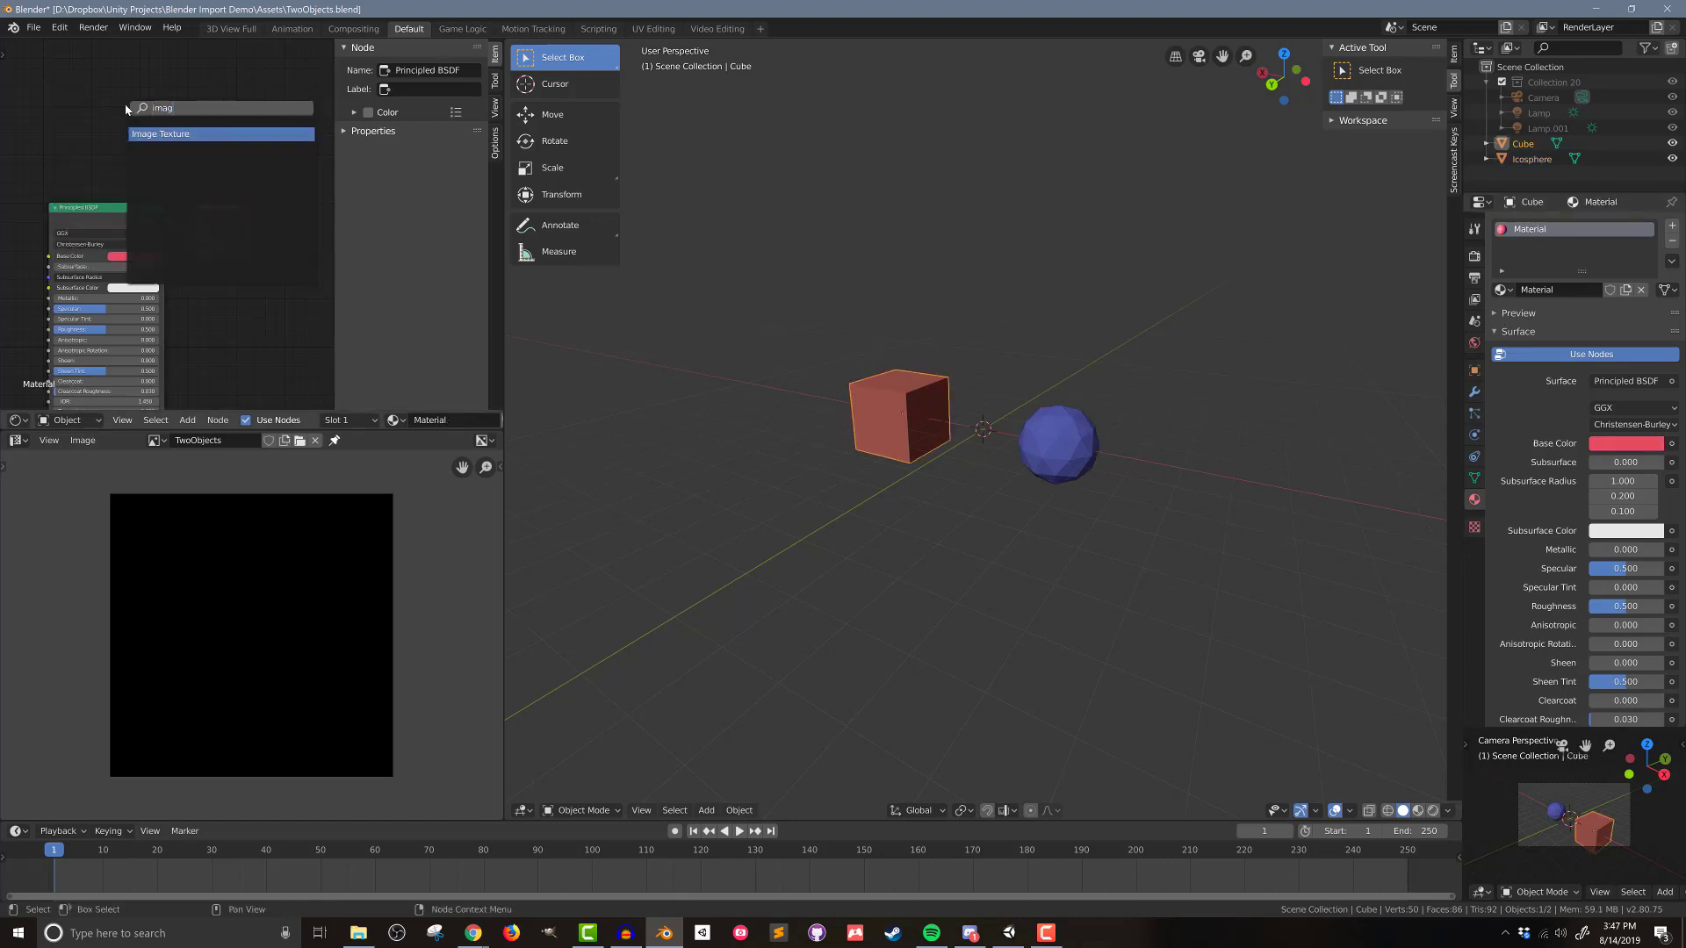
left_click(160, 134)
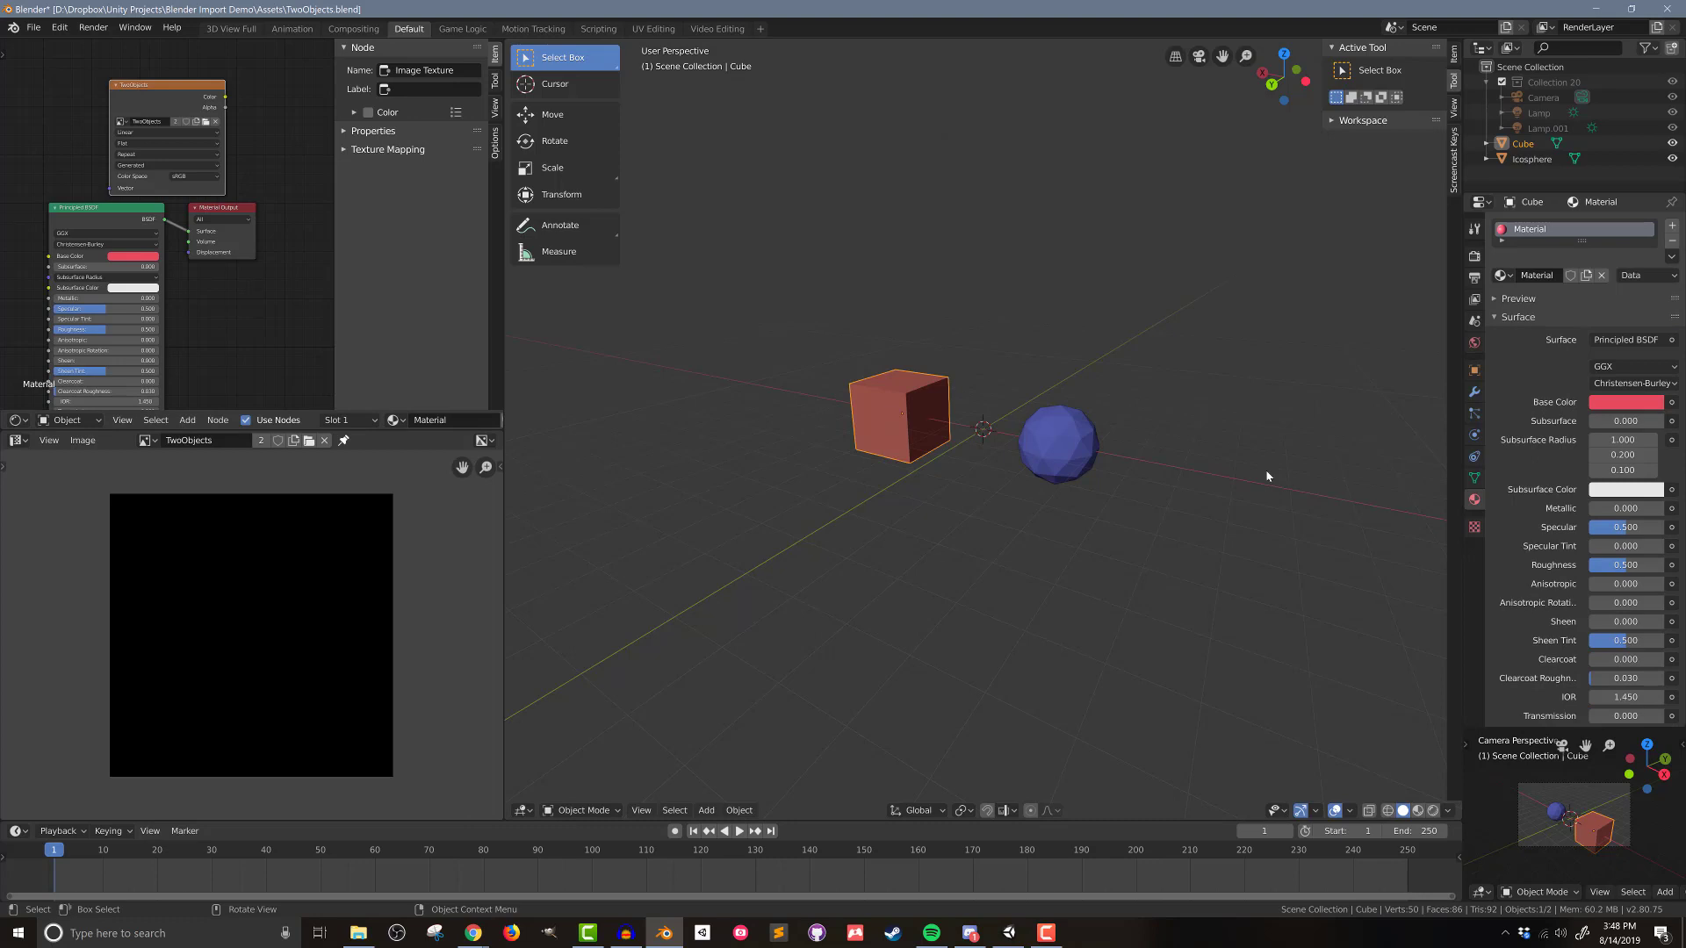
mouse_move(1157, 432)
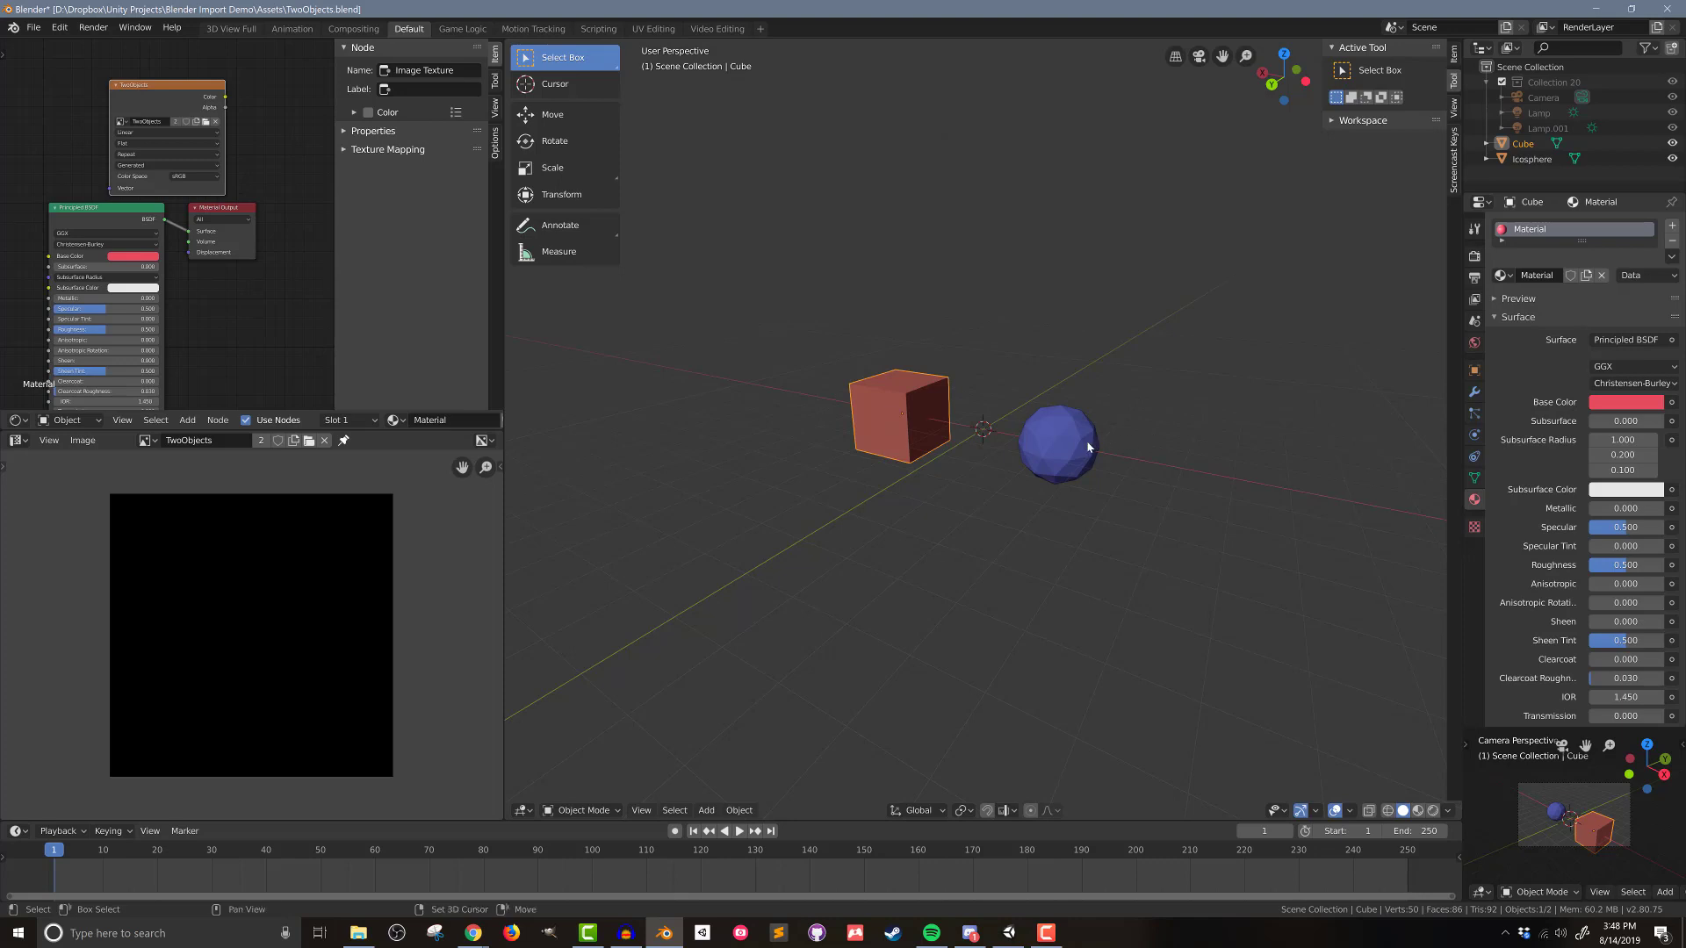
Step: Add the icosphere to the selection and enter Edit Mode on both objects
left_click(1058, 446)
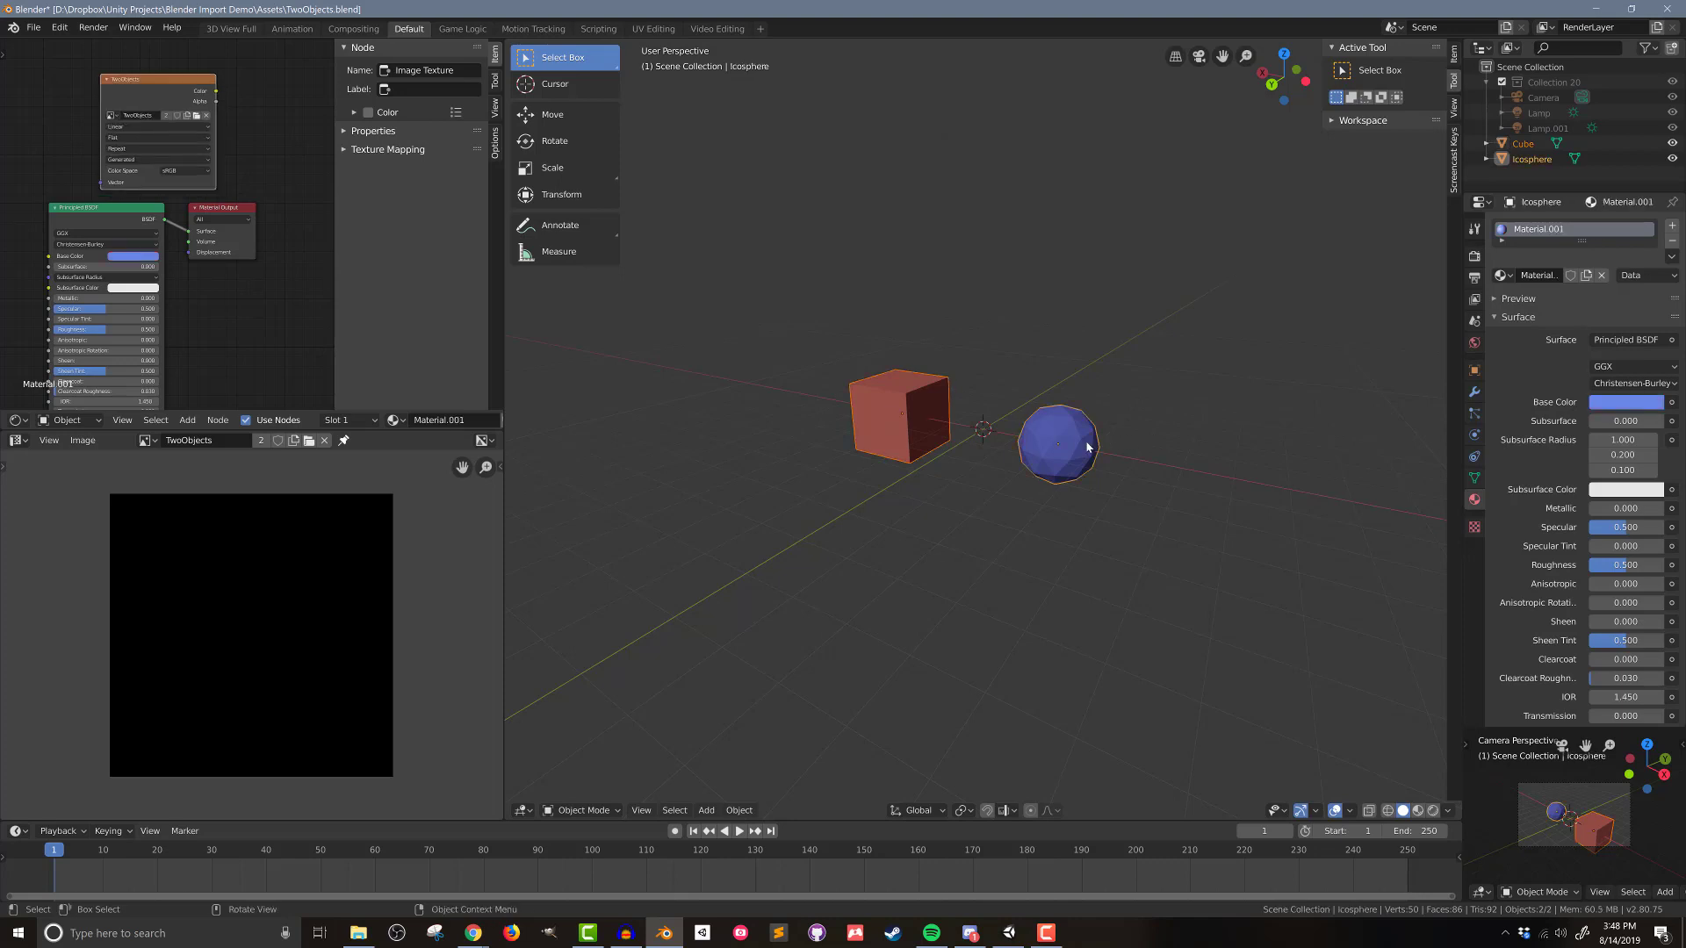
mouse_move(1144, 499)
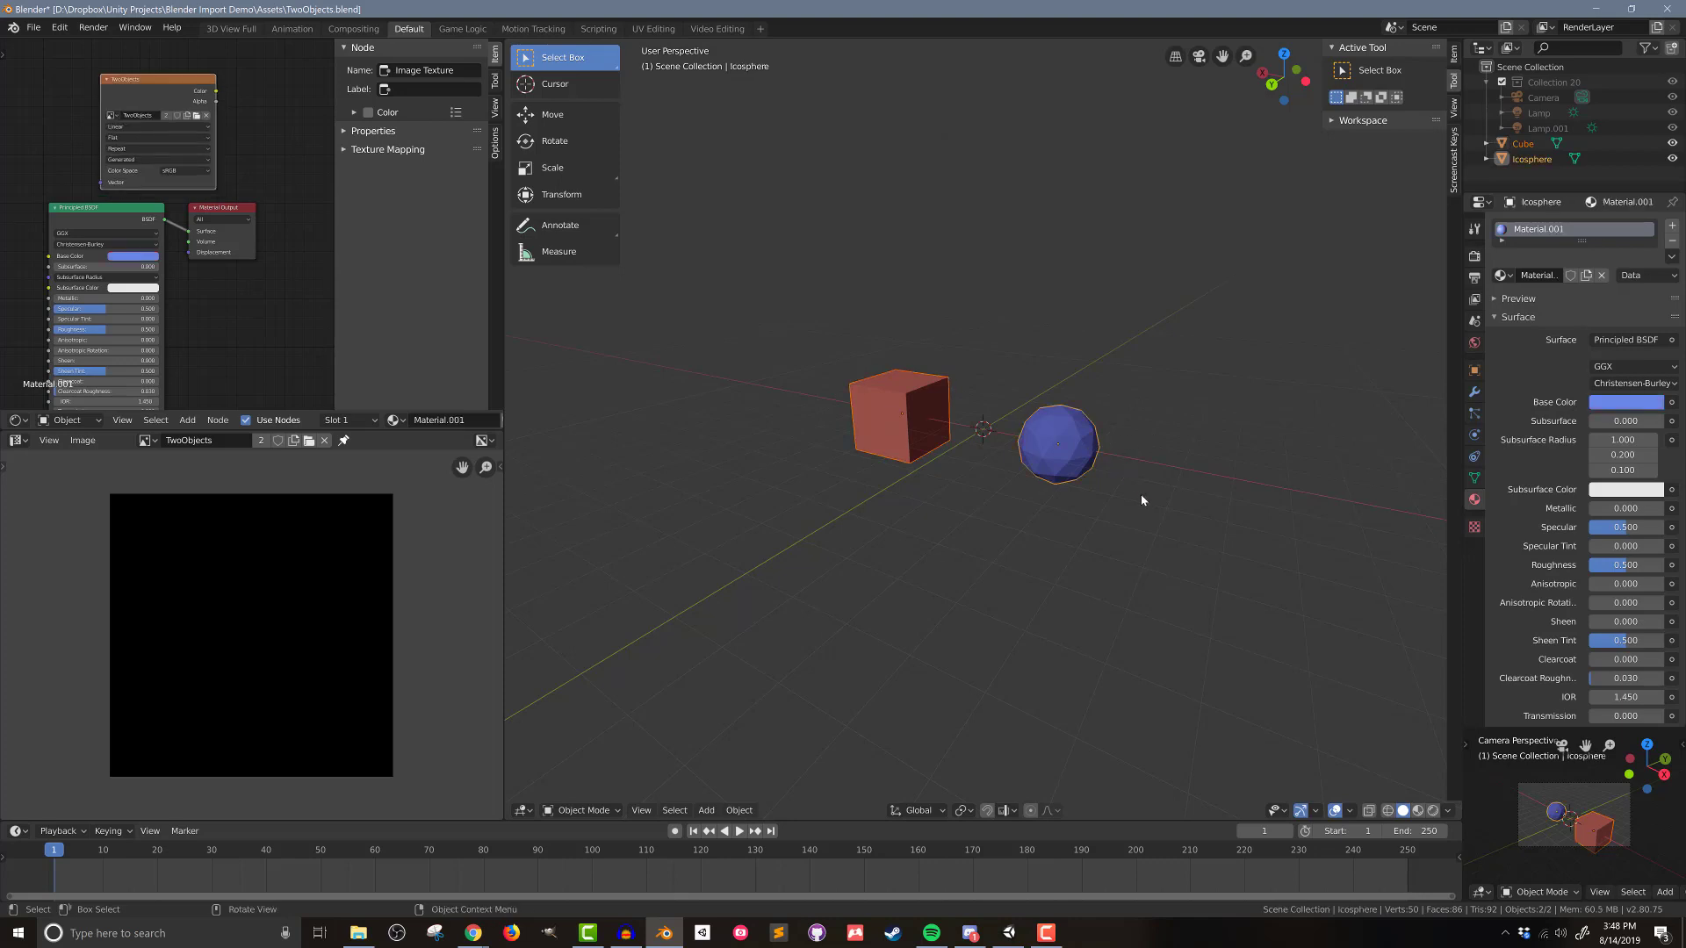
key("Tab")
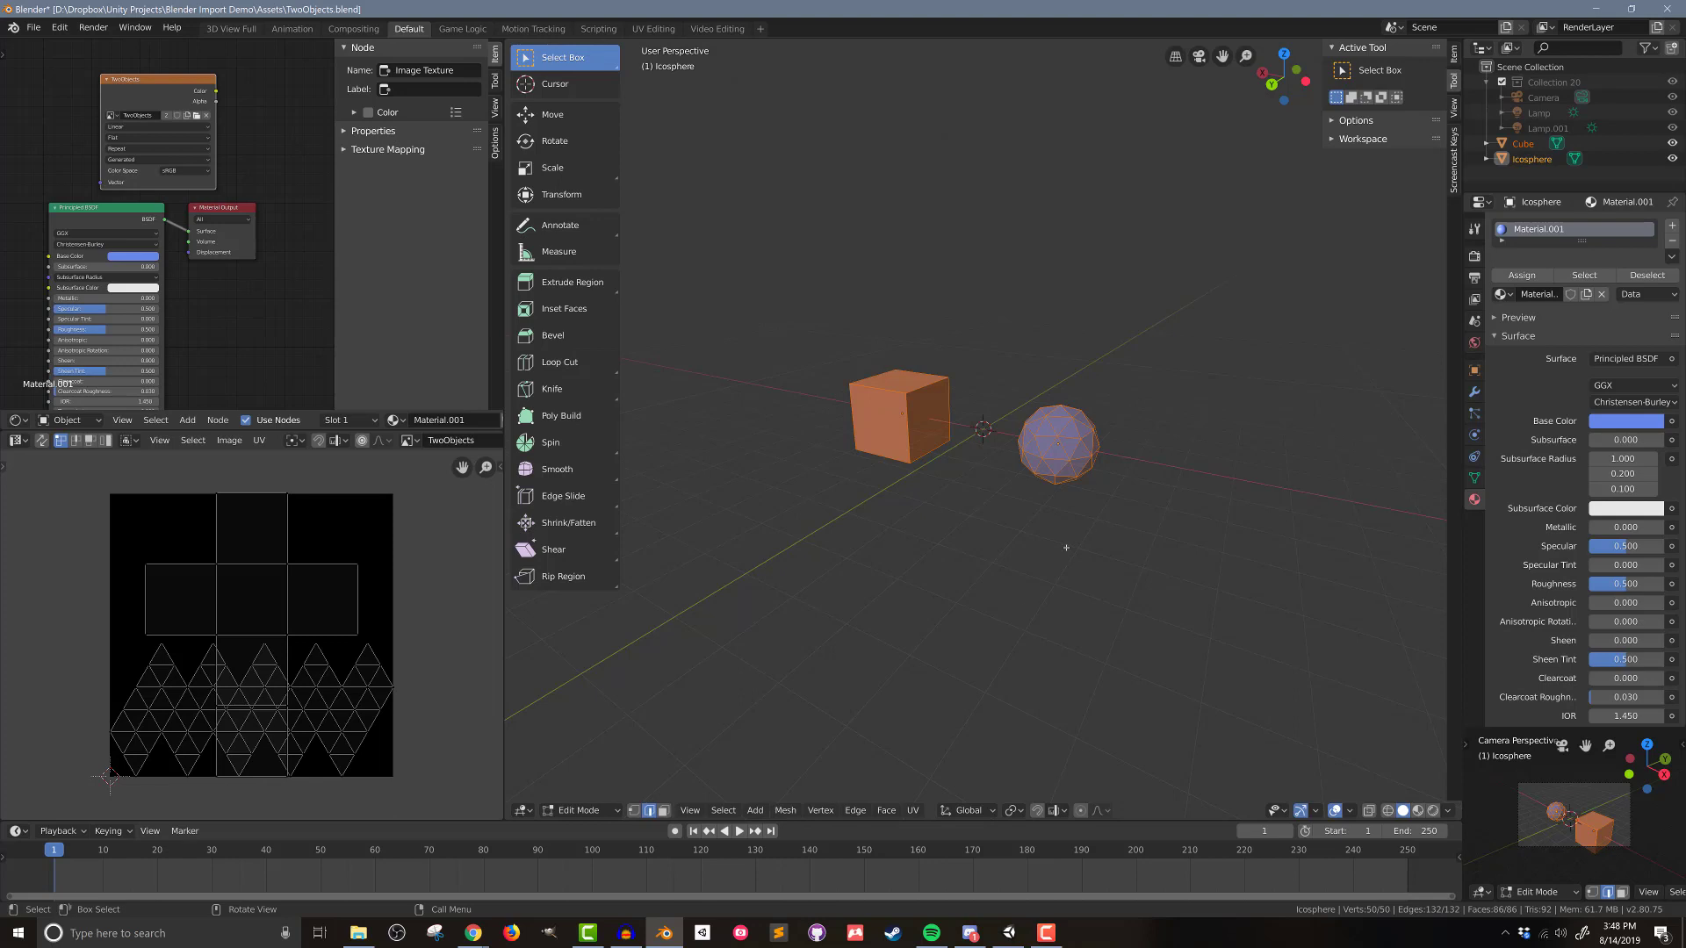
Step: Lightmap-pack both objects' UVs with pack quality 48 and margin 0.16
left_click(911, 811)
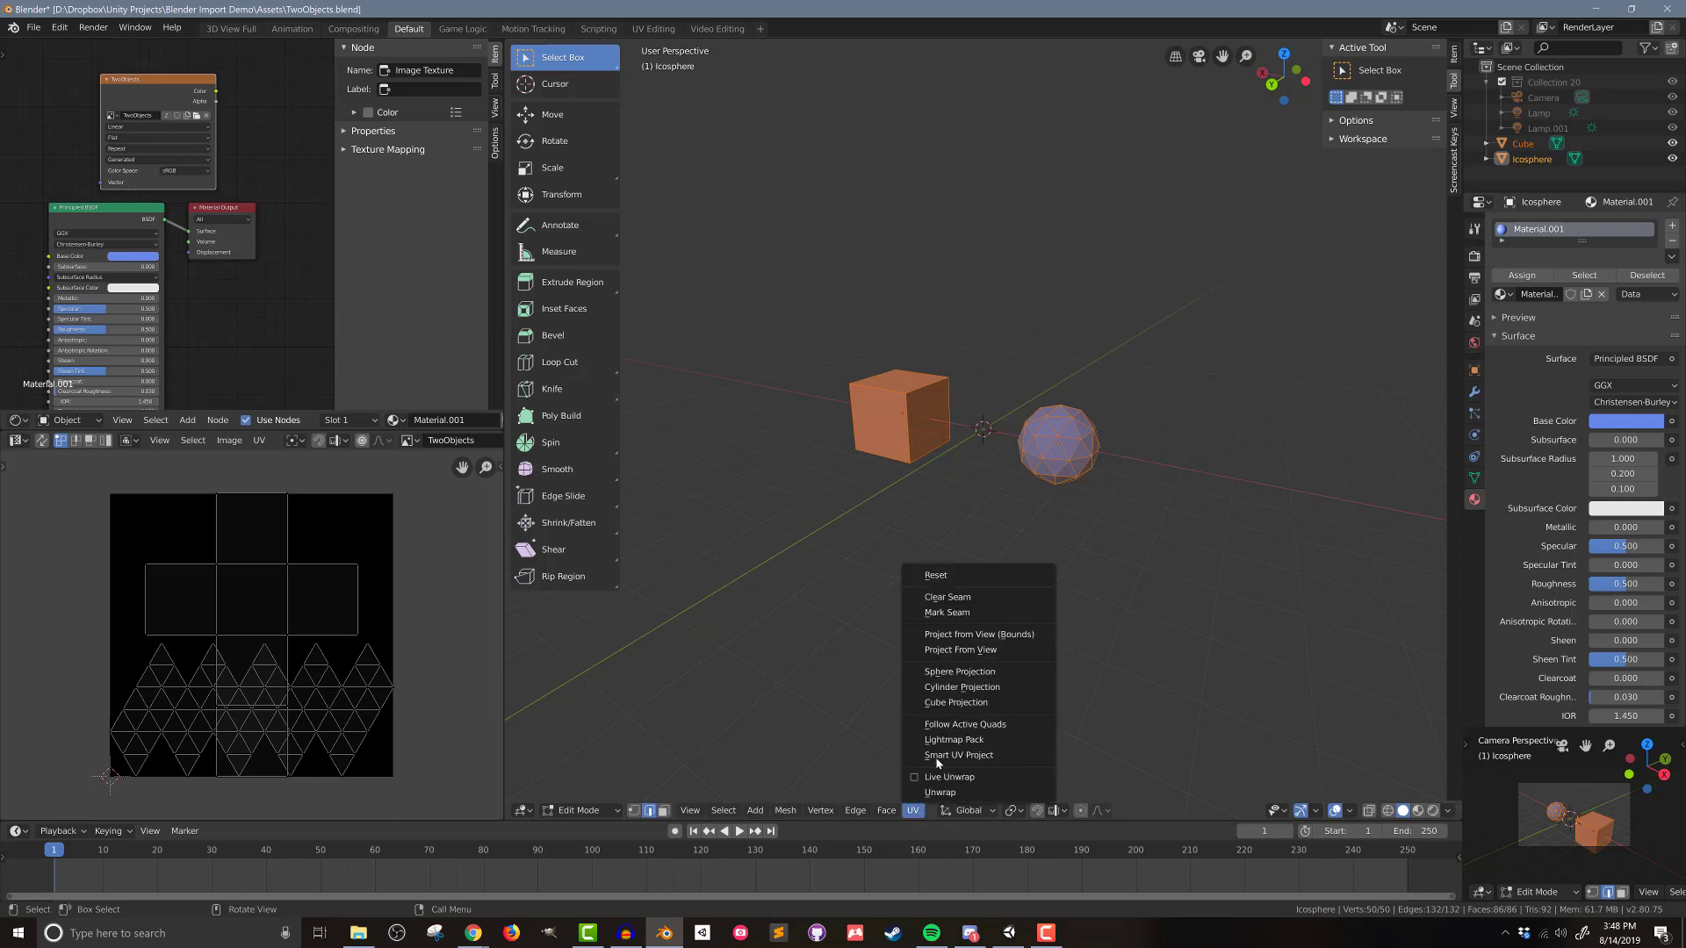
mouse_move(952, 739)
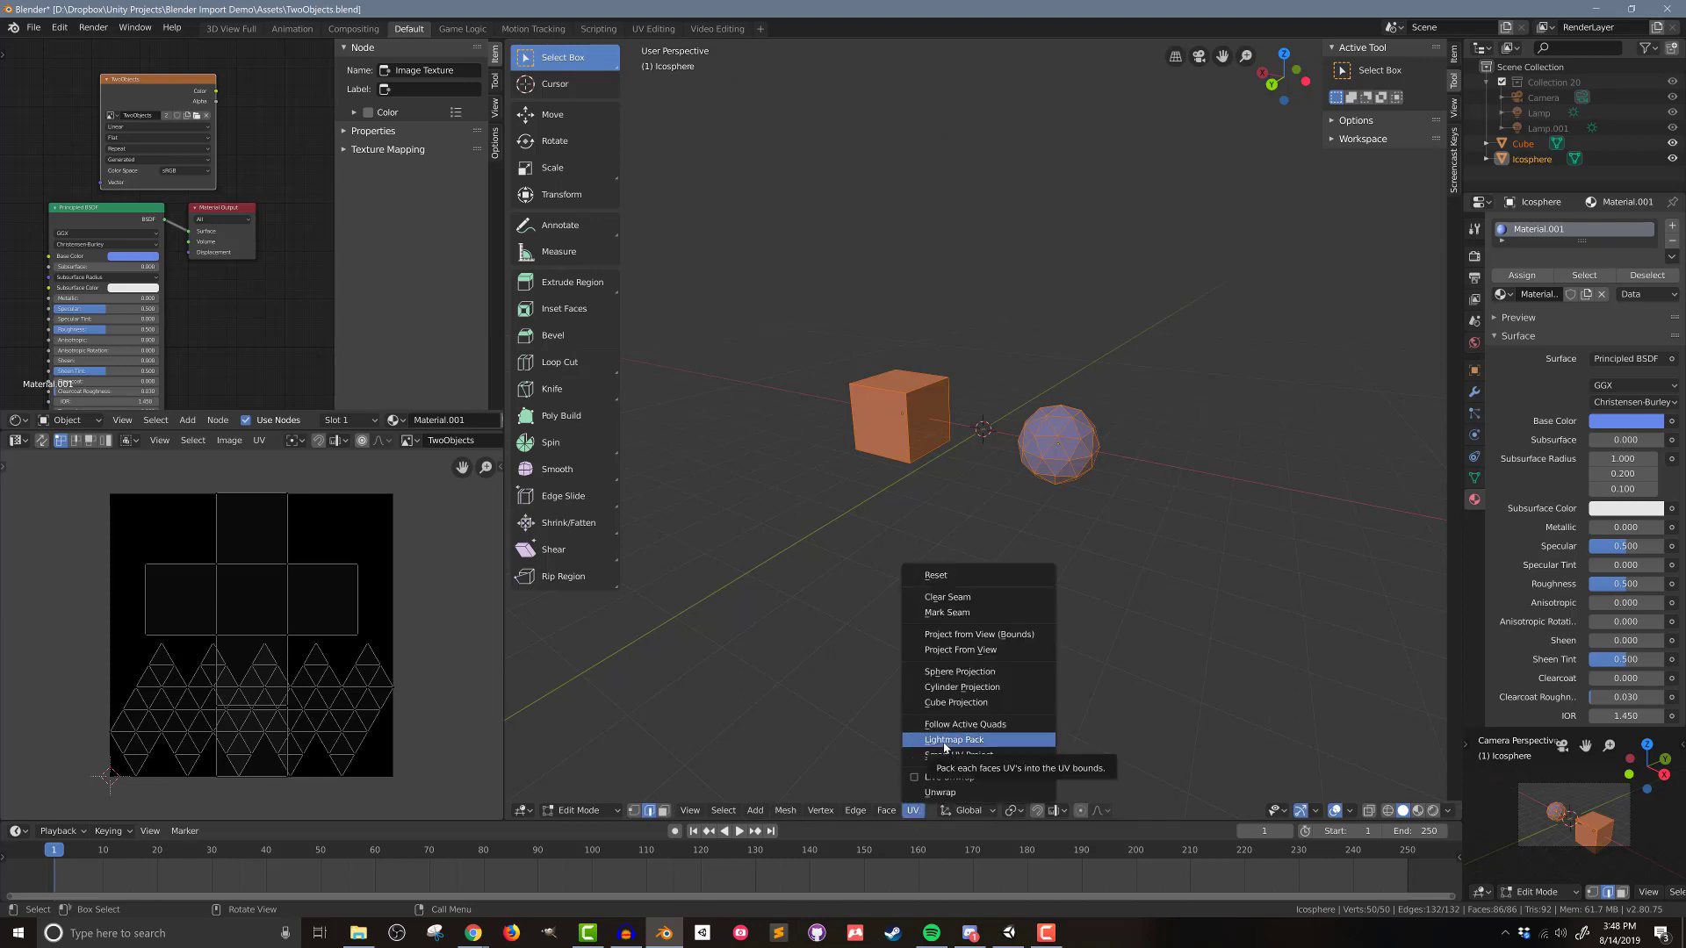
left_click(952, 740)
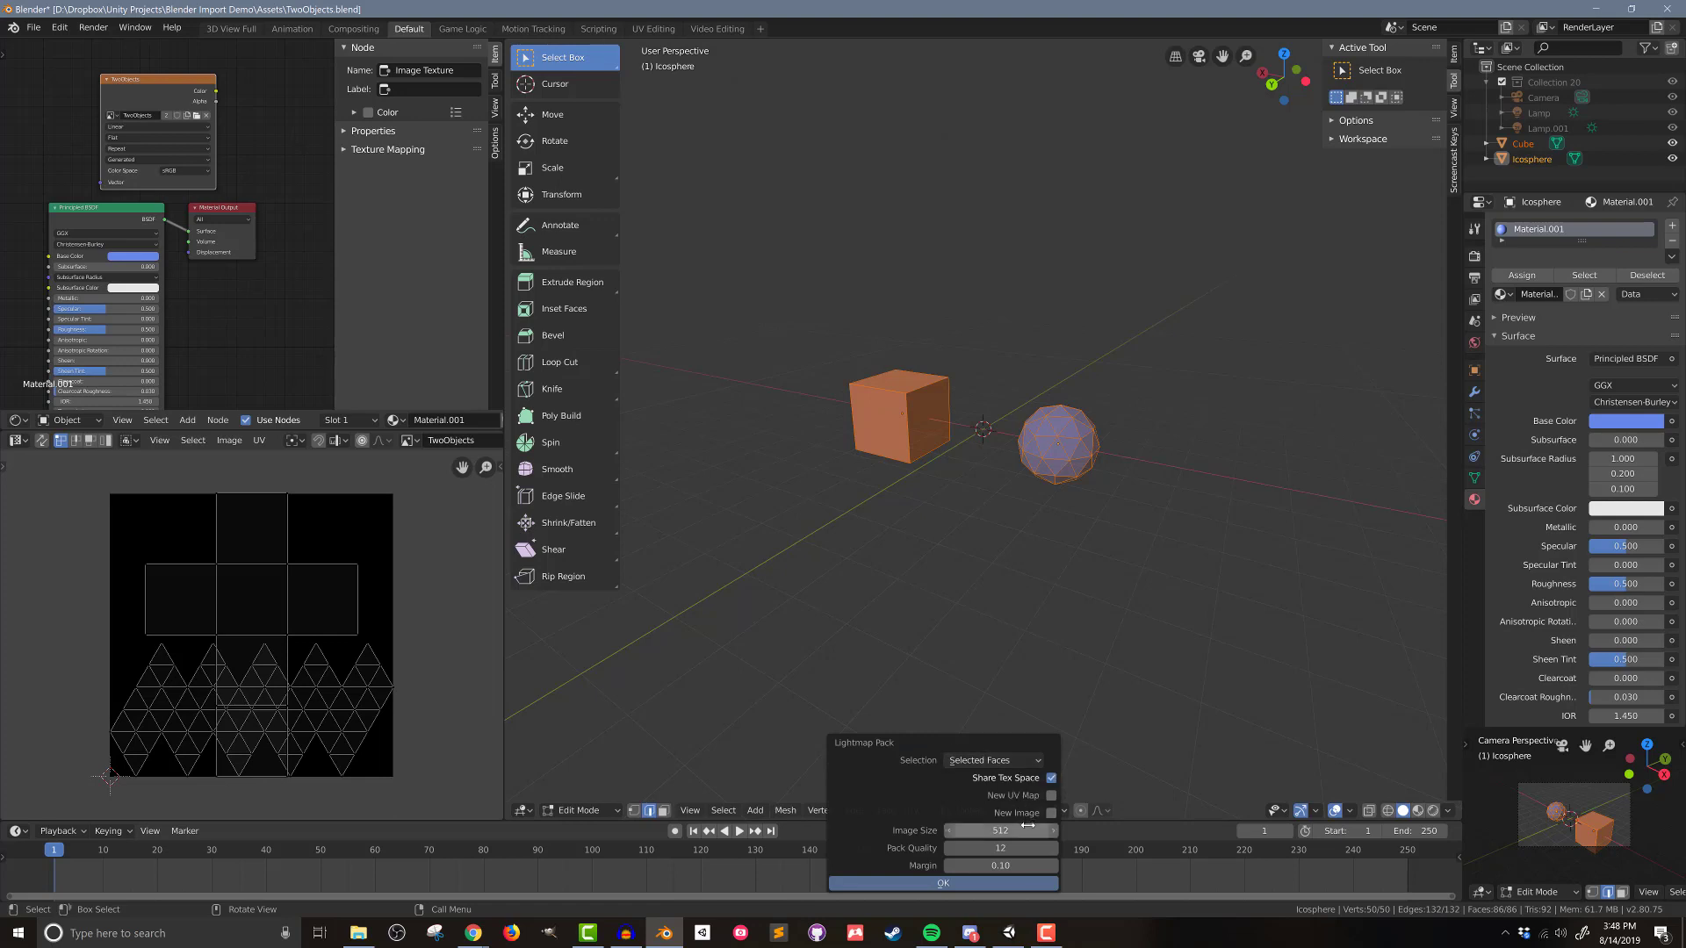
left_click(1000, 848)
type("48")
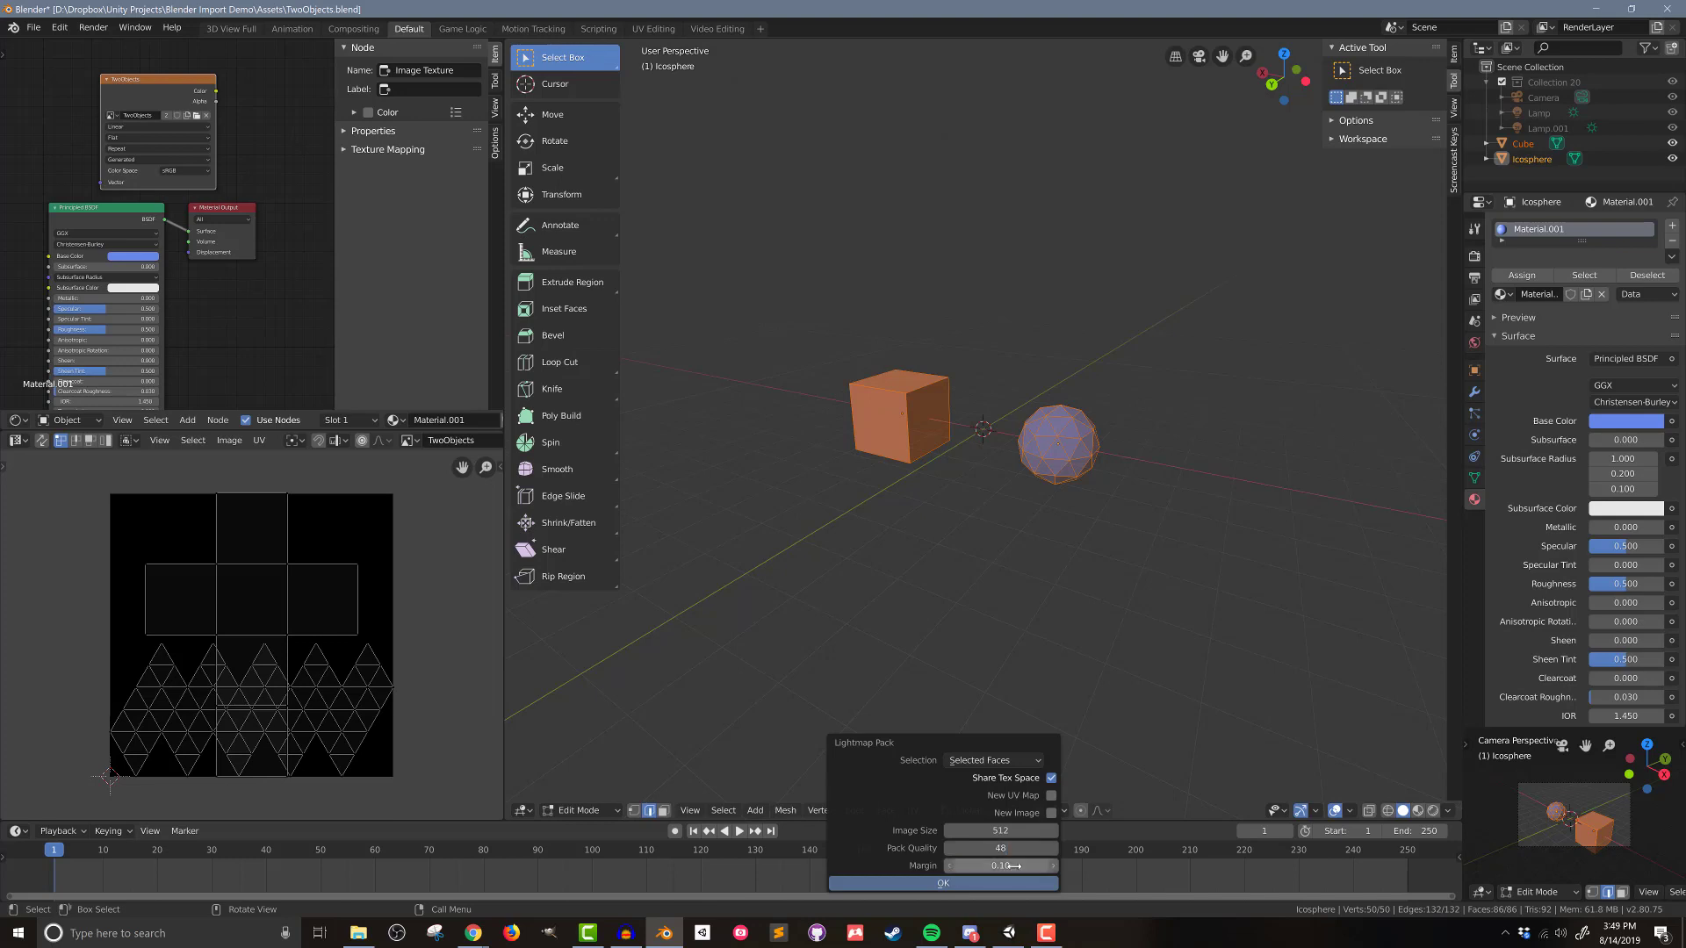
left_click_drag(978, 866, 1011, 865)
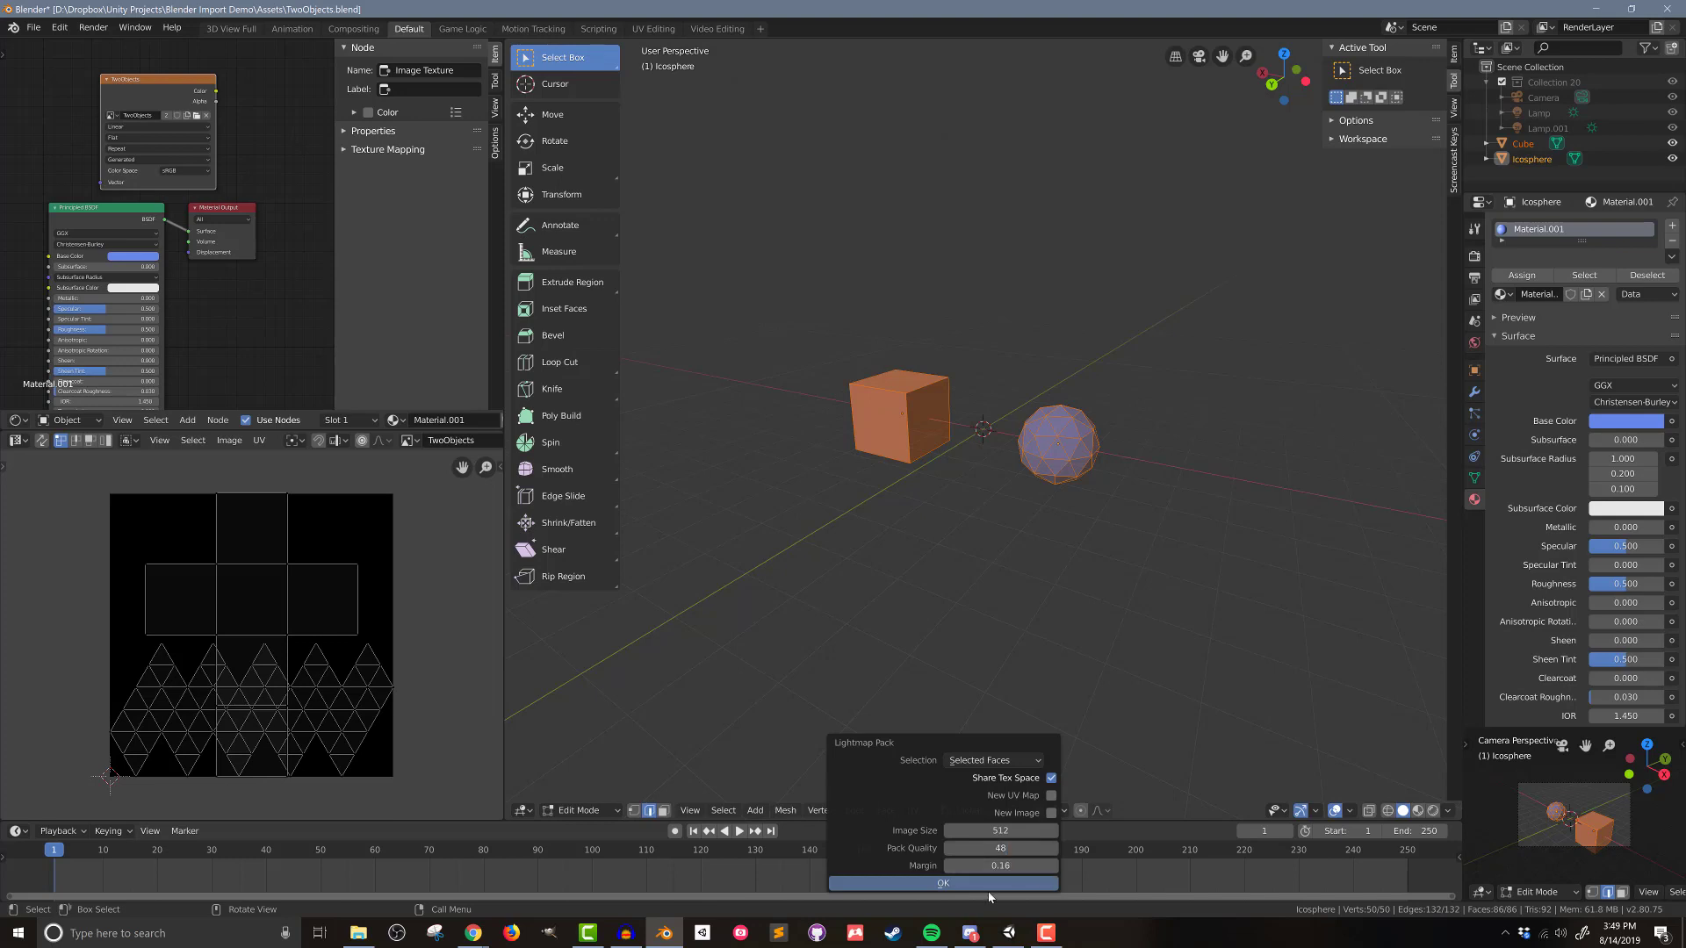
left_click(942, 882)
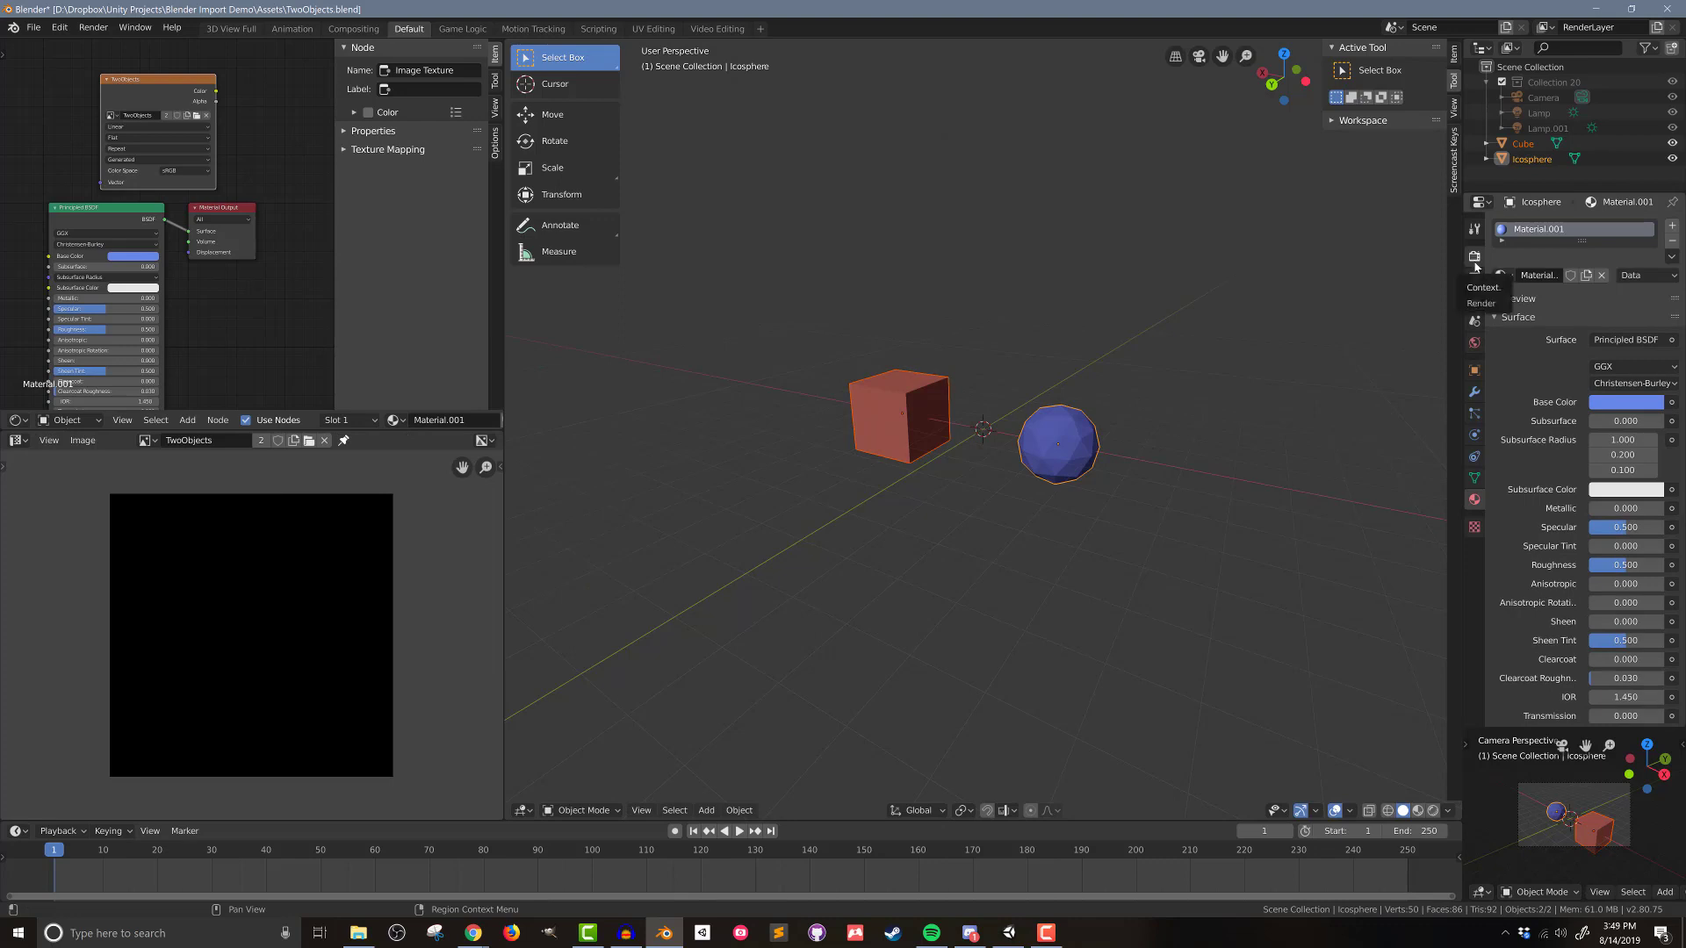
Step: Bake the scene lighting with Cycles into the TwoObjects image
left_click(1474, 224)
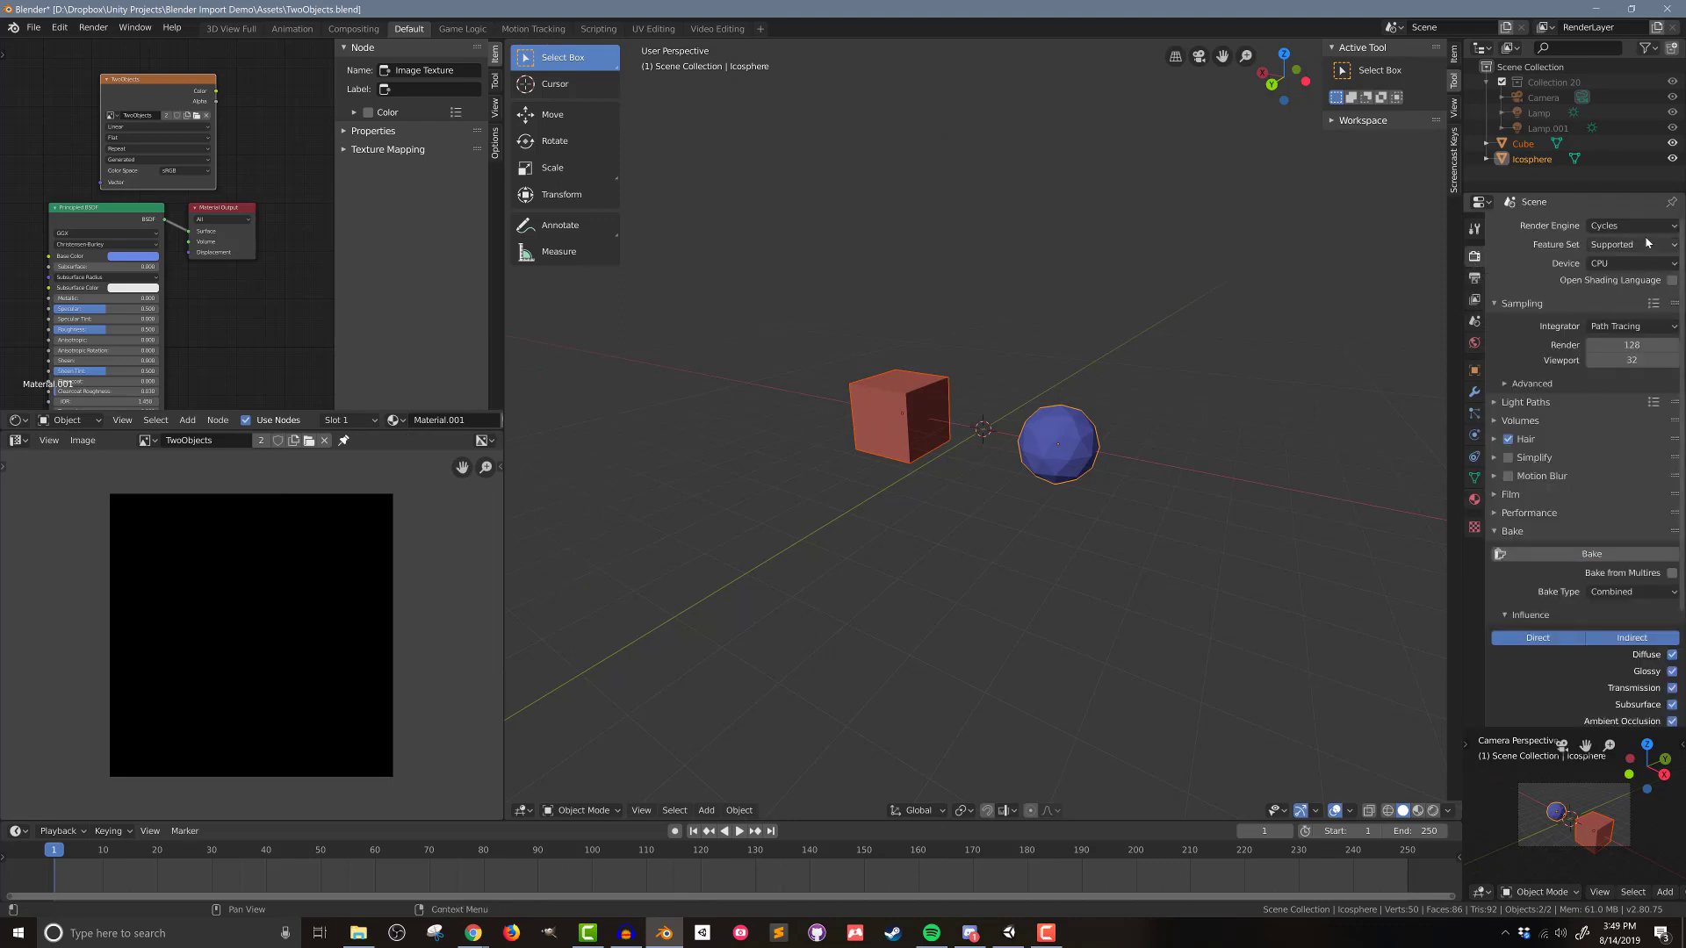
left_click(1630, 227)
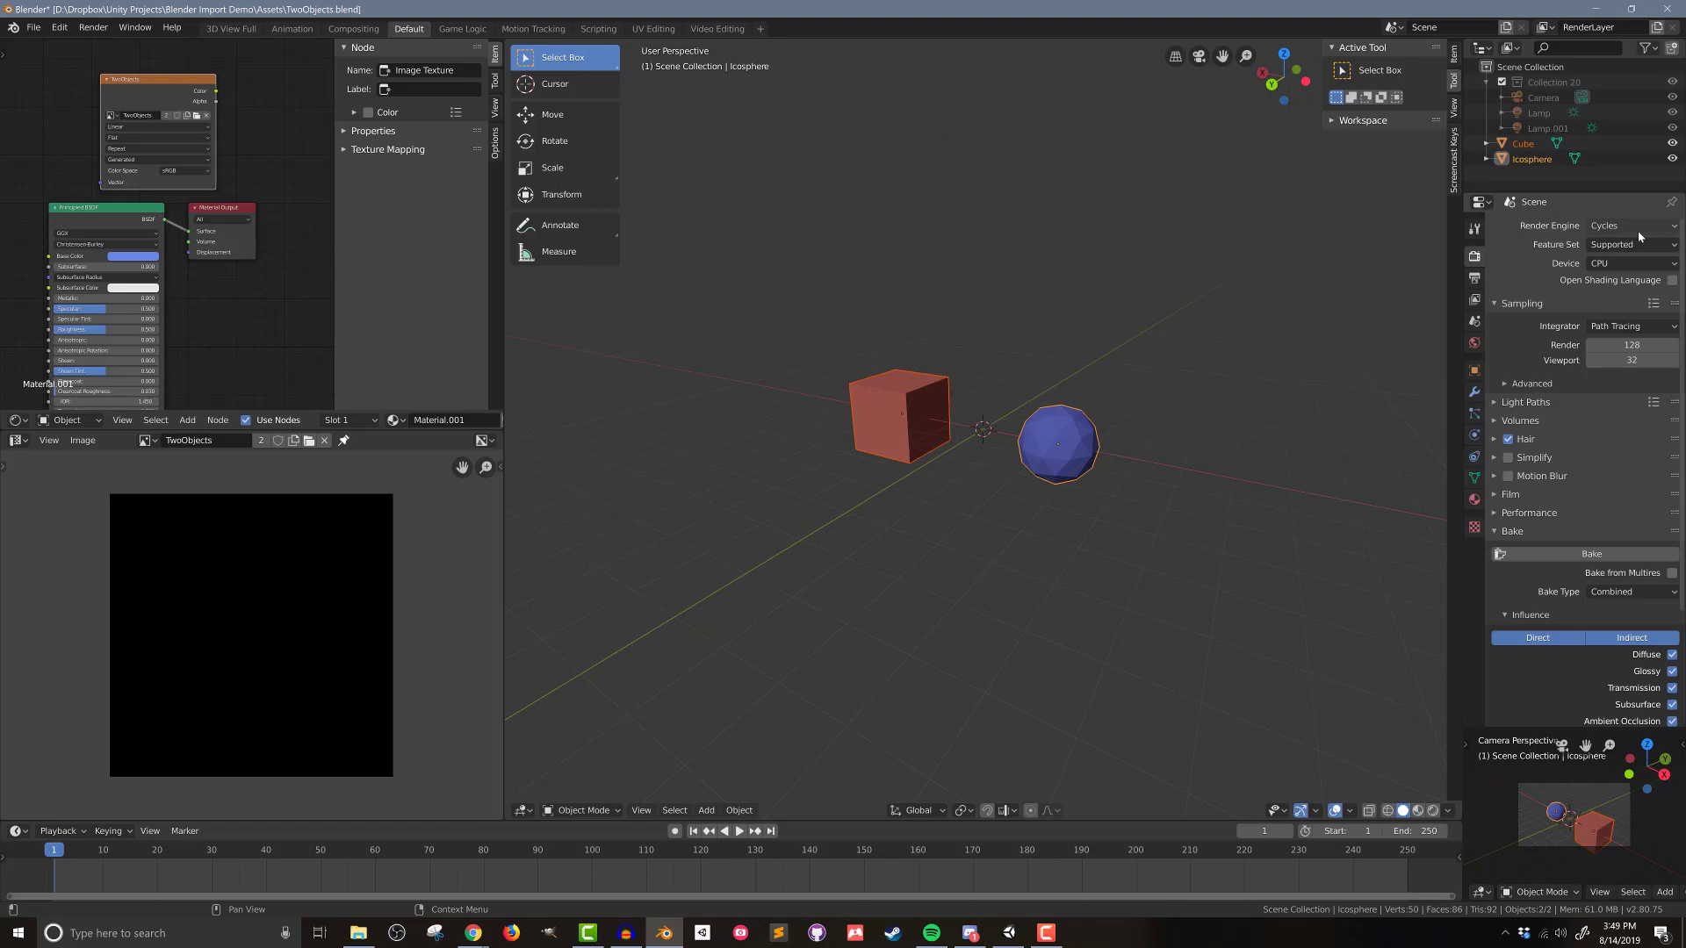
mouse_move(1570, 506)
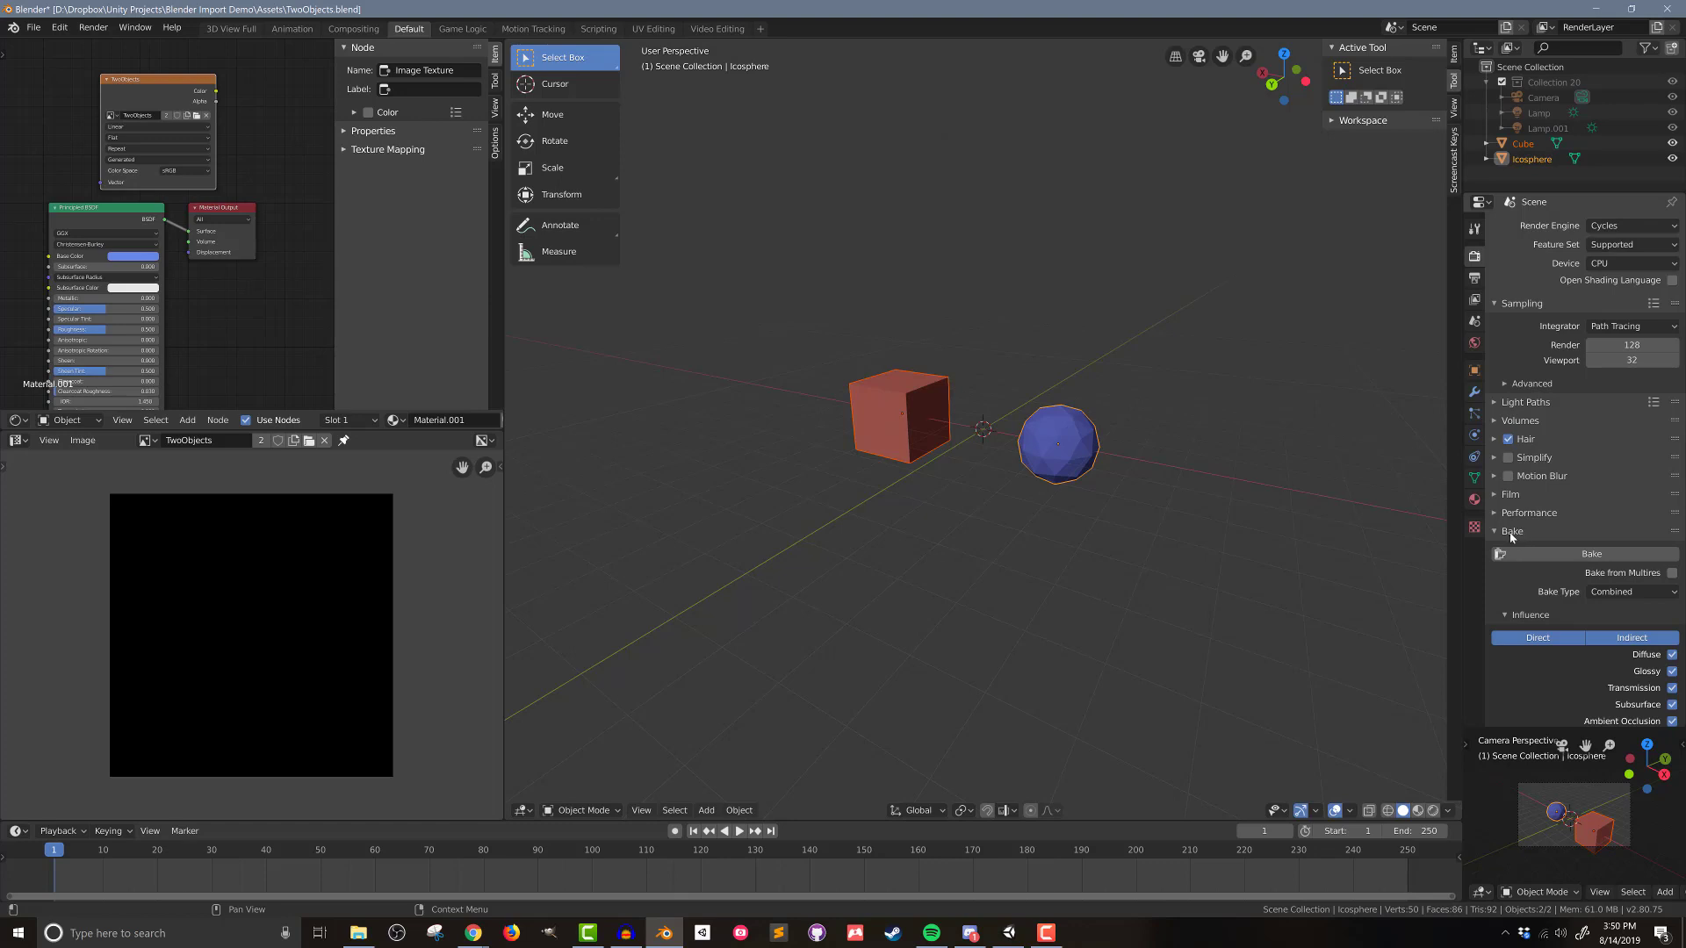
mouse_move(1568, 602)
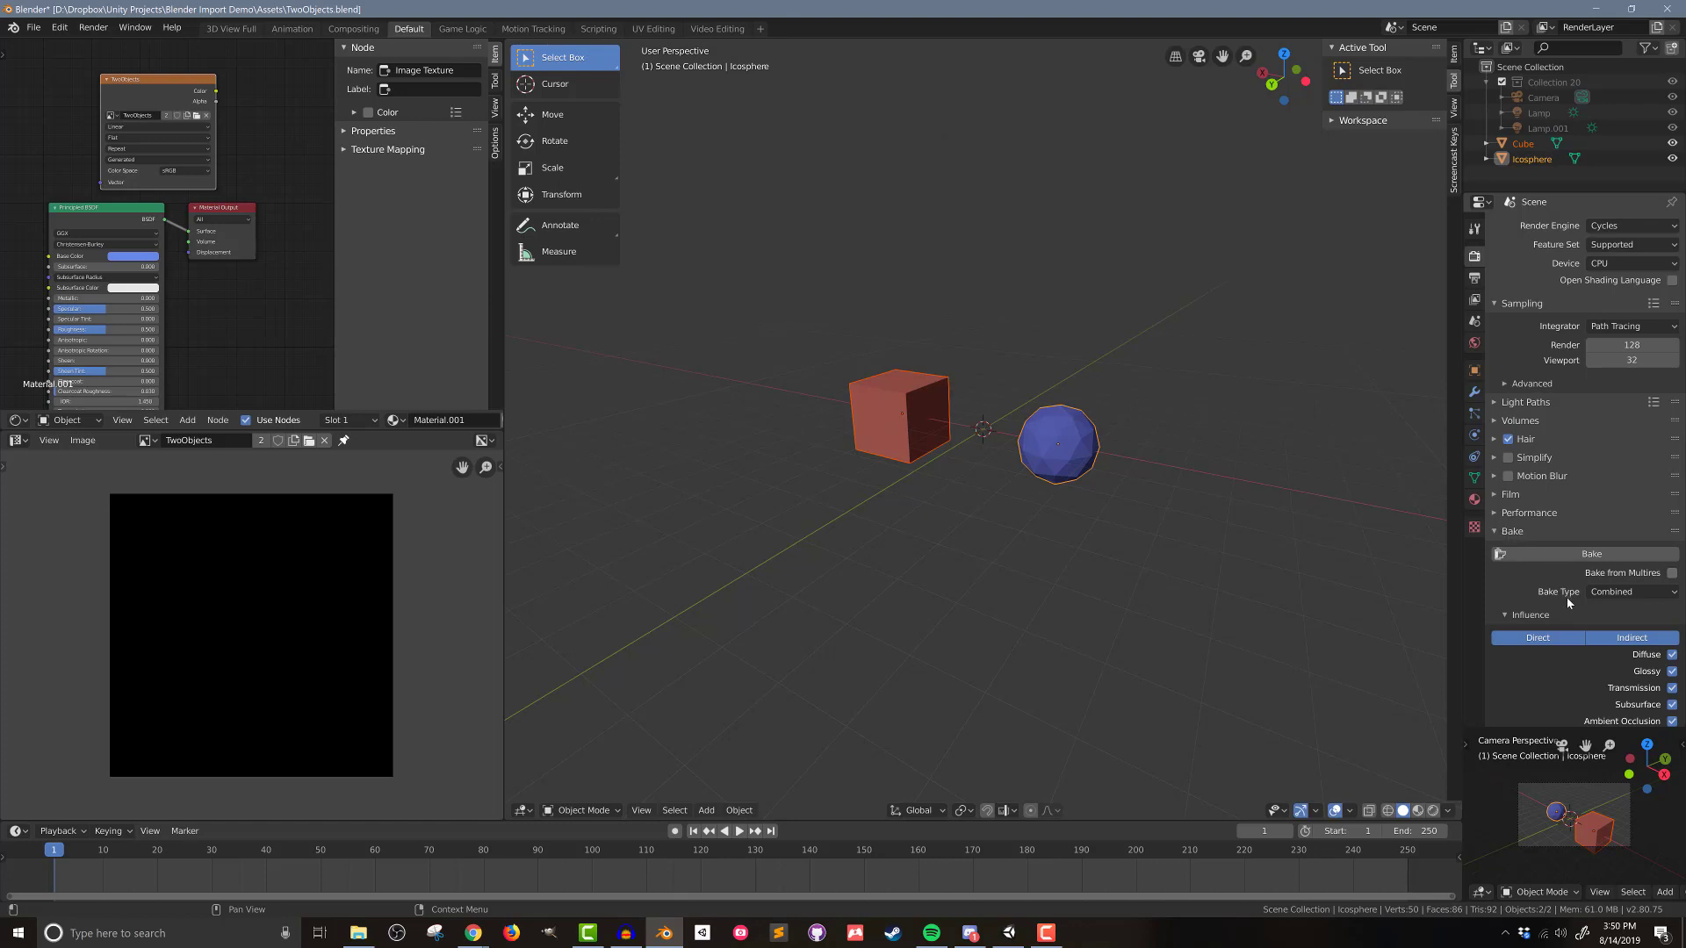
mouse_move(1591, 554)
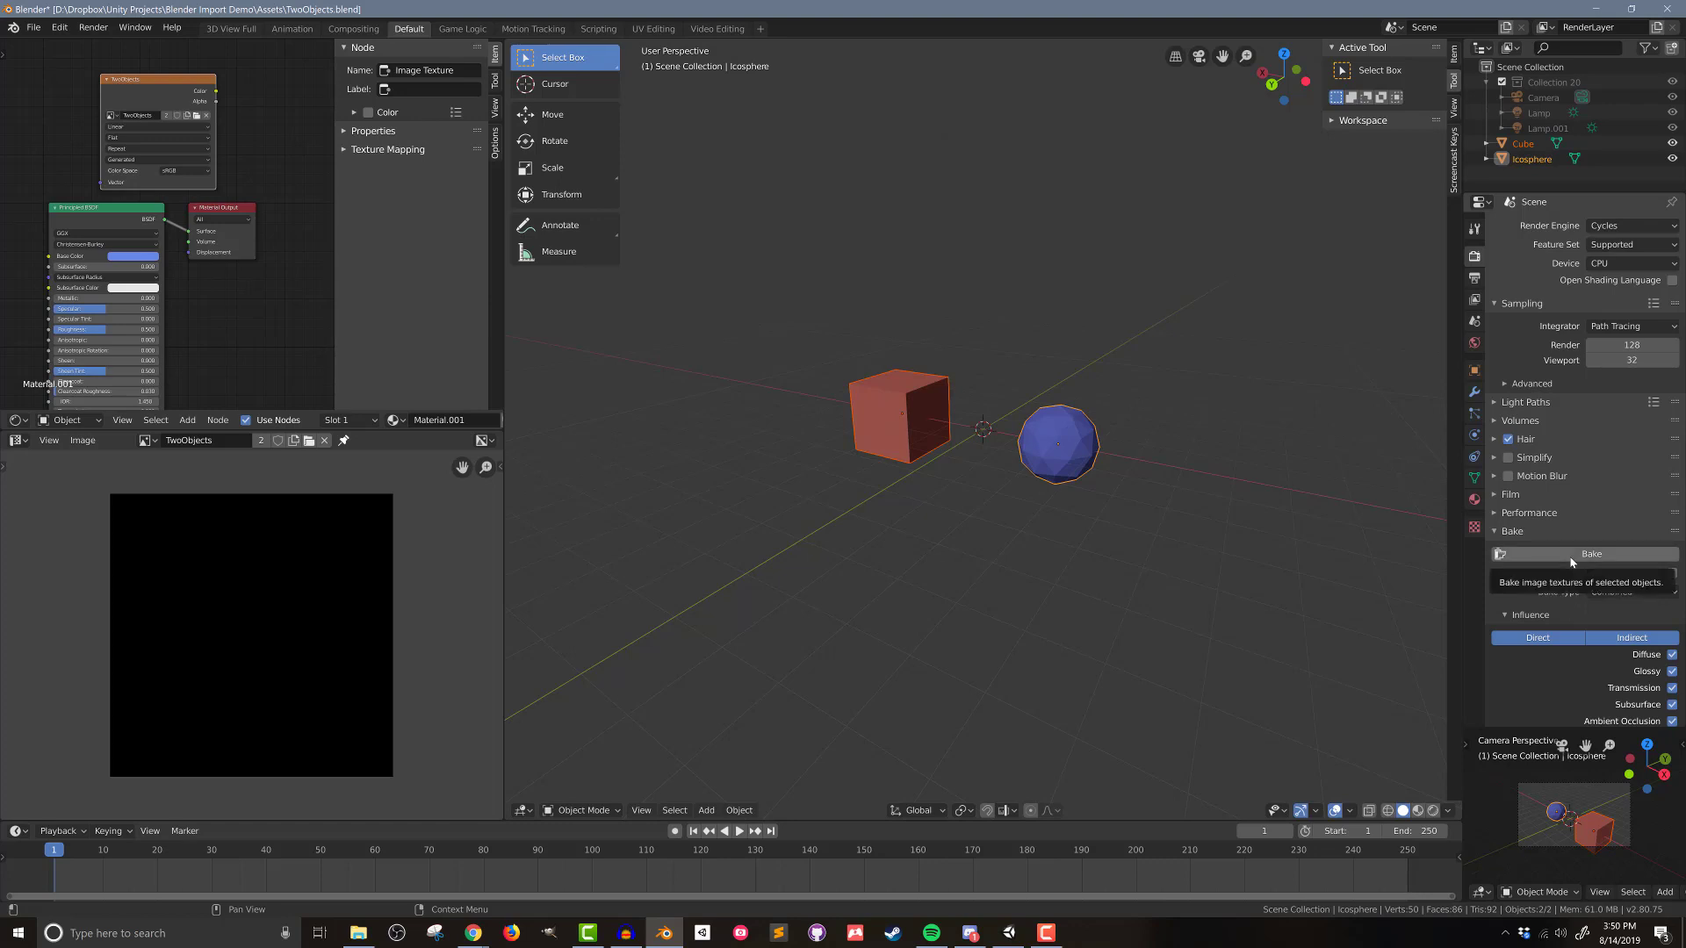
left_click(1593, 553)
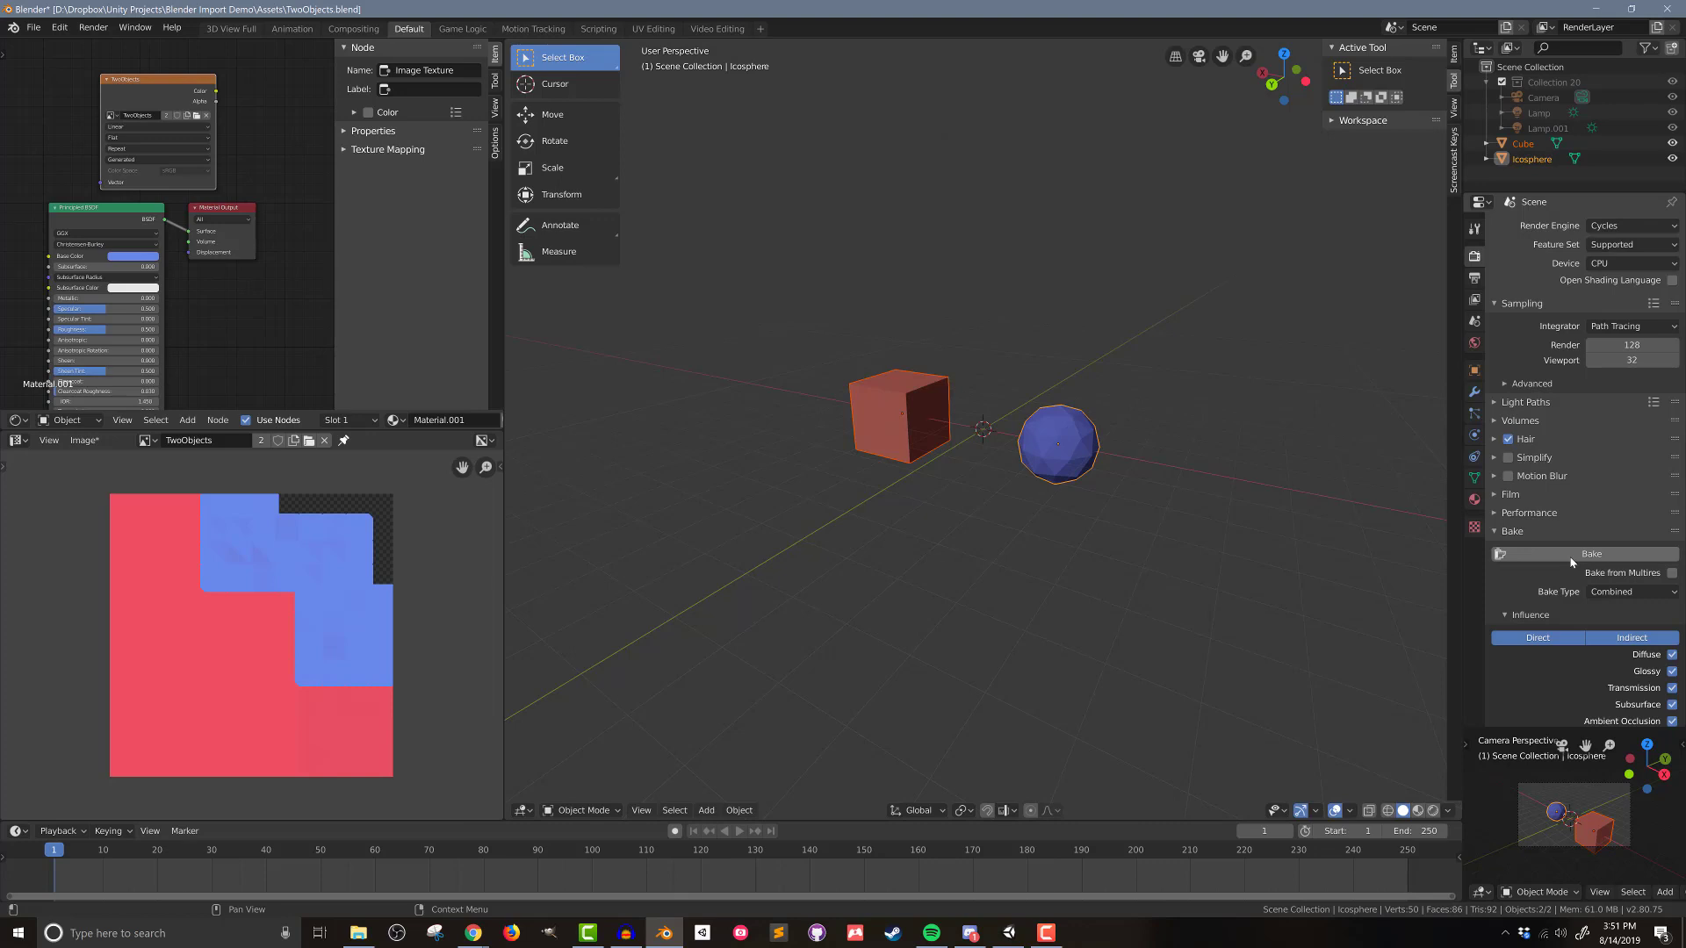
Step: Save the blend file and save the baked TwoObjects texture into the Unity Assets folder
left_click(34, 27)
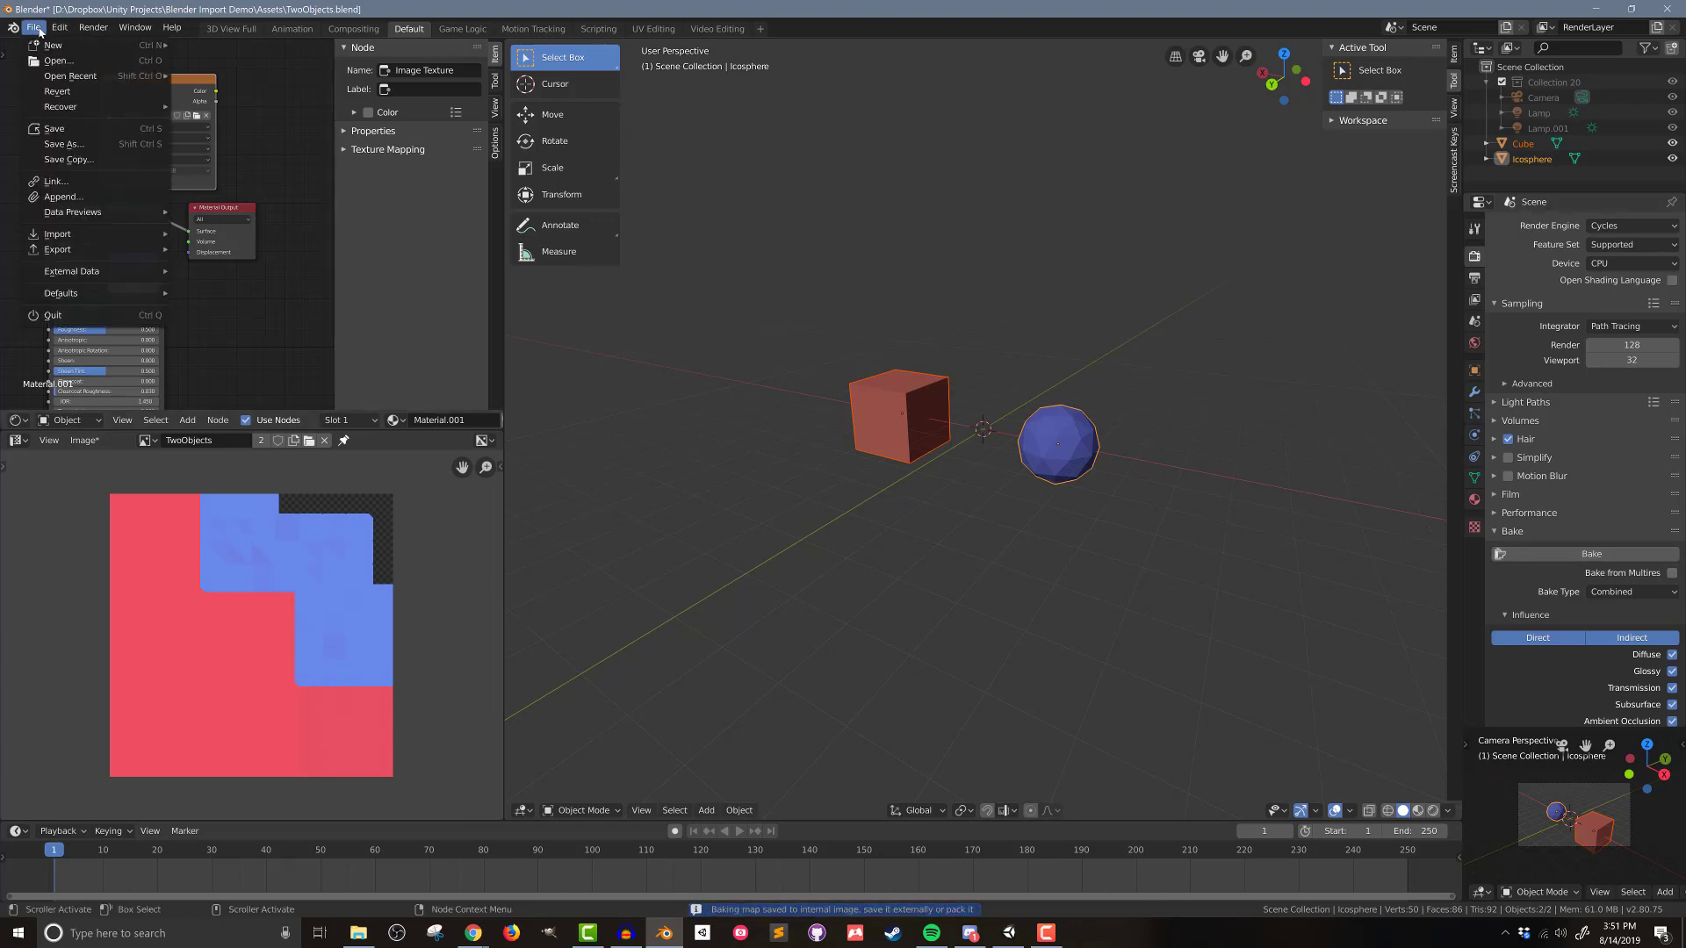
left_click(53, 129)
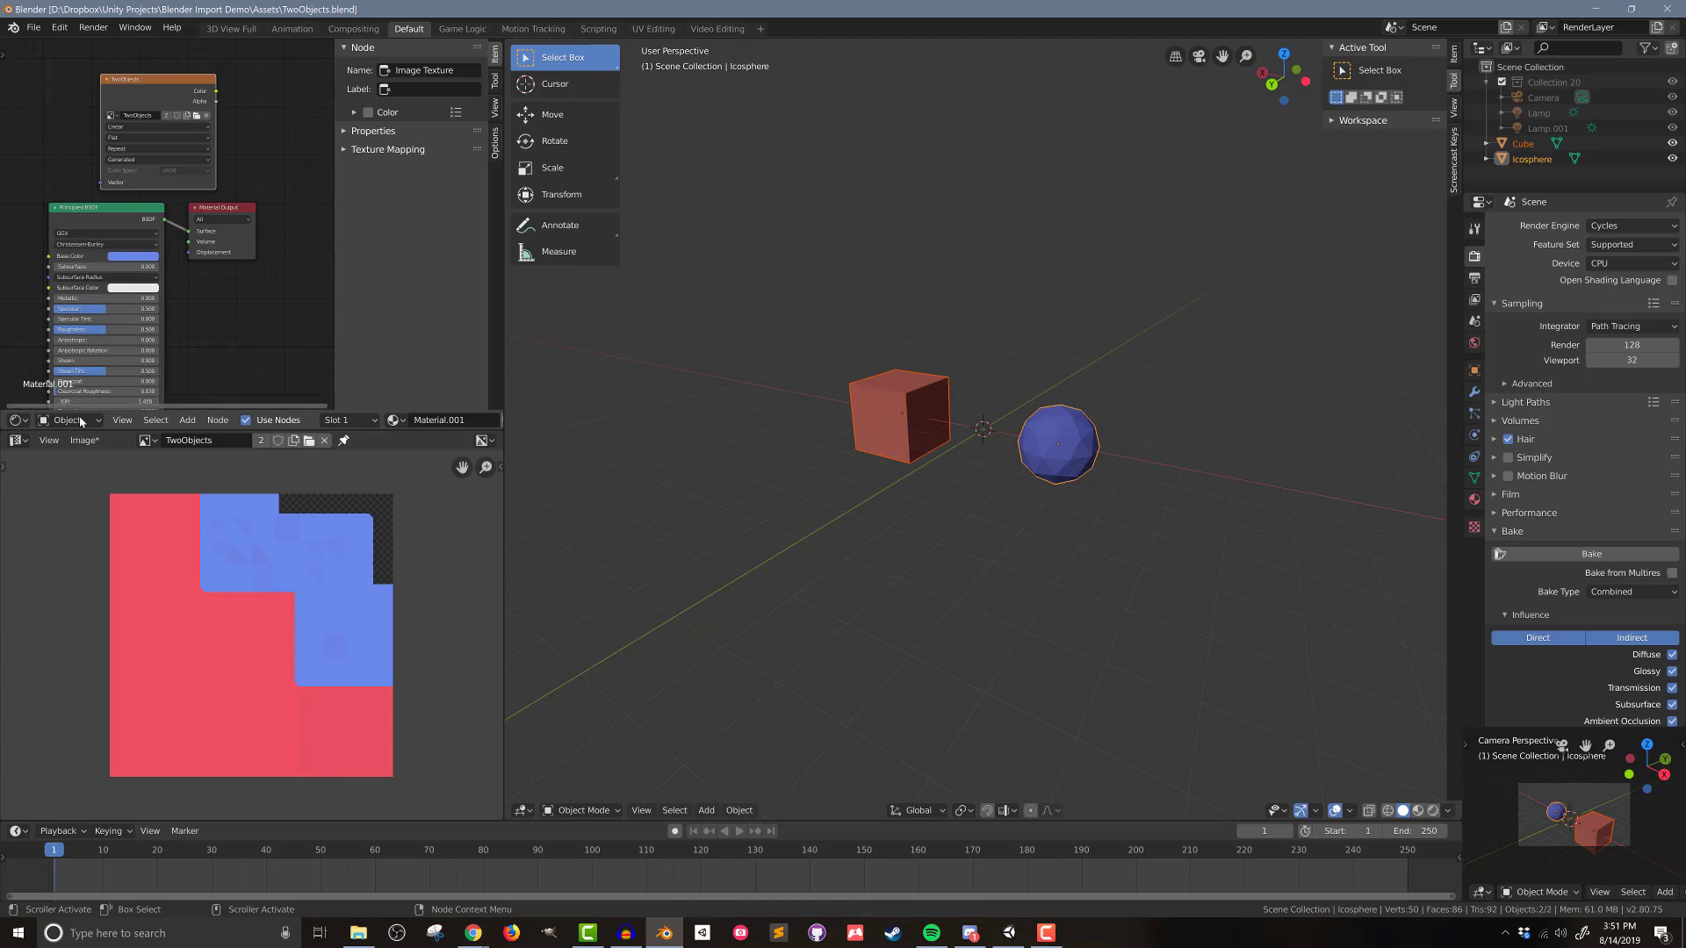
left_click(84, 439)
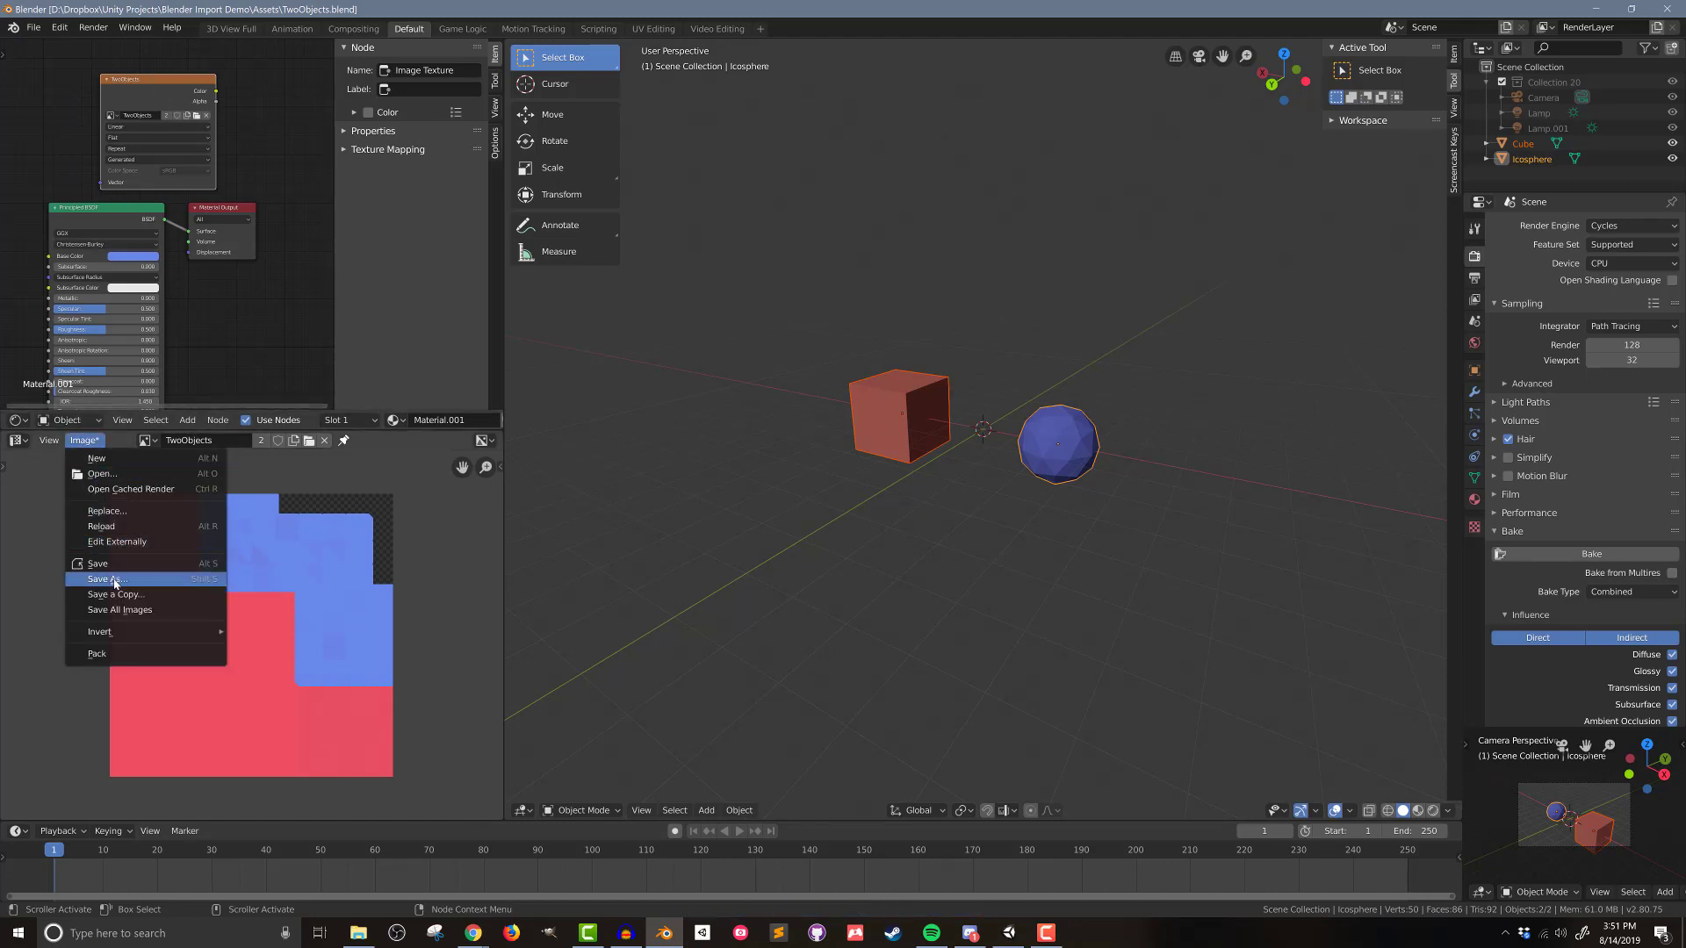
left_click(107, 578)
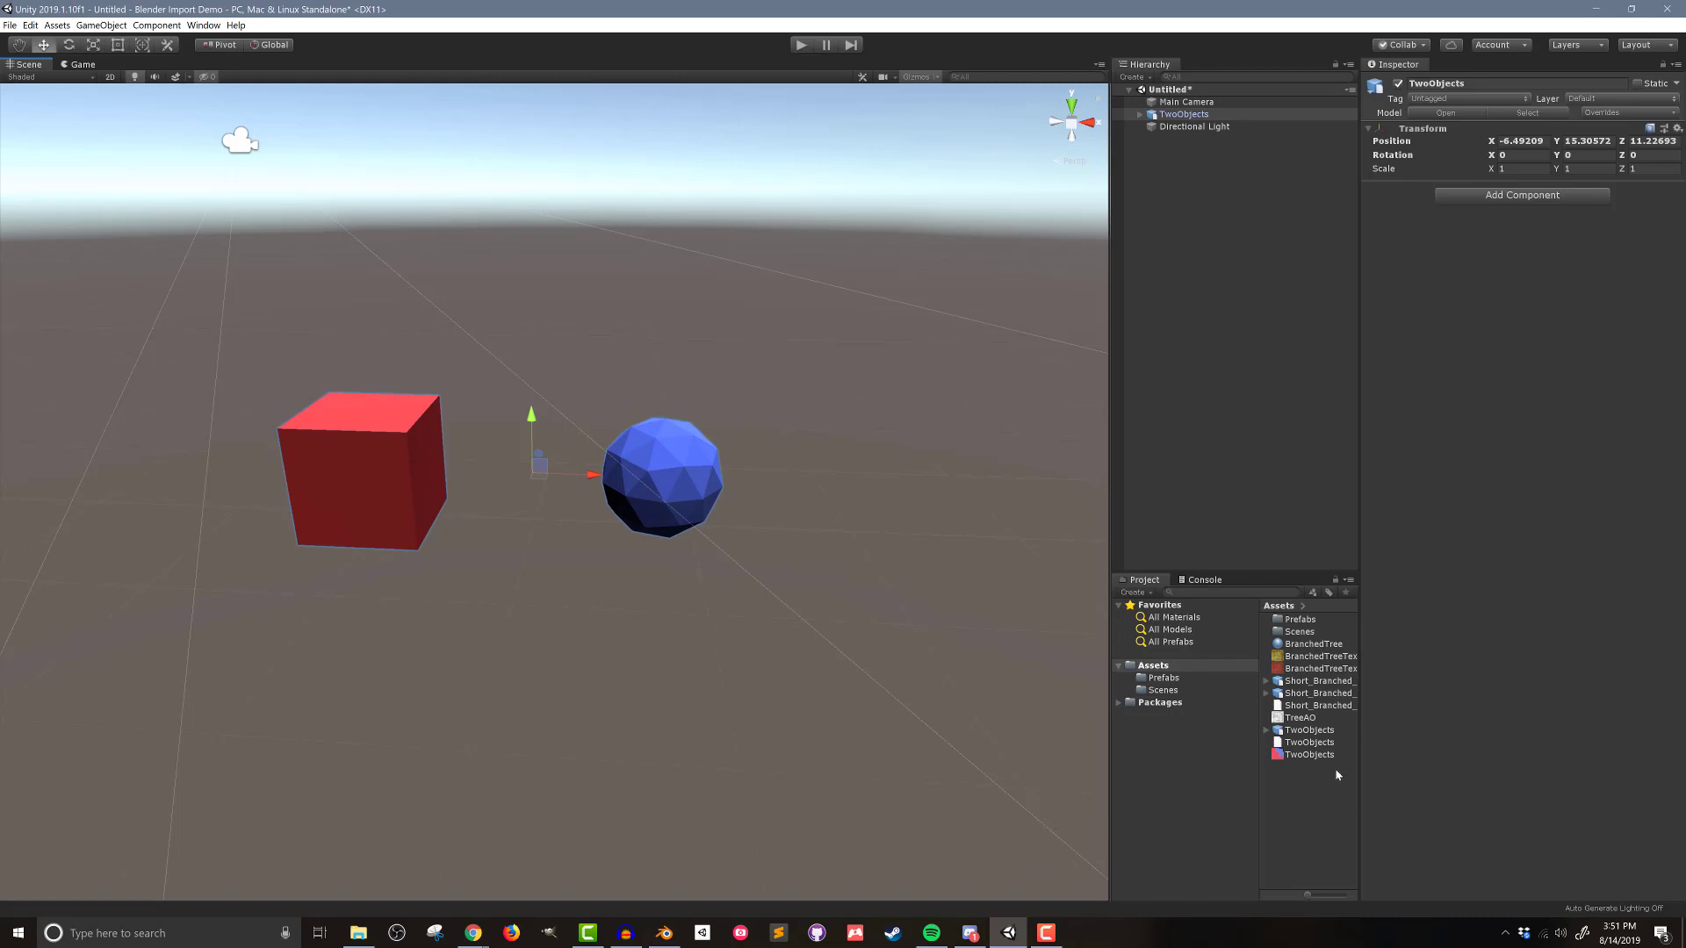
mouse_move(1335, 769)
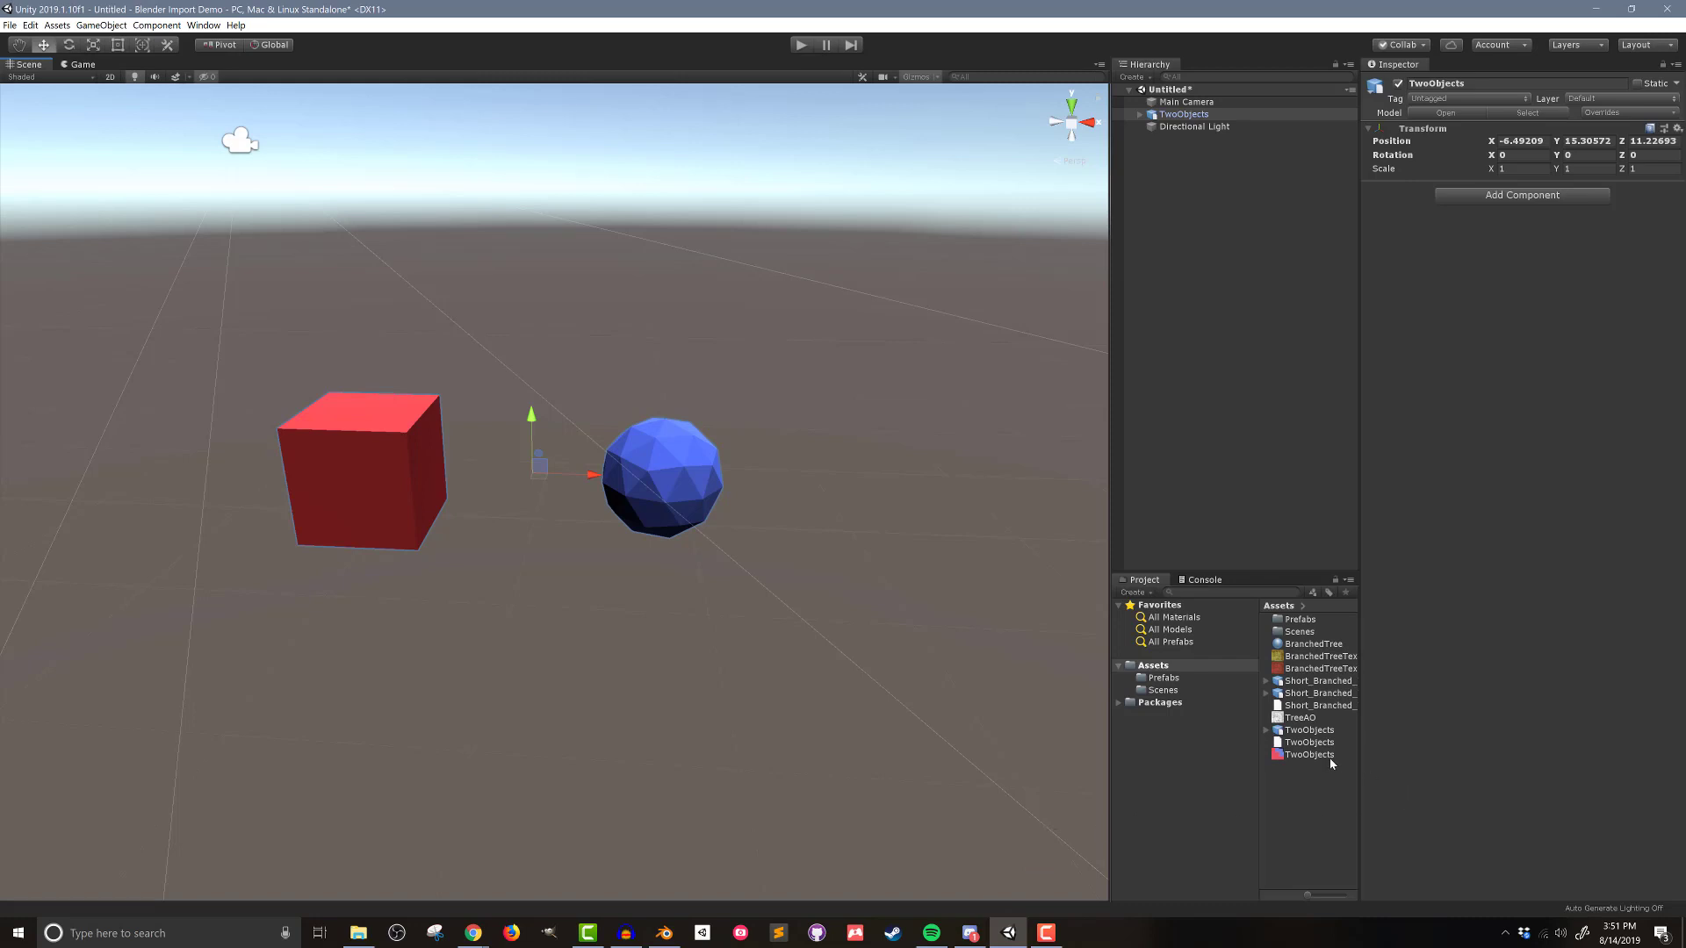
mouse_move(1310, 777)
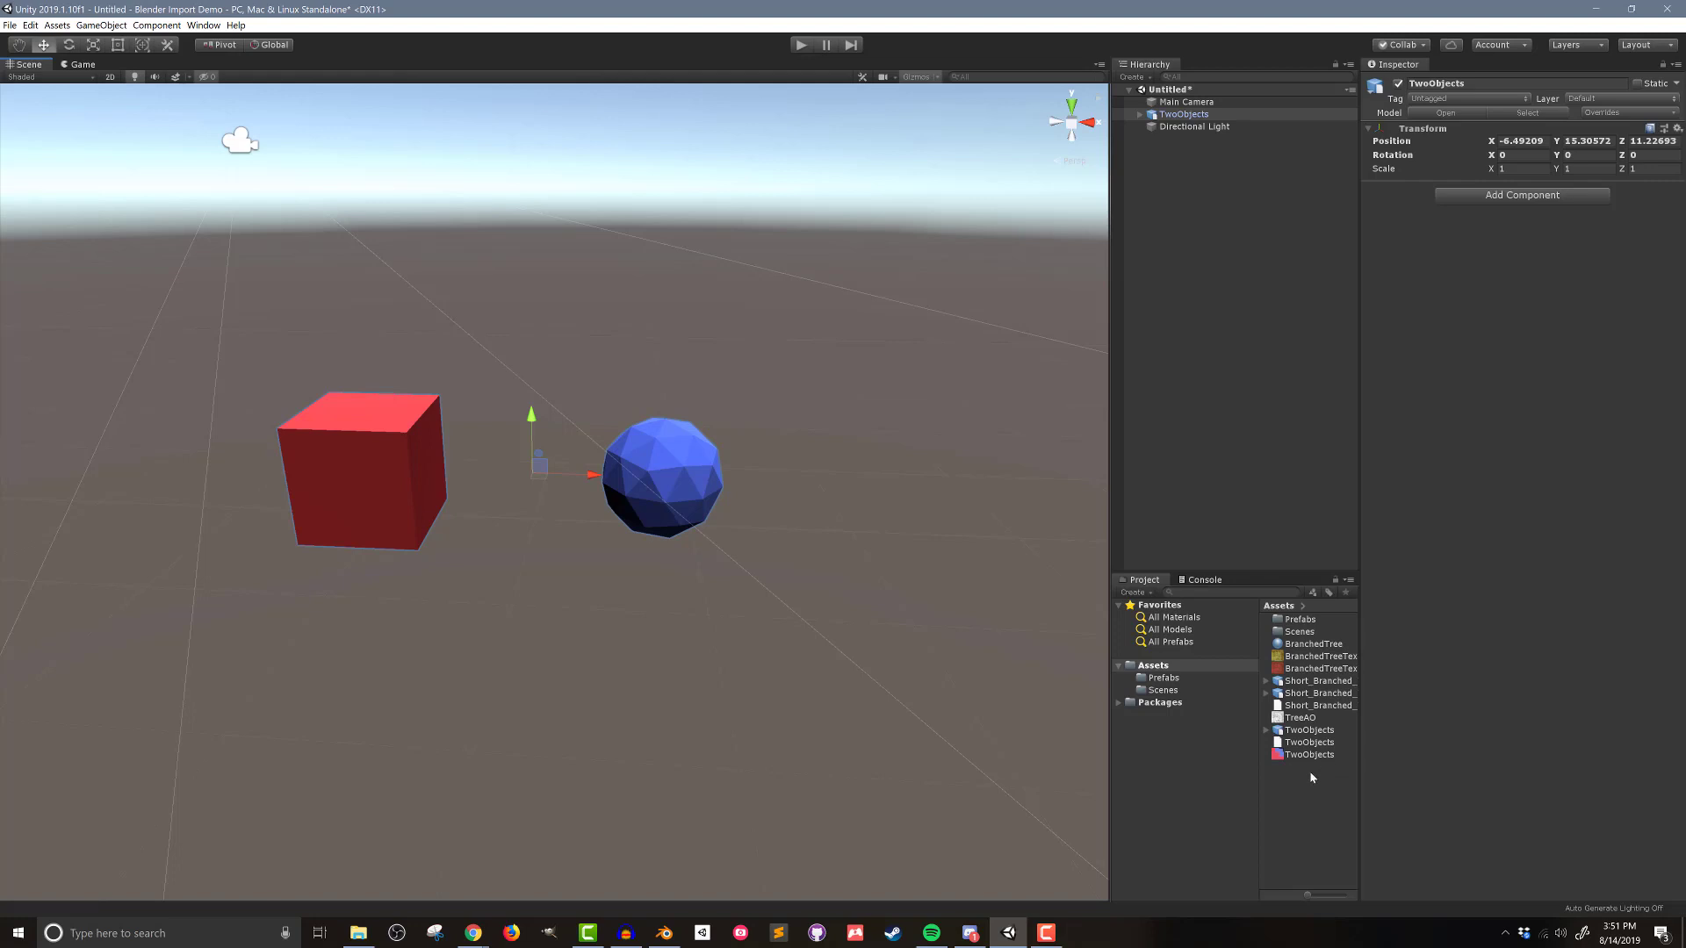
Step: Create a TwoObjects material in Unity with the baked texture as albedo
right_click(1312, 778)
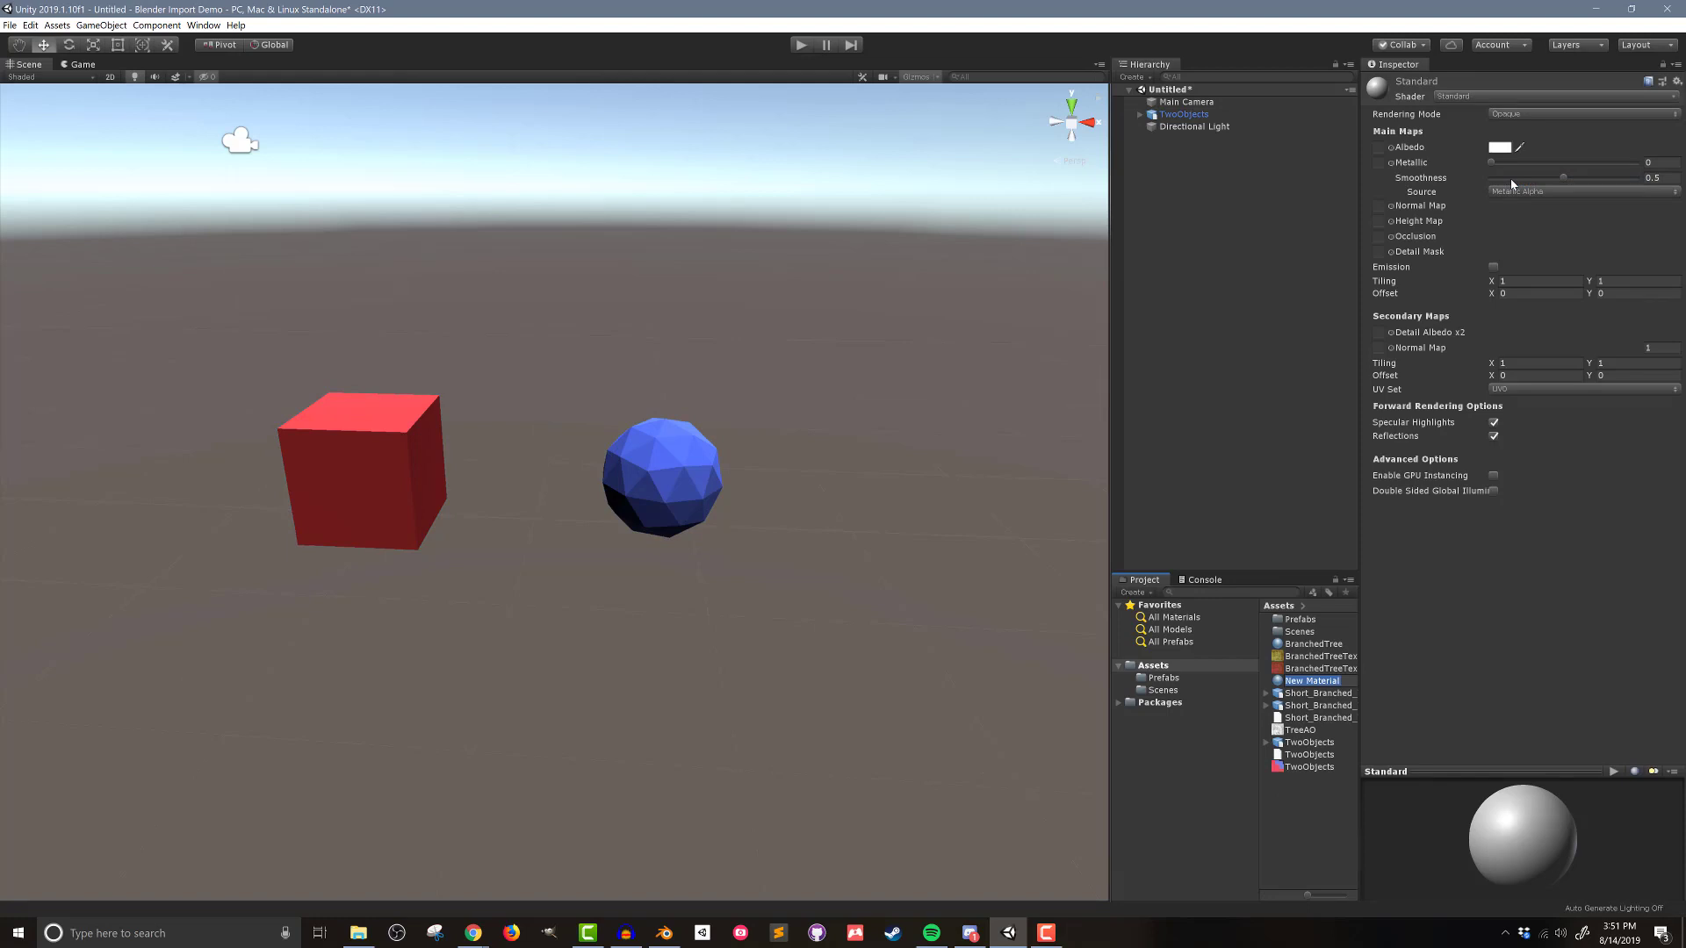
left_click(1306, 767)
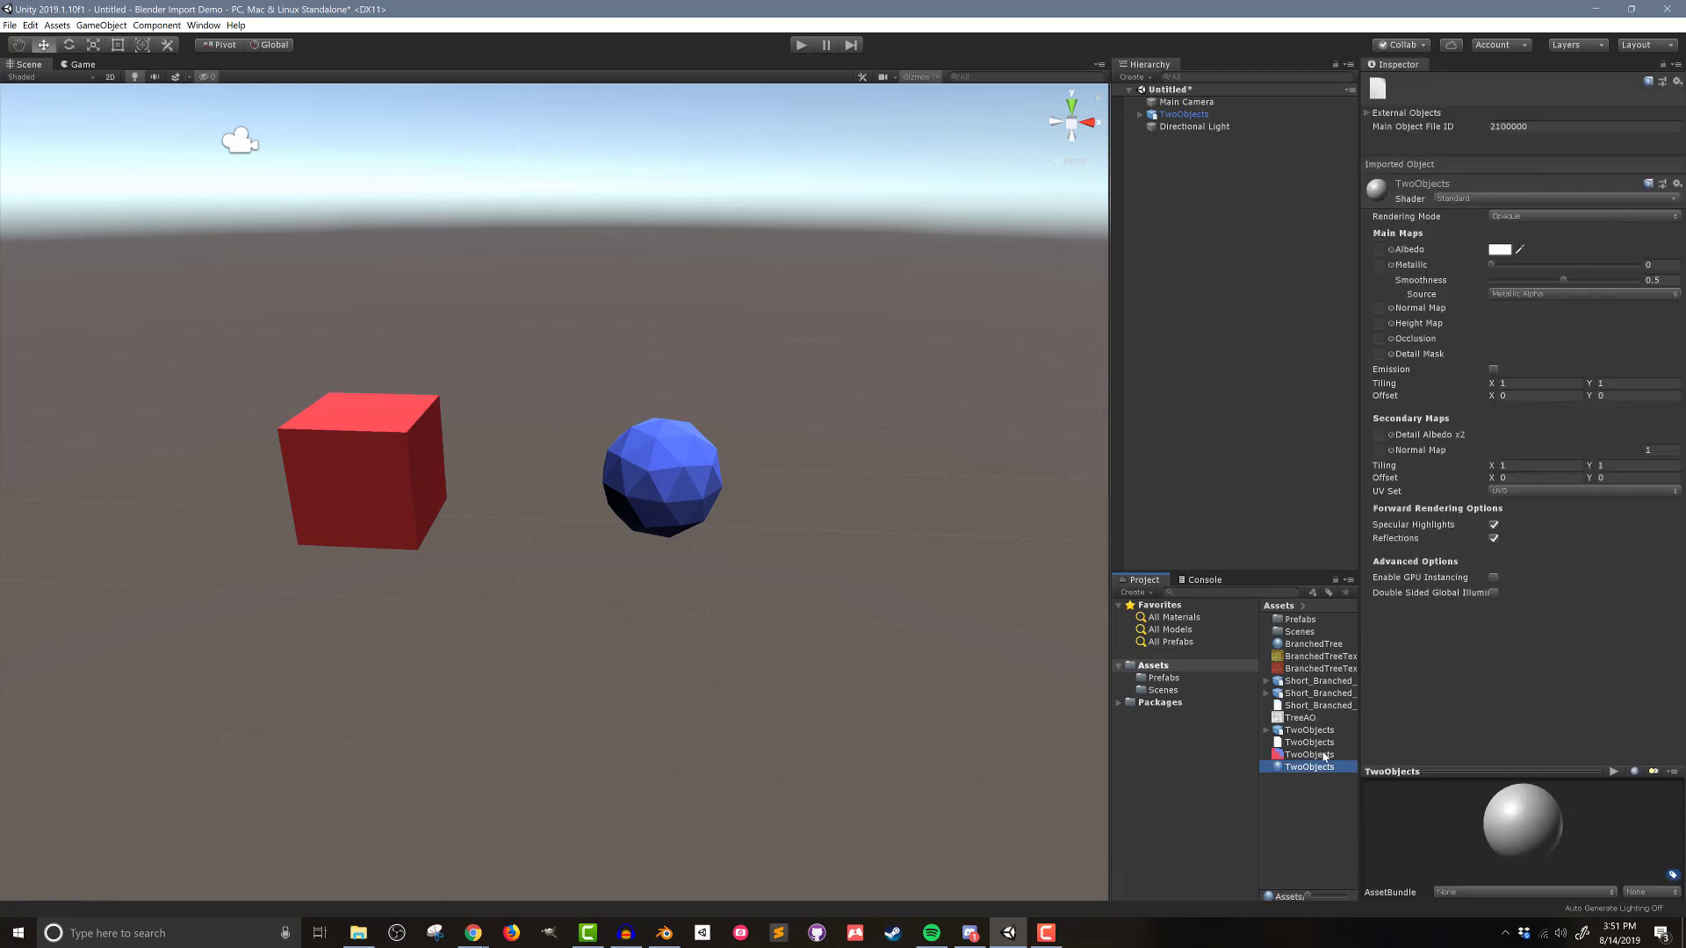
left_click(1310, 768)
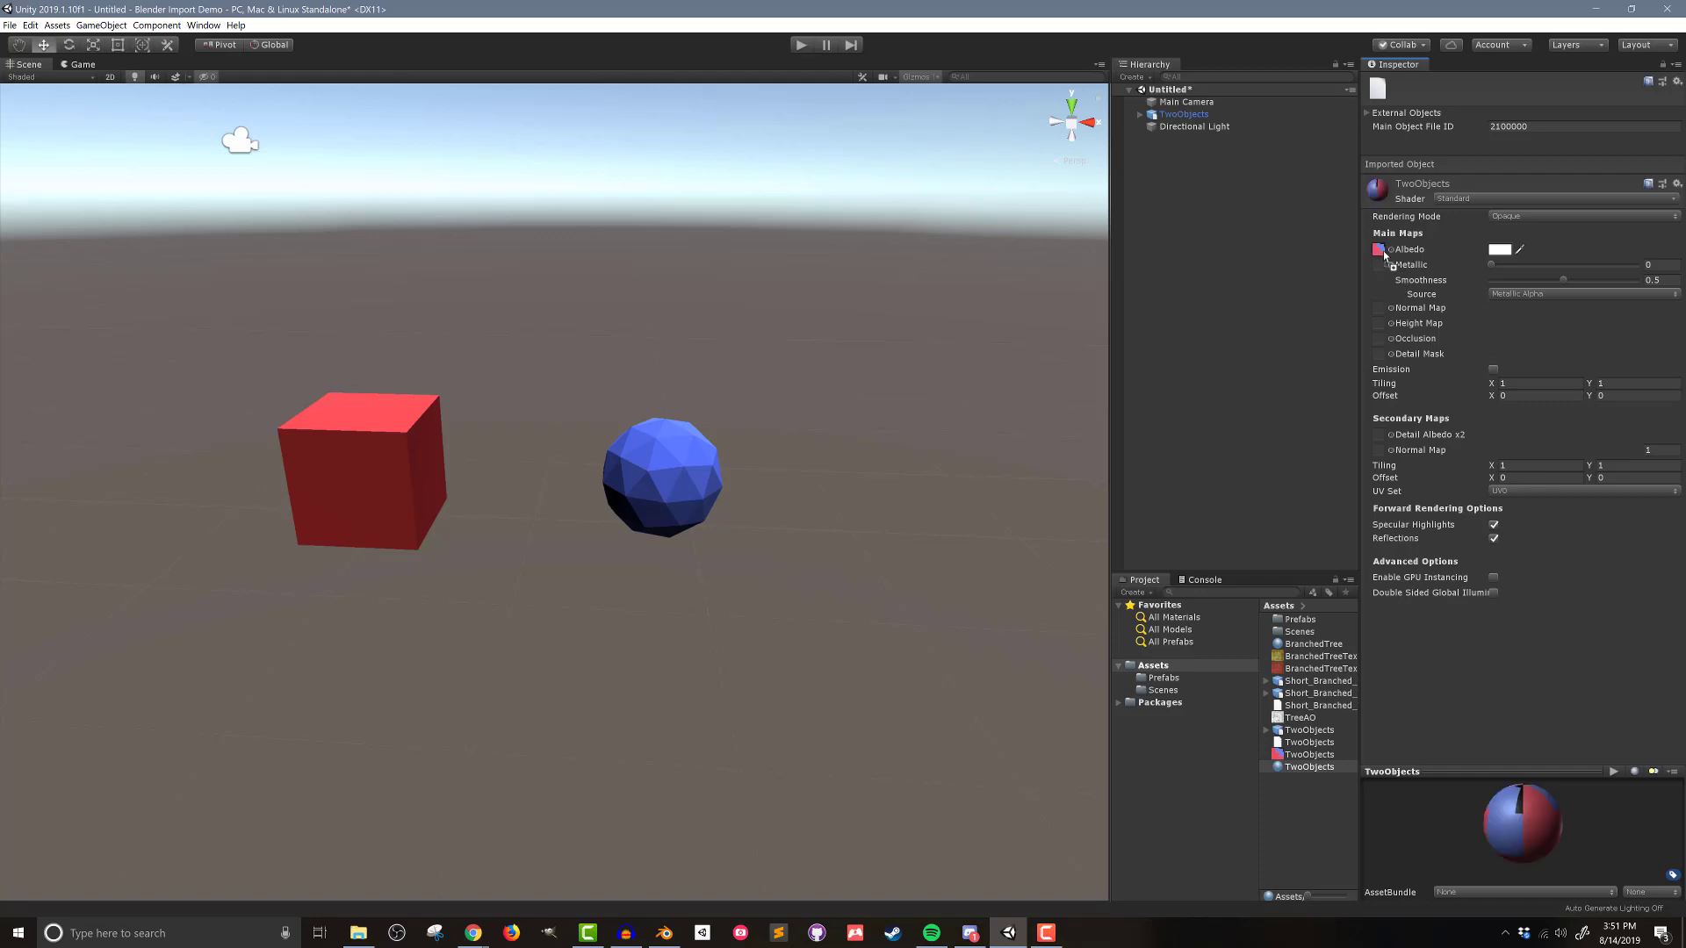
Step: Lower the material's smoothness to 0 and apply it to the cube and icosphere
left_click_drag(1563, 278, 1527, 277)
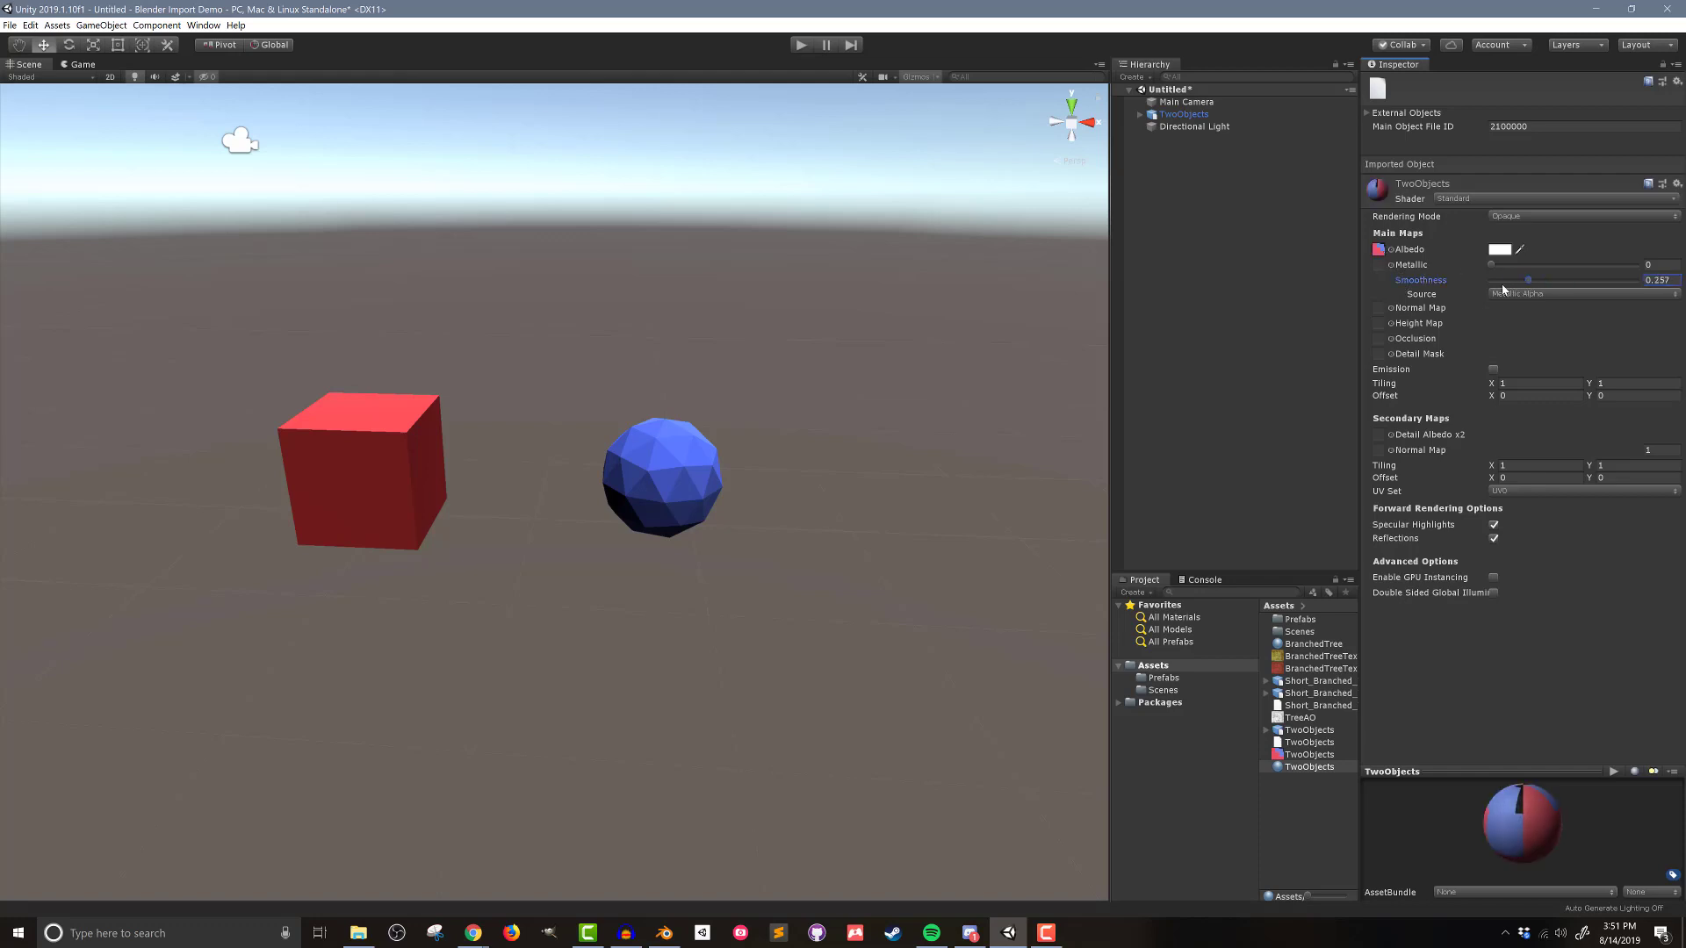
left_click_drag(1526, 280, 1493, 279)
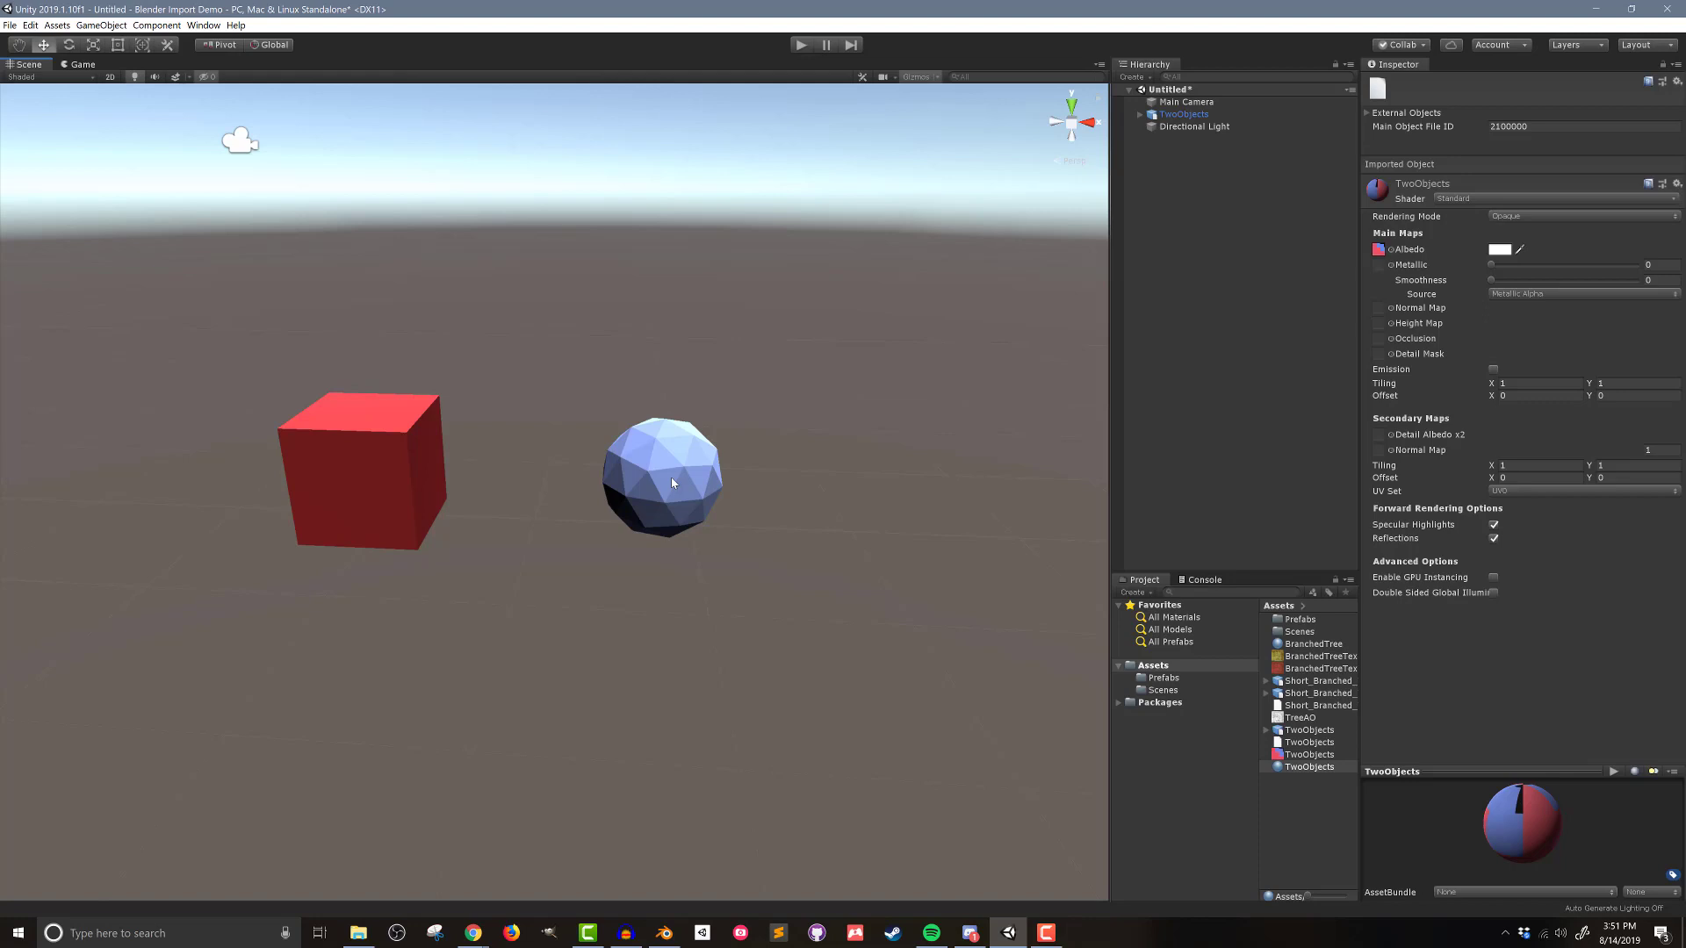
left_click(1309, 768)
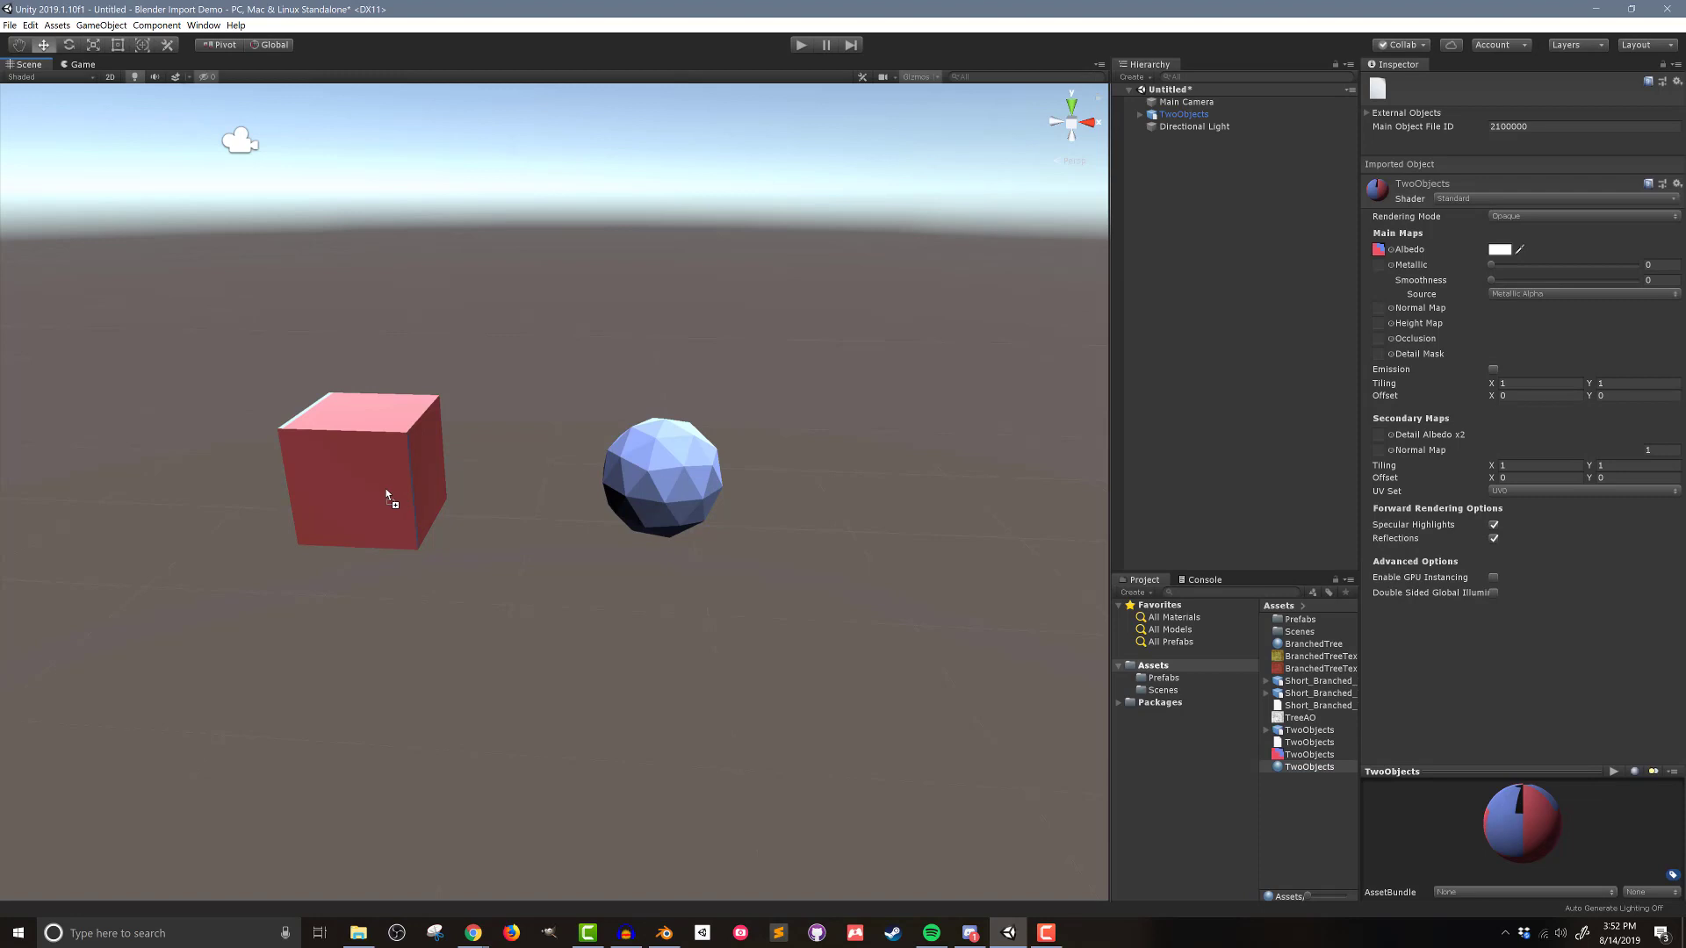
mouse_move(511, 657)
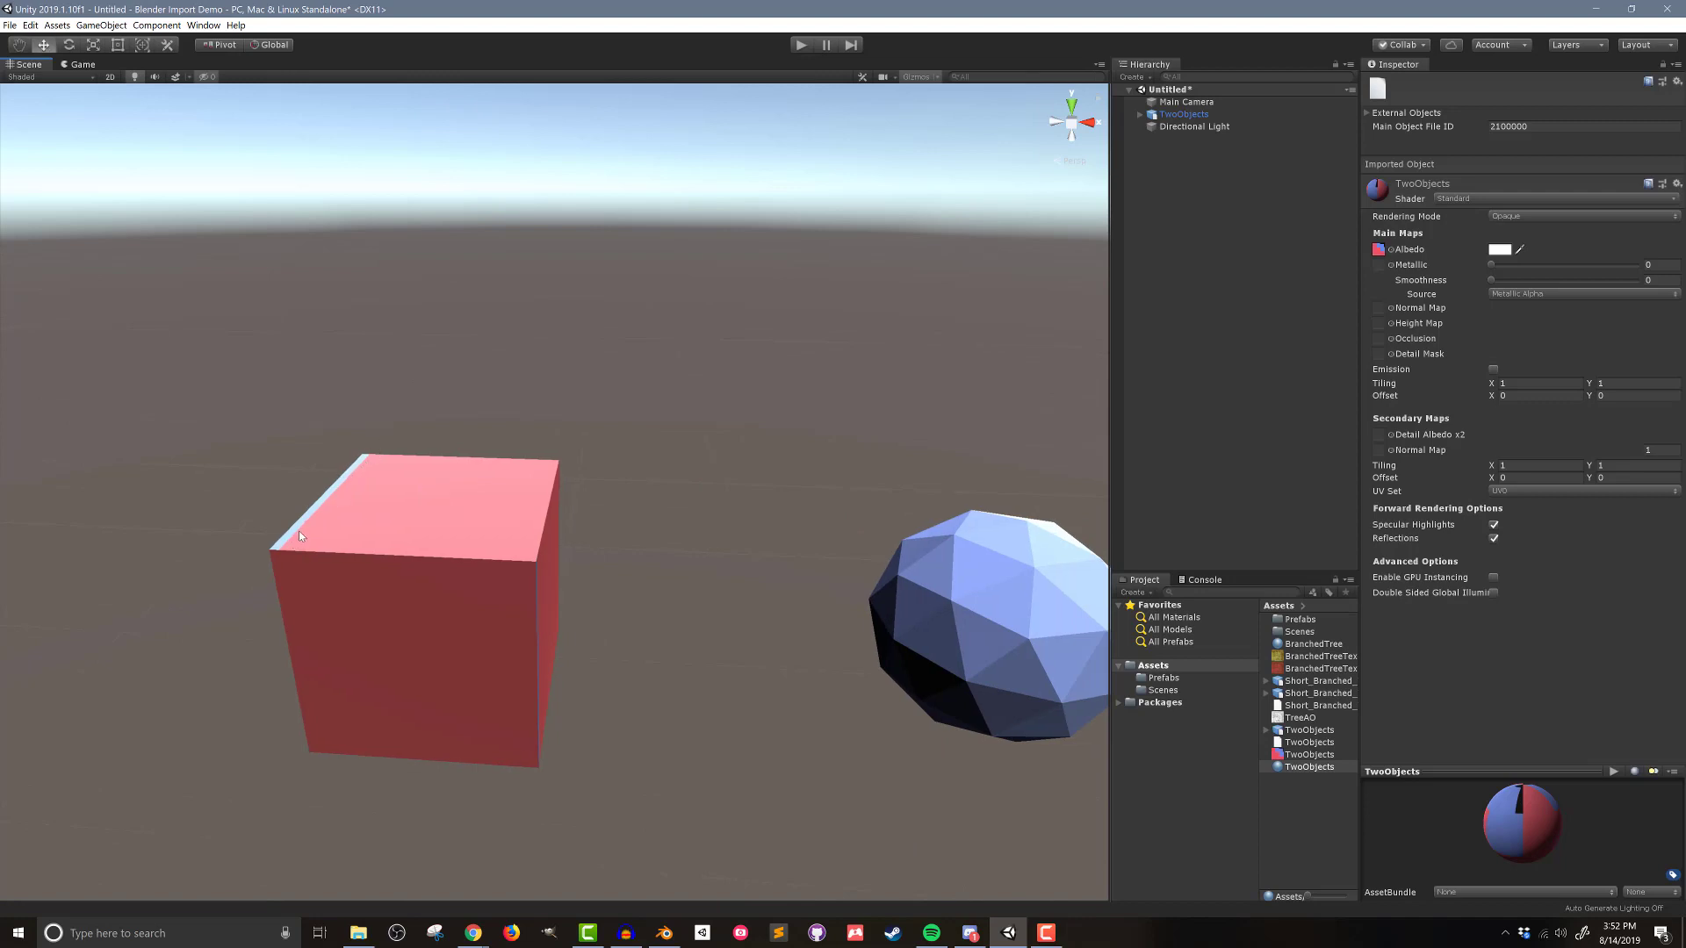
mouse_move(376, 539)
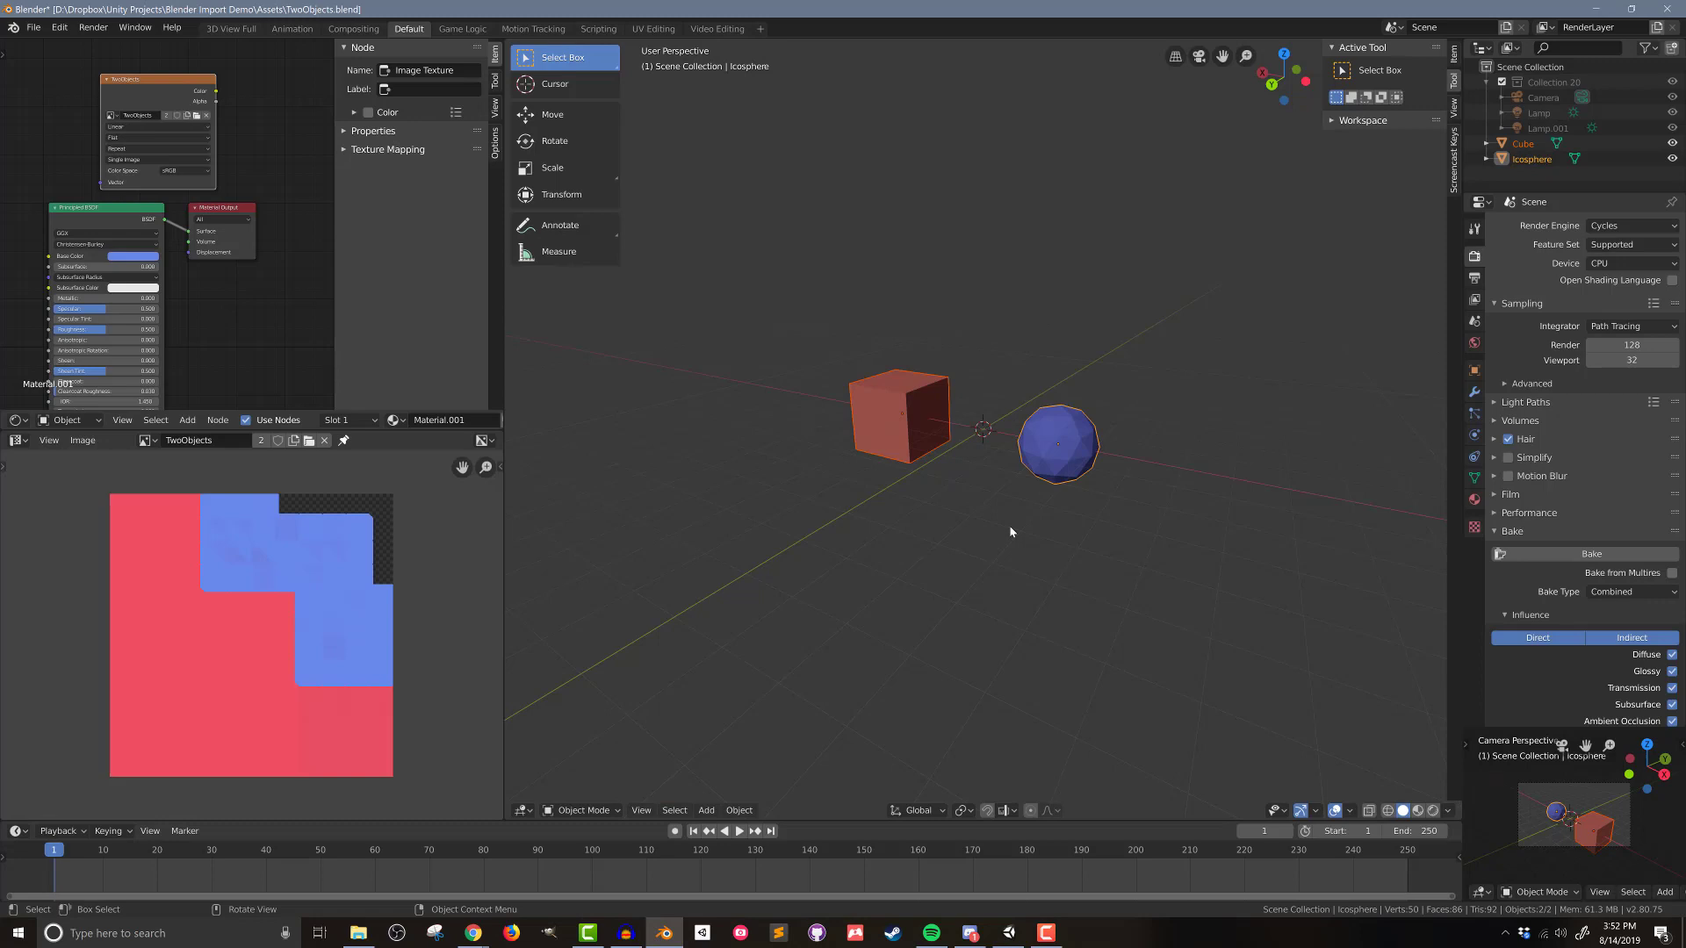
mouse_move(901, 625)
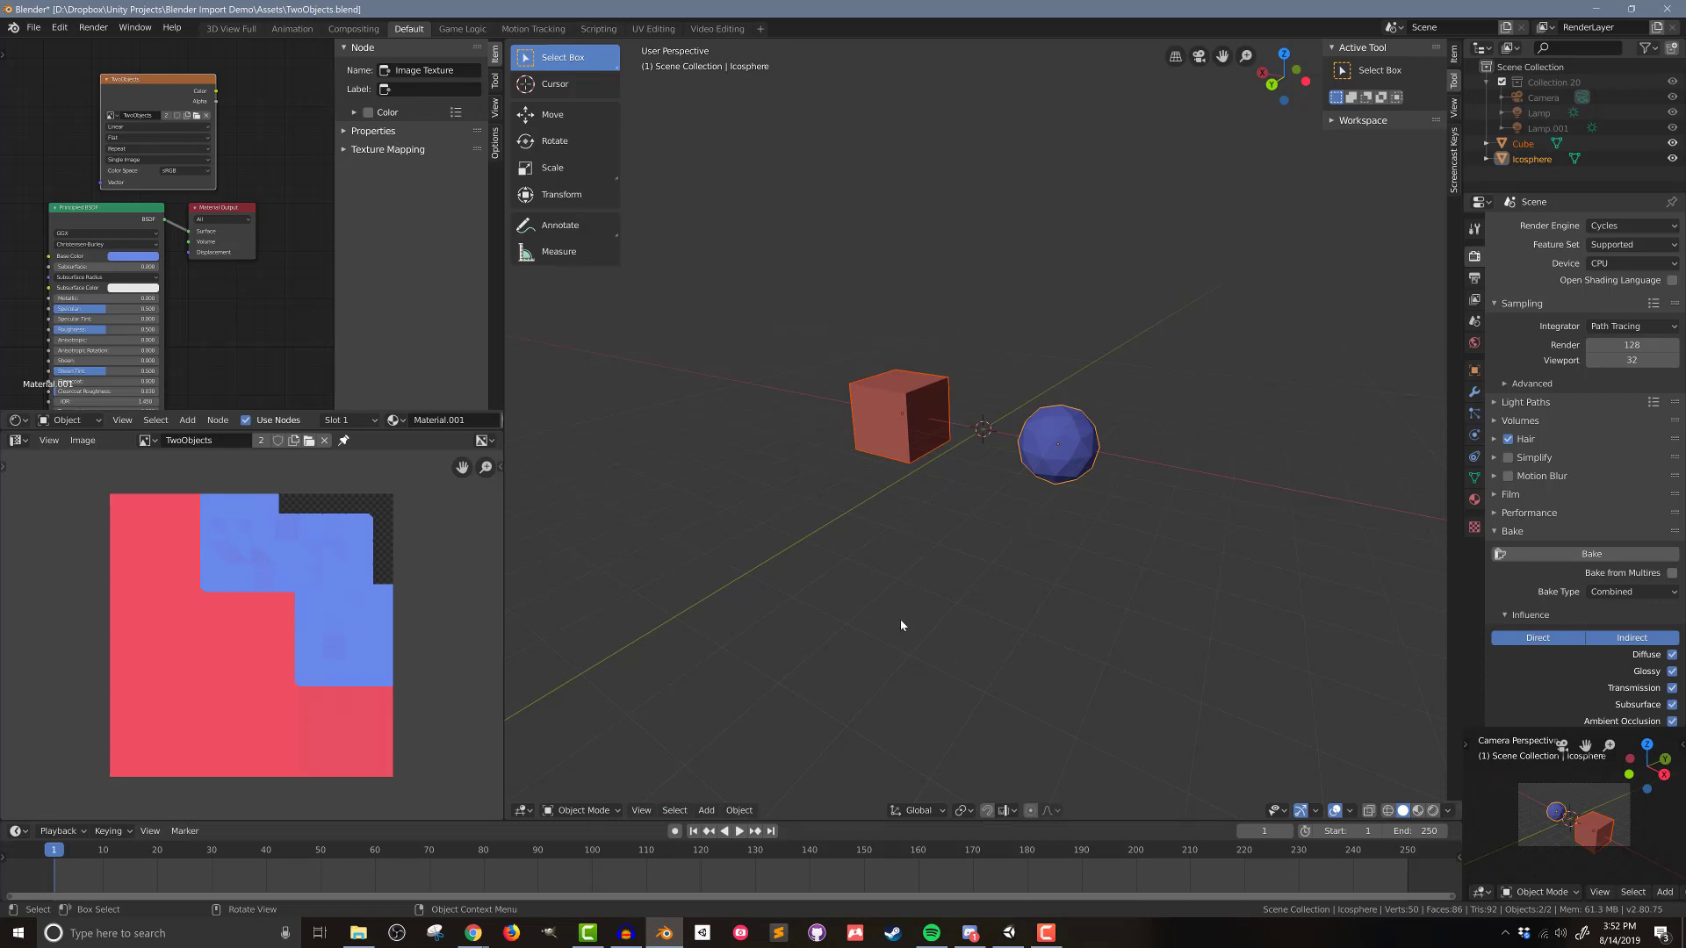
Step: Re-enter Edit Mode and redo Lightmap Pack with a wider island margin
key("Tab")
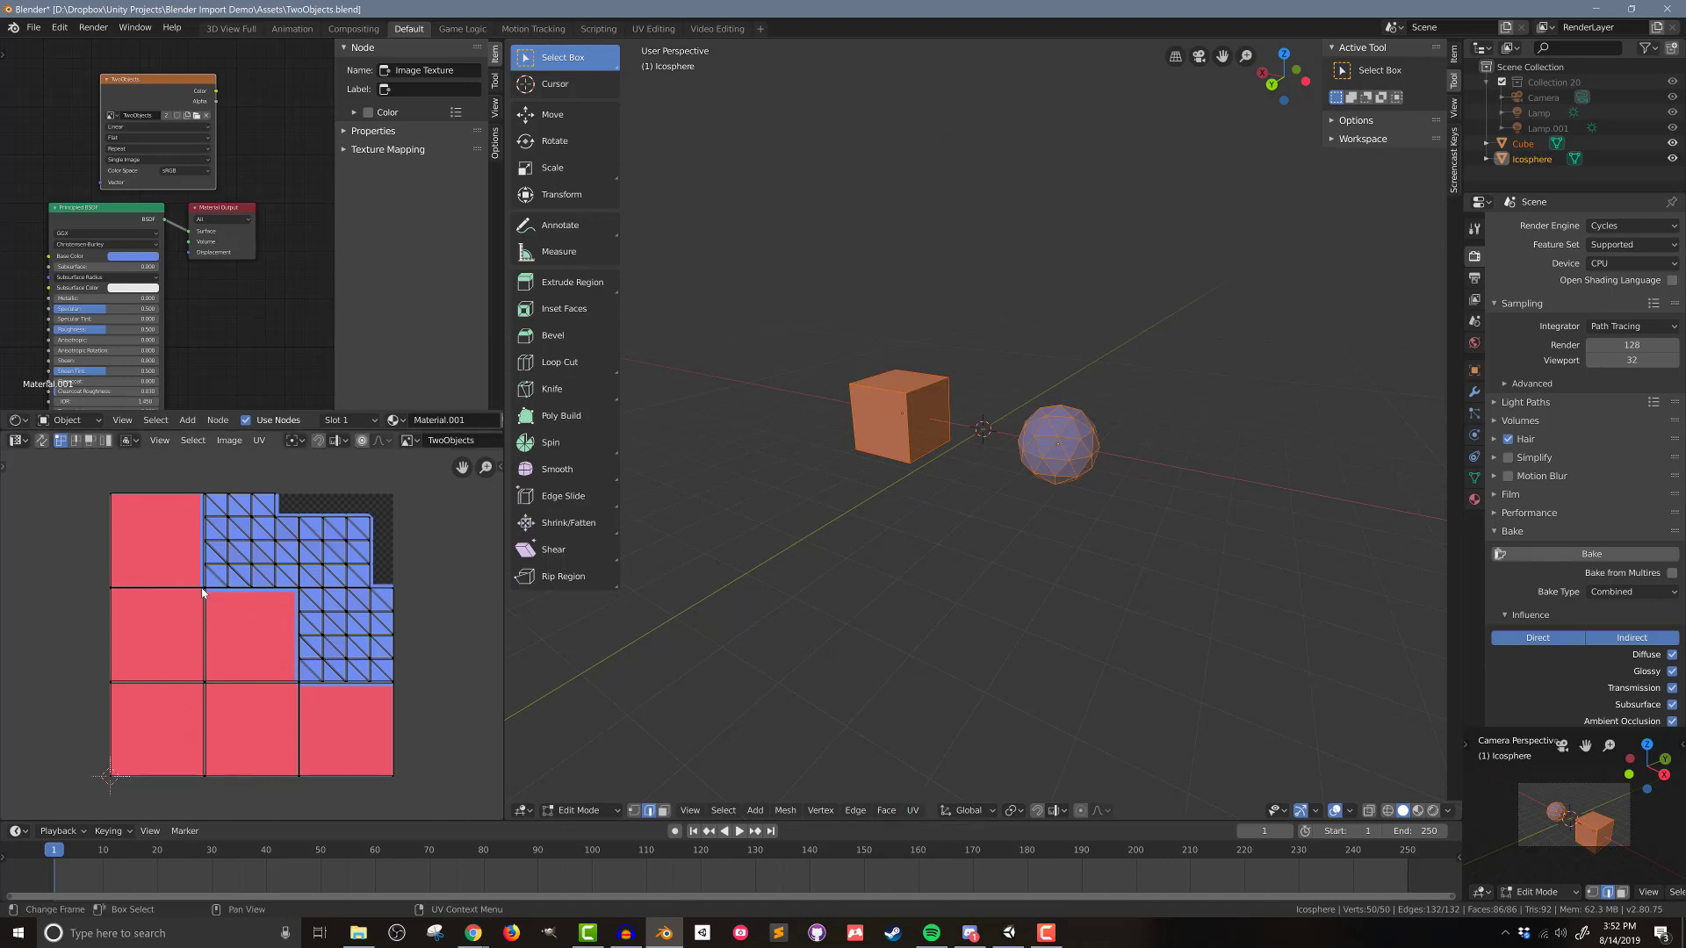
mouse_move(293, 664)
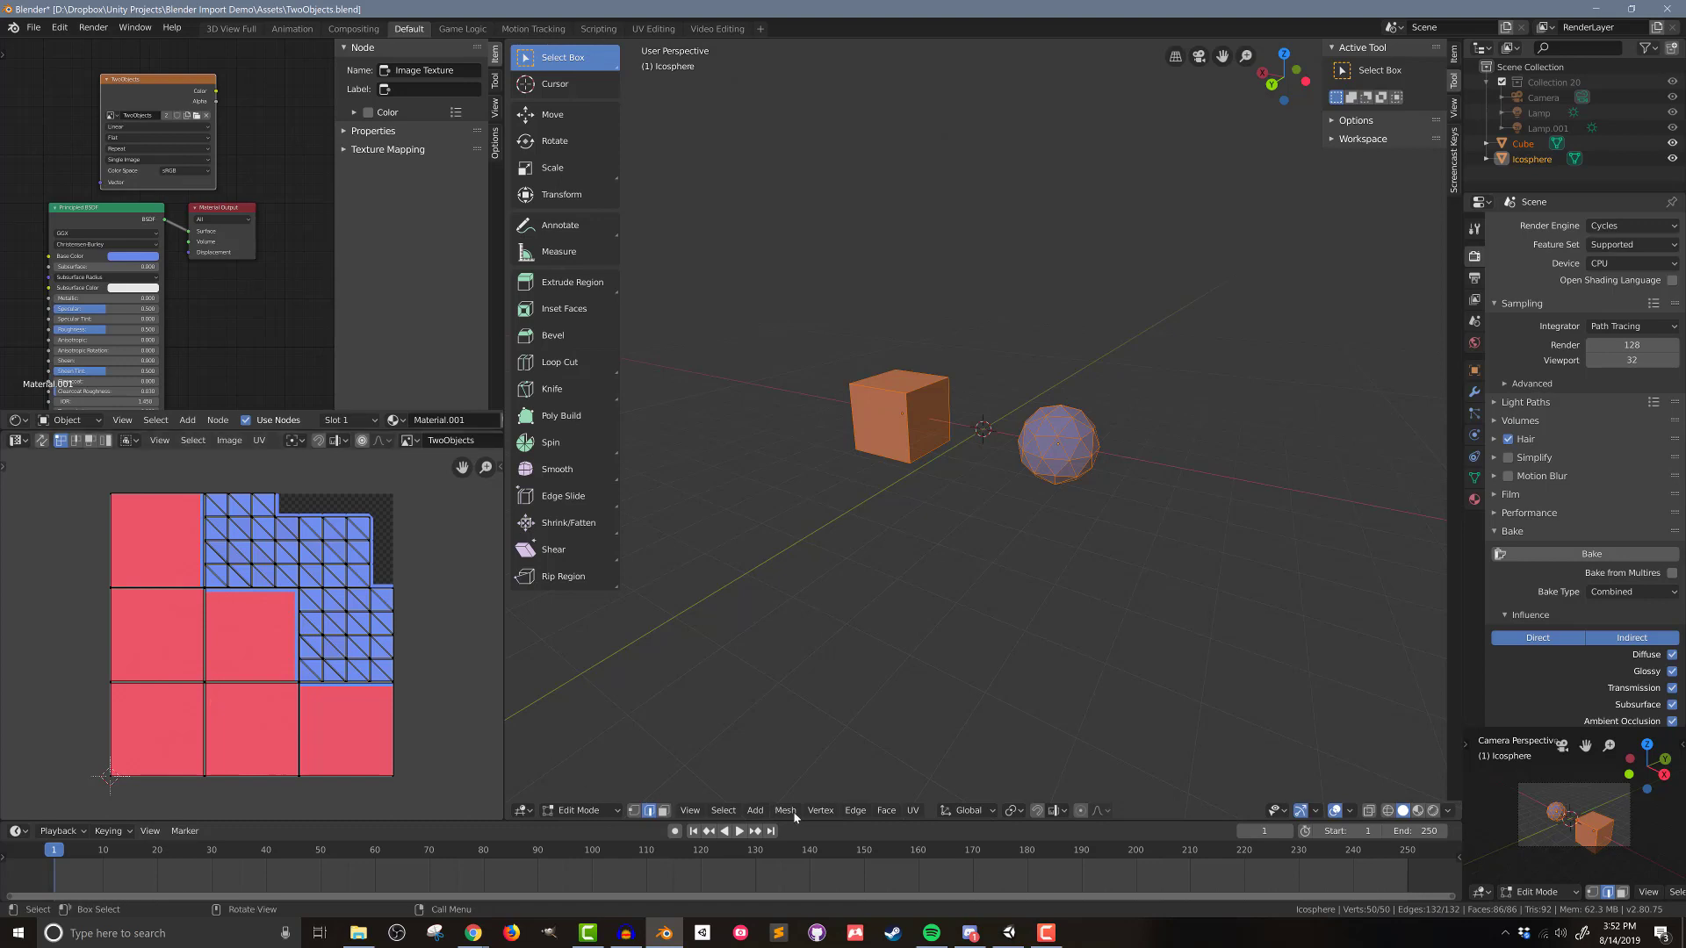
left_click(913, 809)
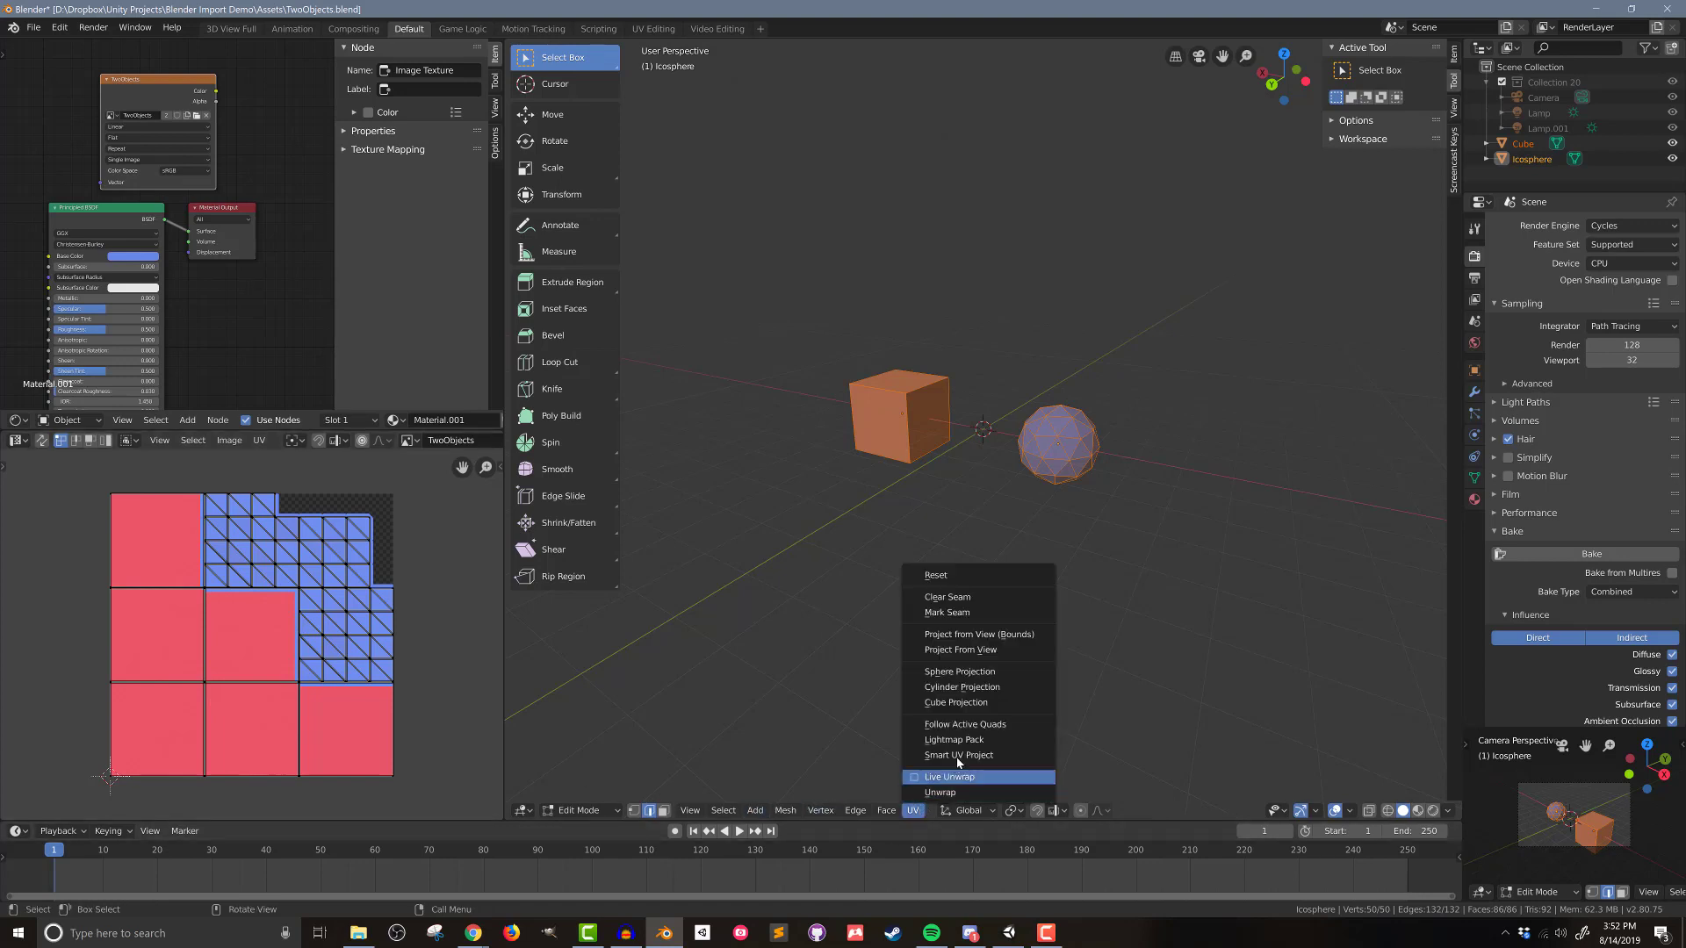
left_click(952, 739)
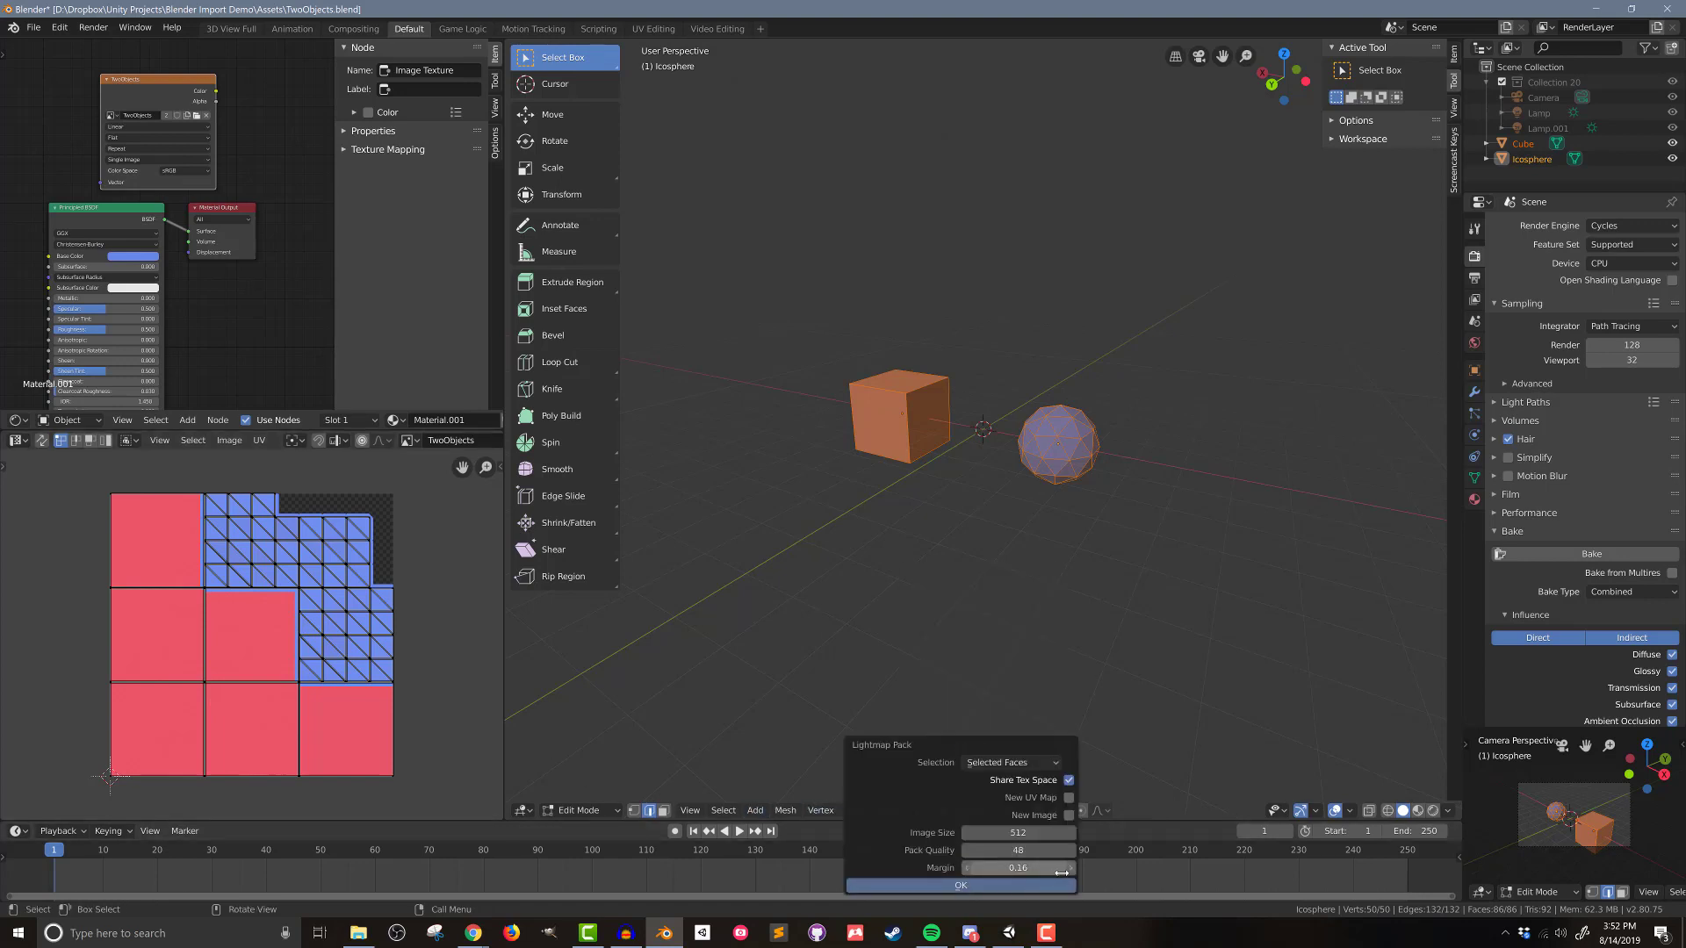
left_click_drag(968, 867, 1064, 868)
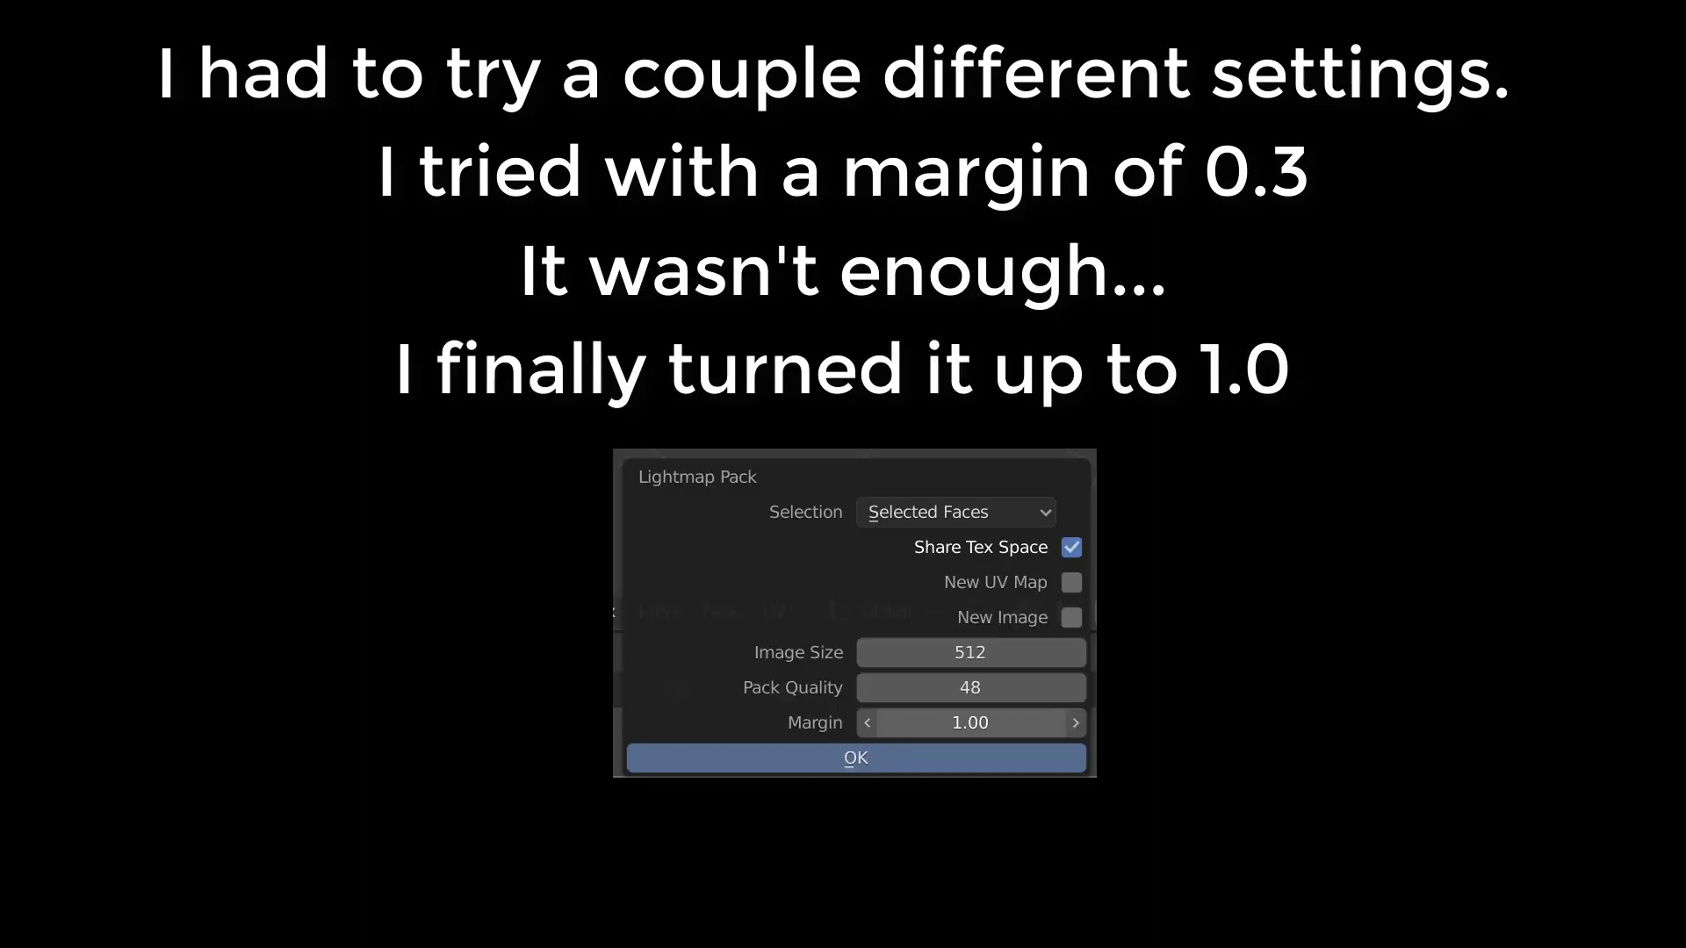
Step: Confirm the Lightmap Pack with a 1.00 margin between UV islands
left_click(854, 759)
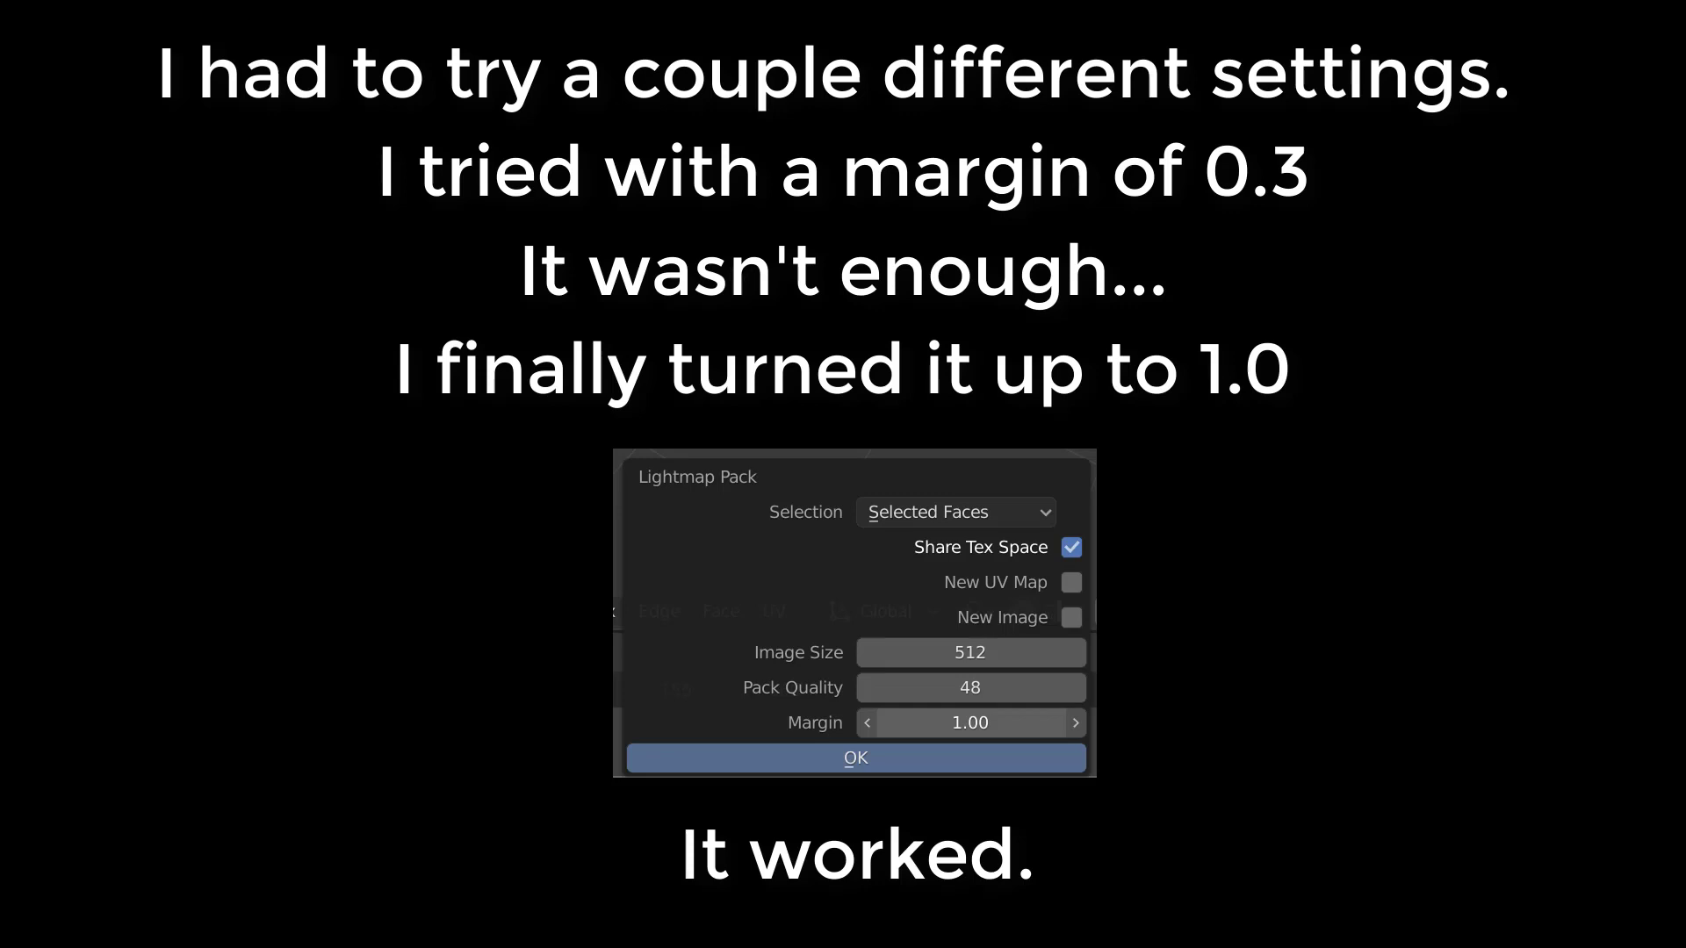
left_click(855, 759)
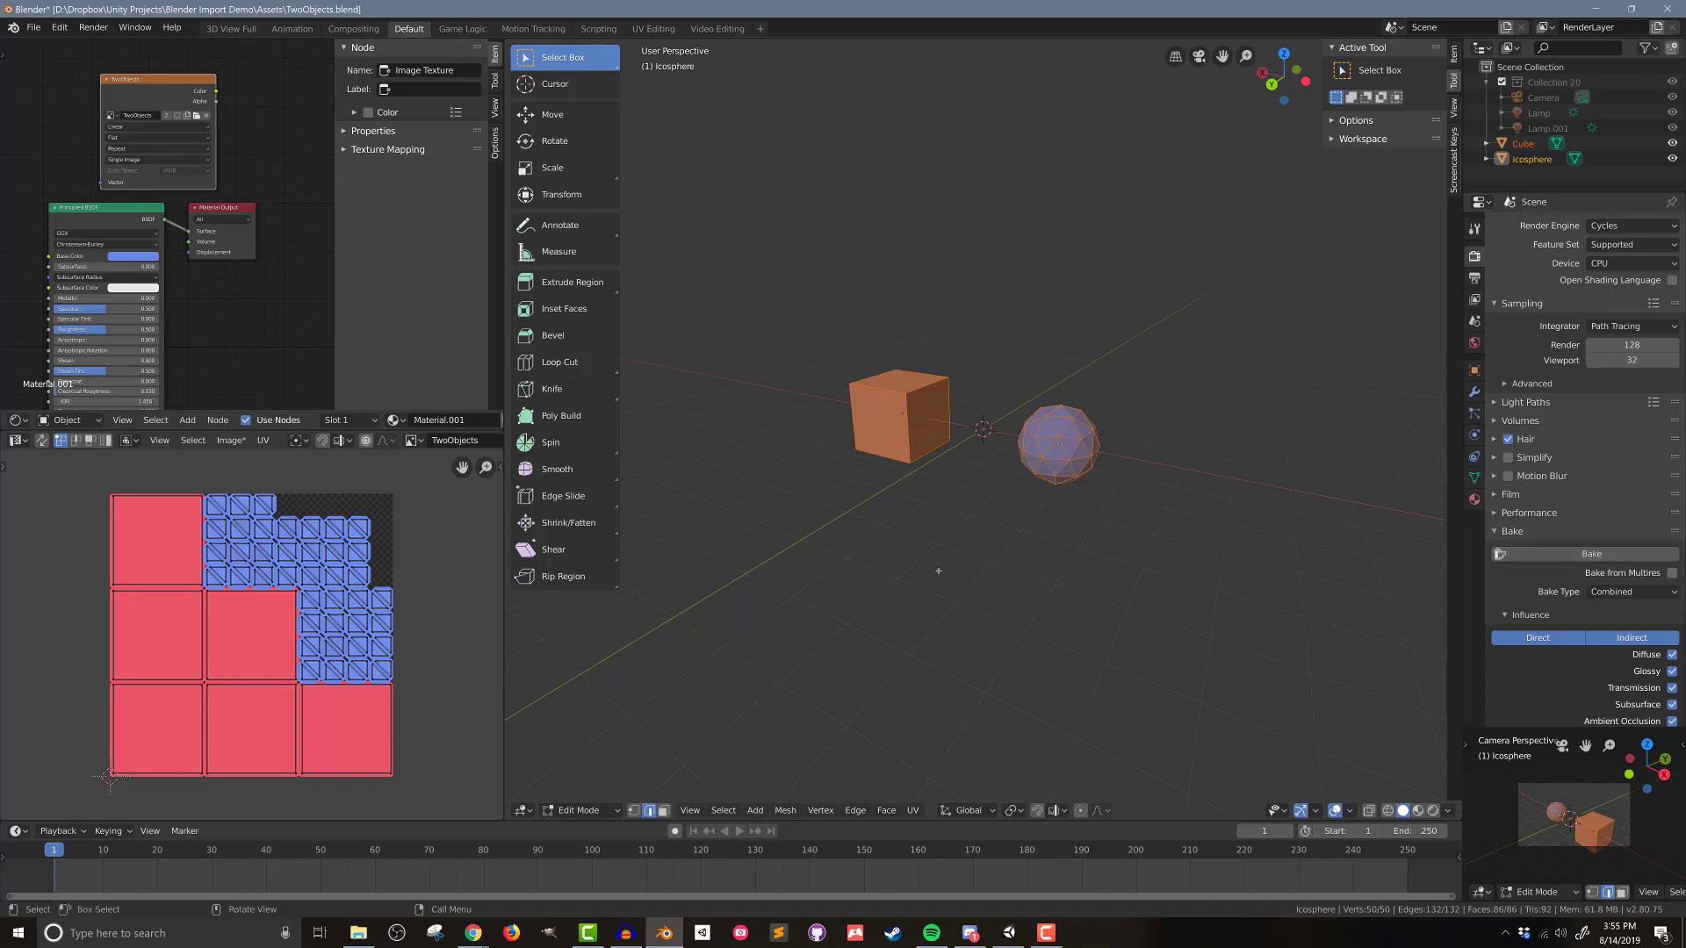
Step: Save the rebaked texture over TwoObjects.png and return to Unity to check the result
left_click(33, 26)
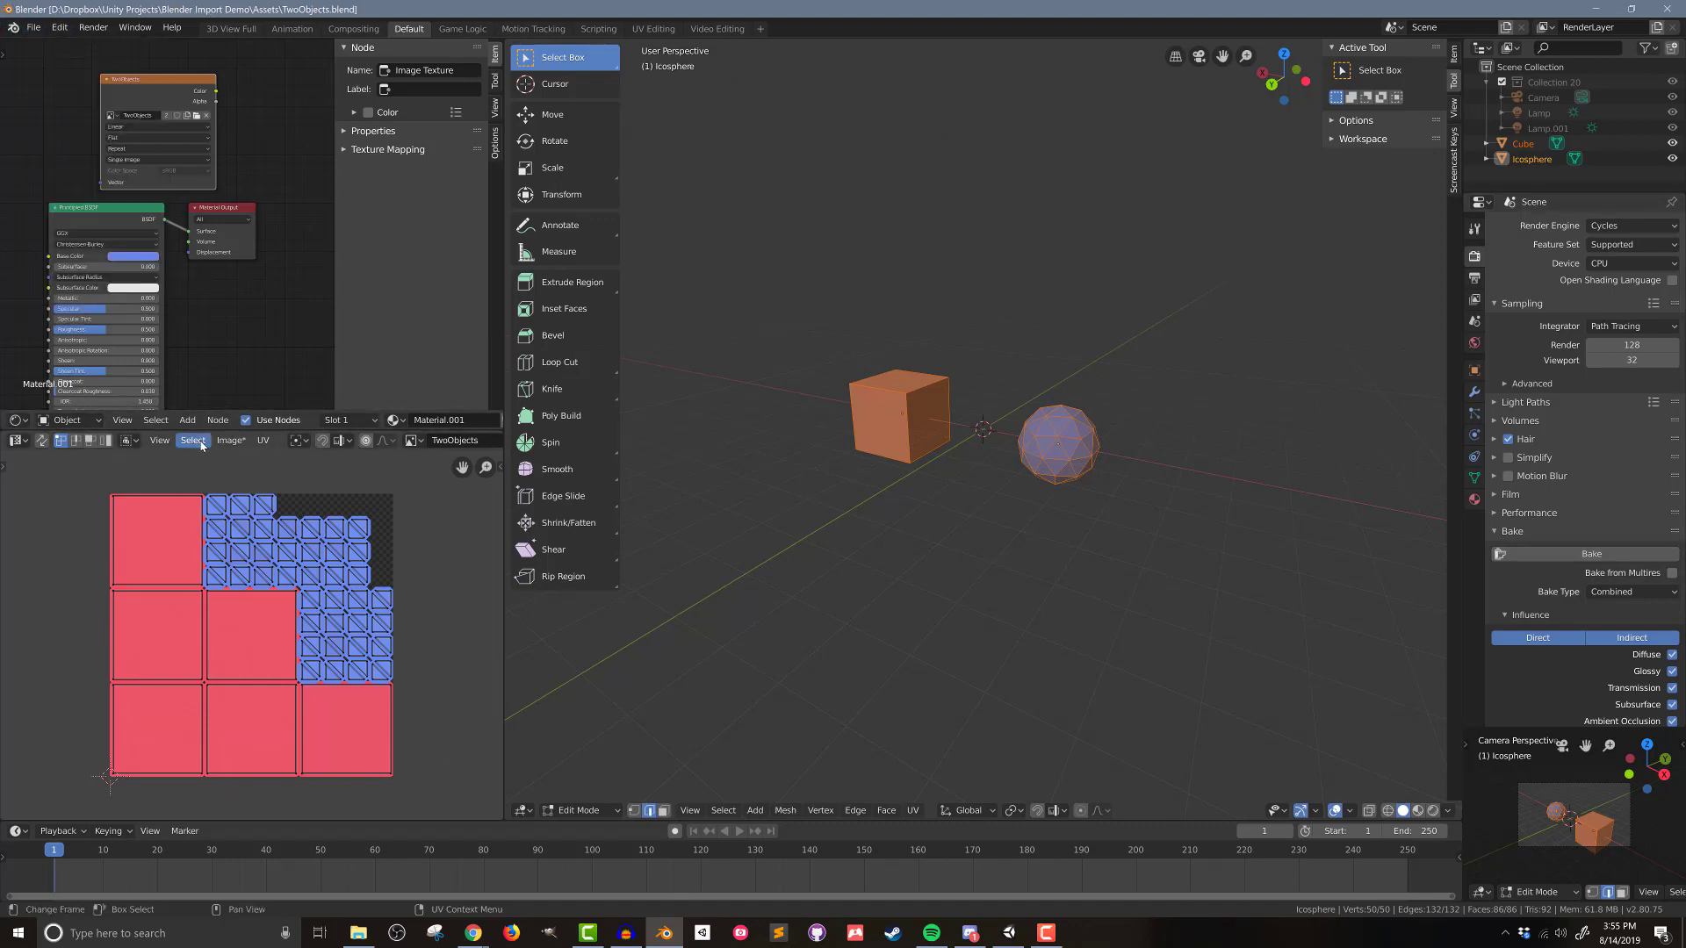
left_click(231, 439)
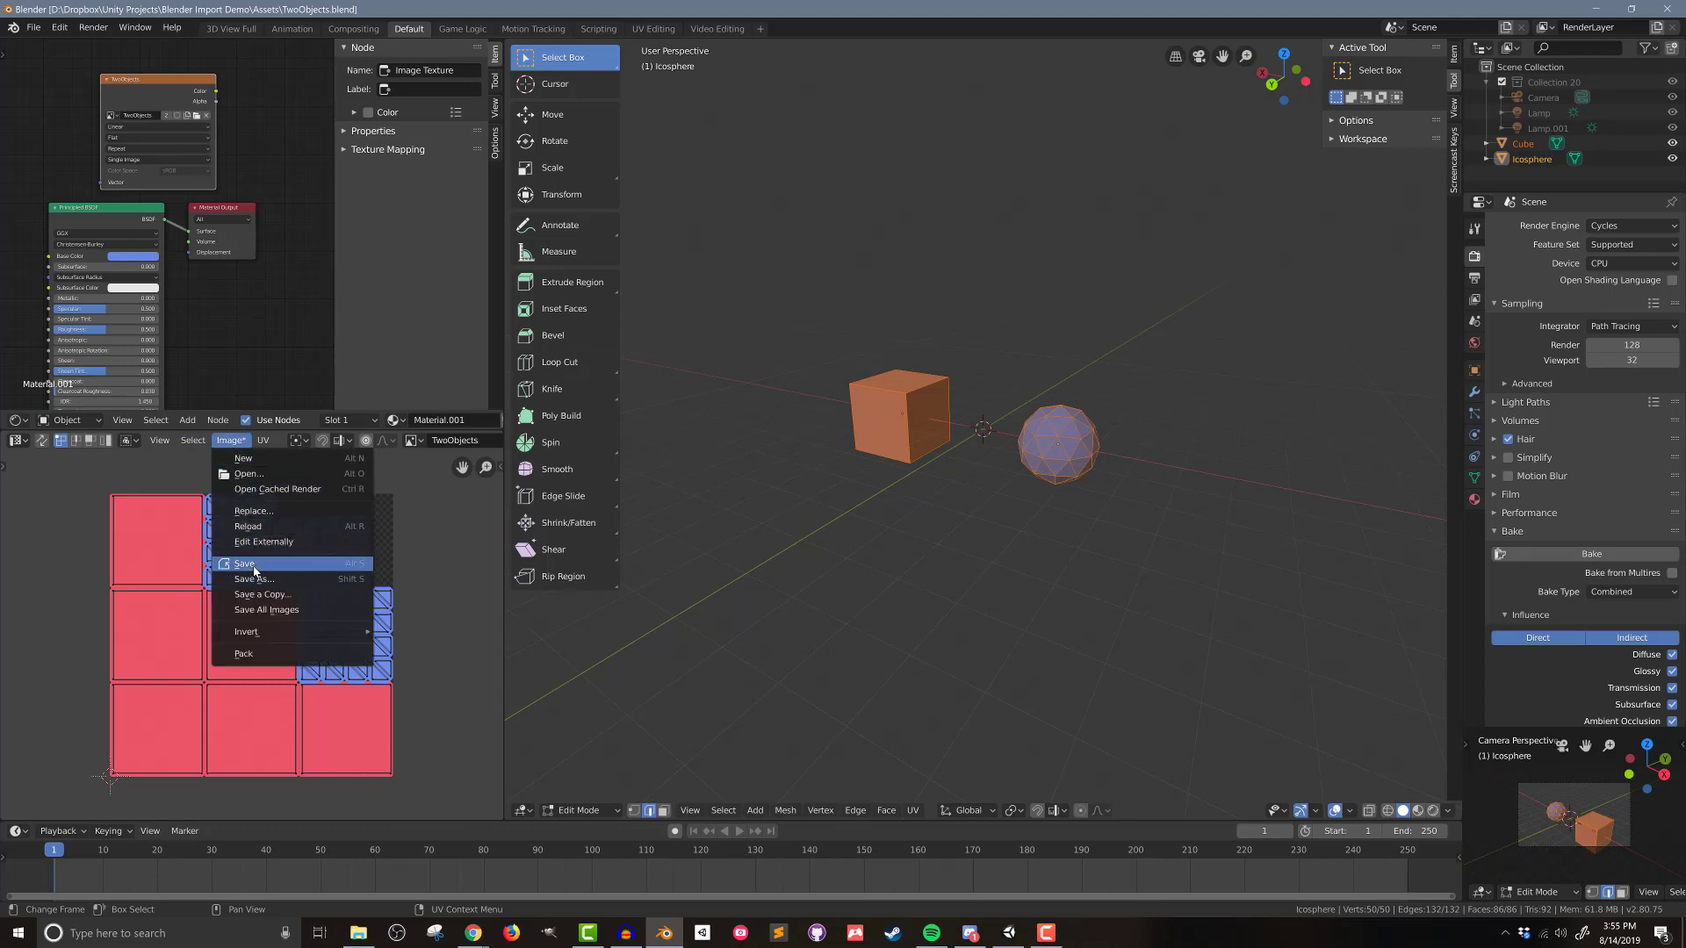
left_click(245, 564)
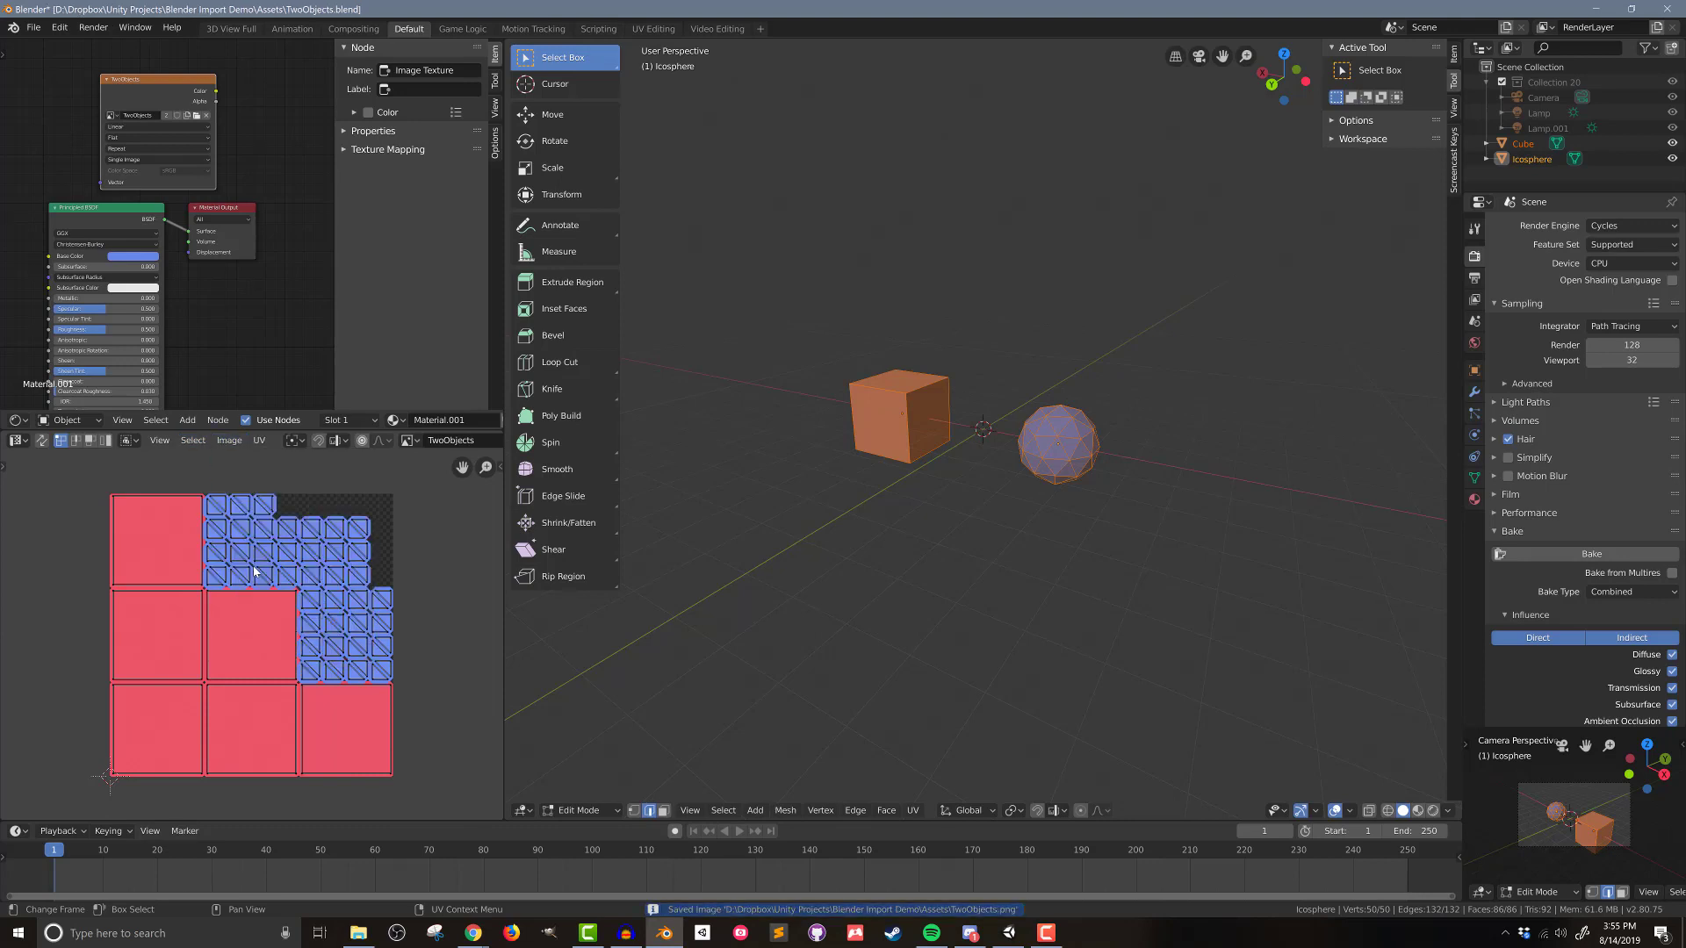
left_click(662, 933)
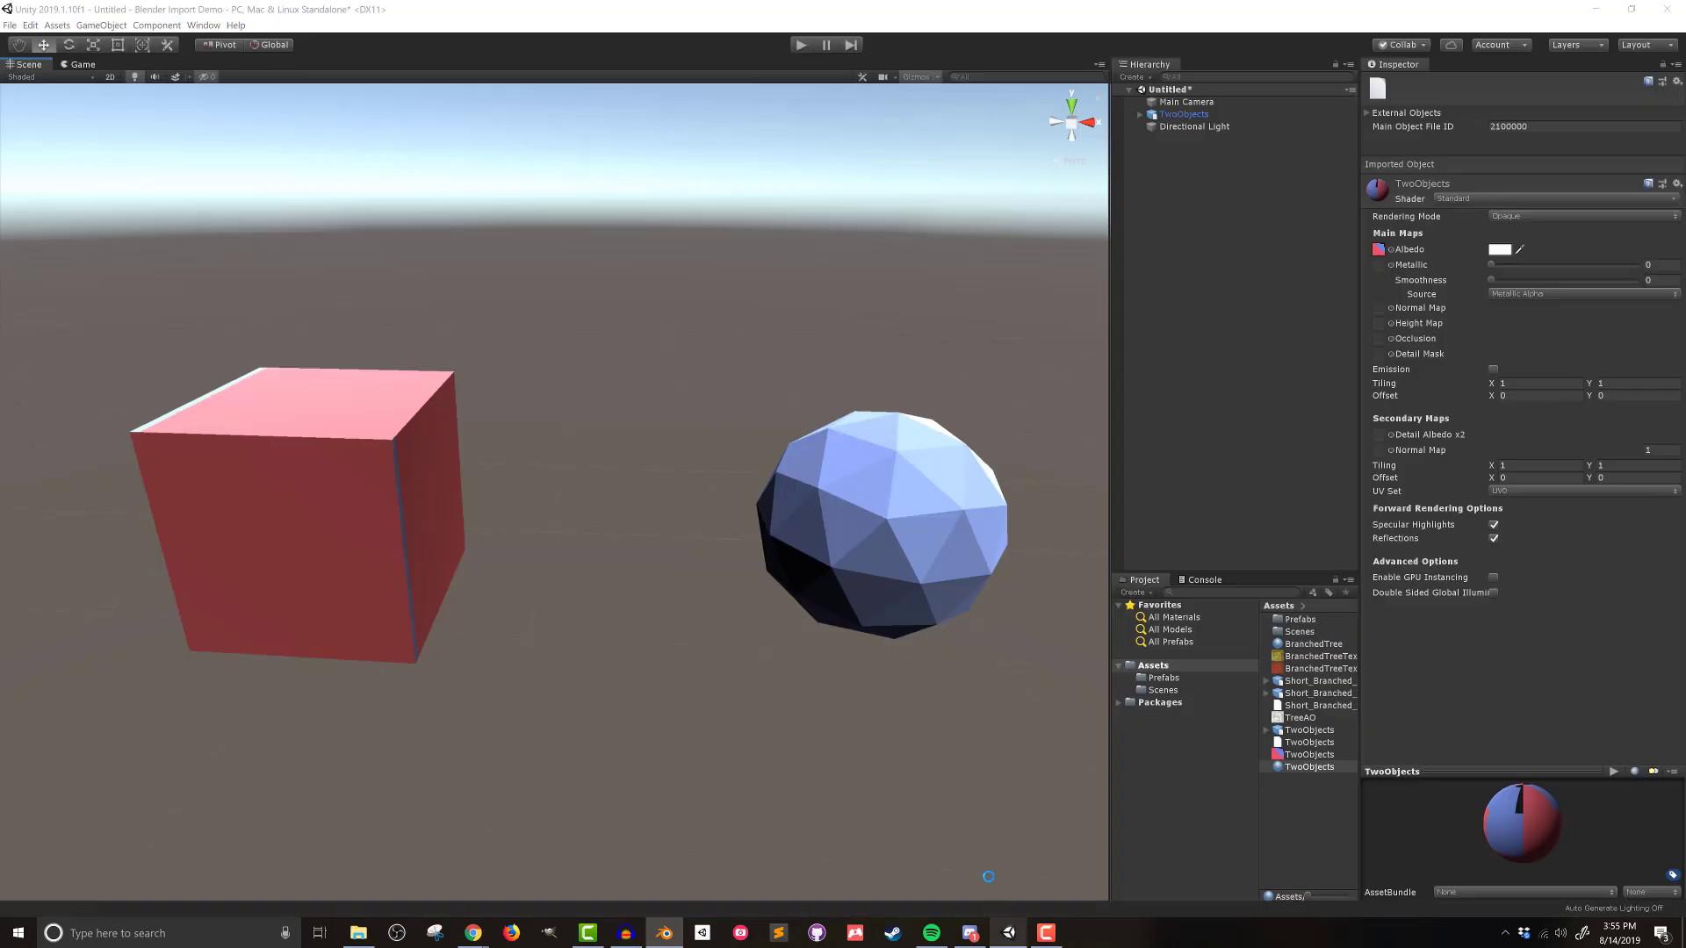